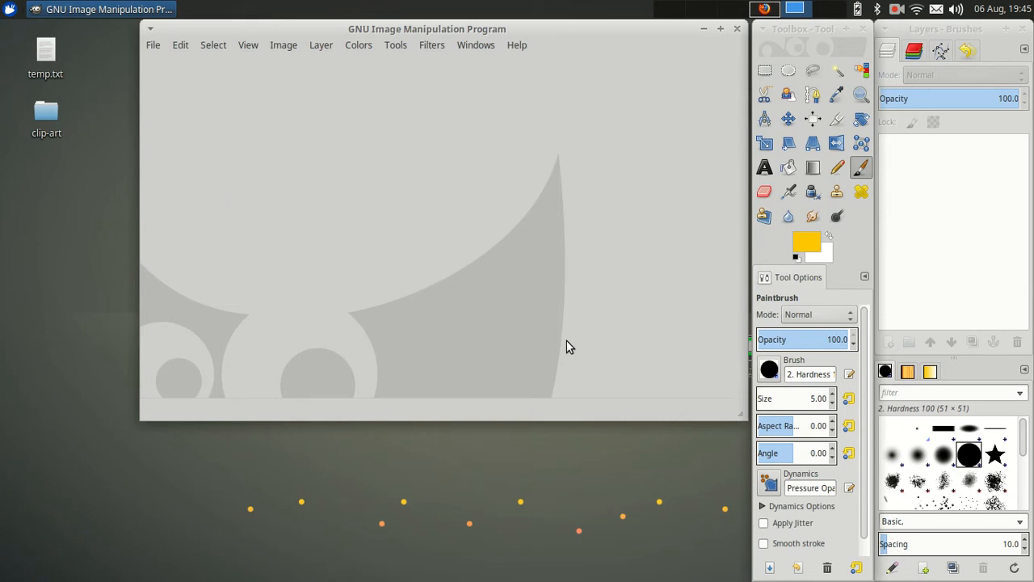
mouse_move(371, 289)
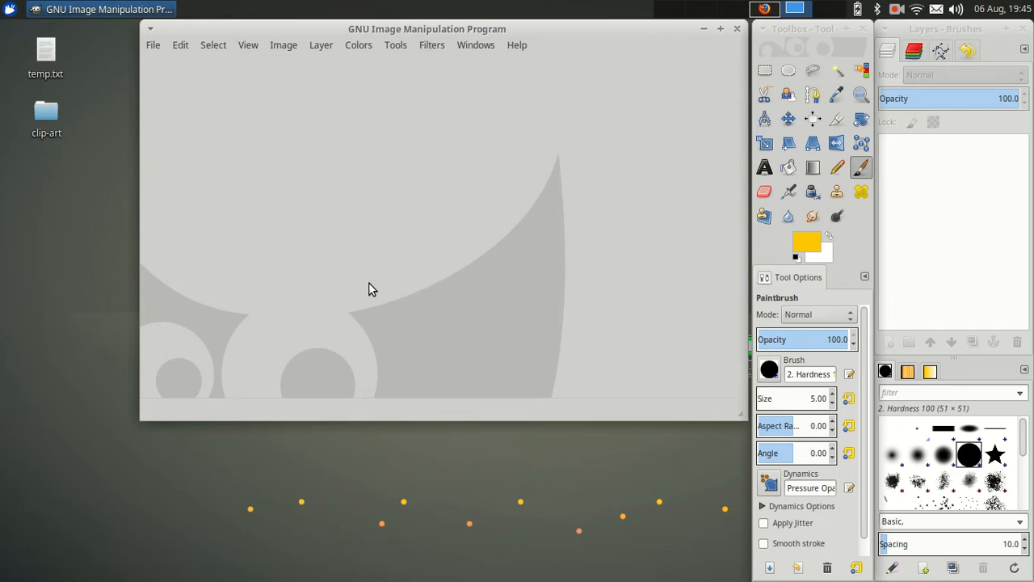
mouse_move(200, 262)
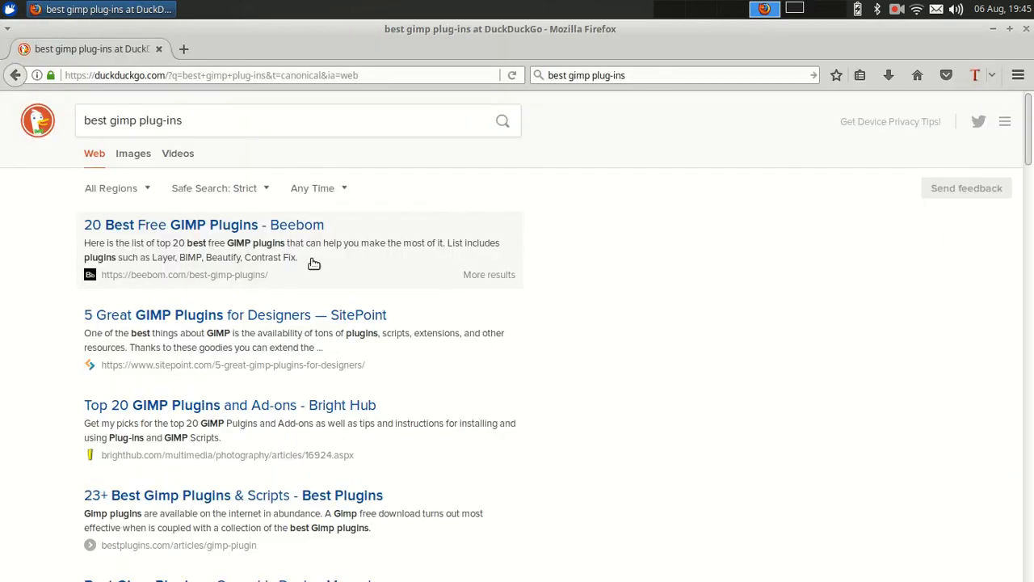
mouse_move(234, 225)
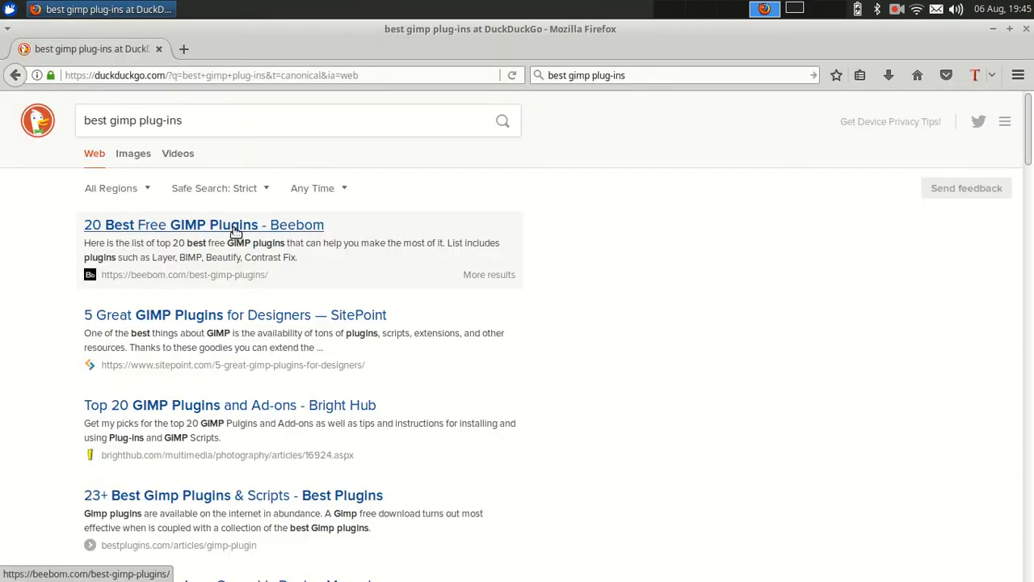
Open the '20 Best Free GIMP Plugins - Beebom' result from the DuckDuckGo results
left_click(204, 224)
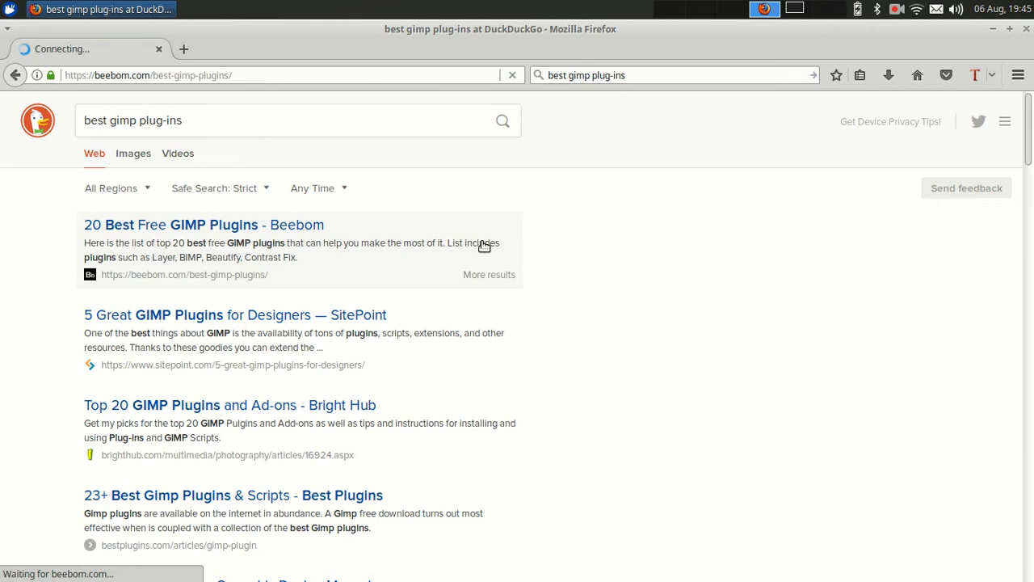
left_click(204, 225)
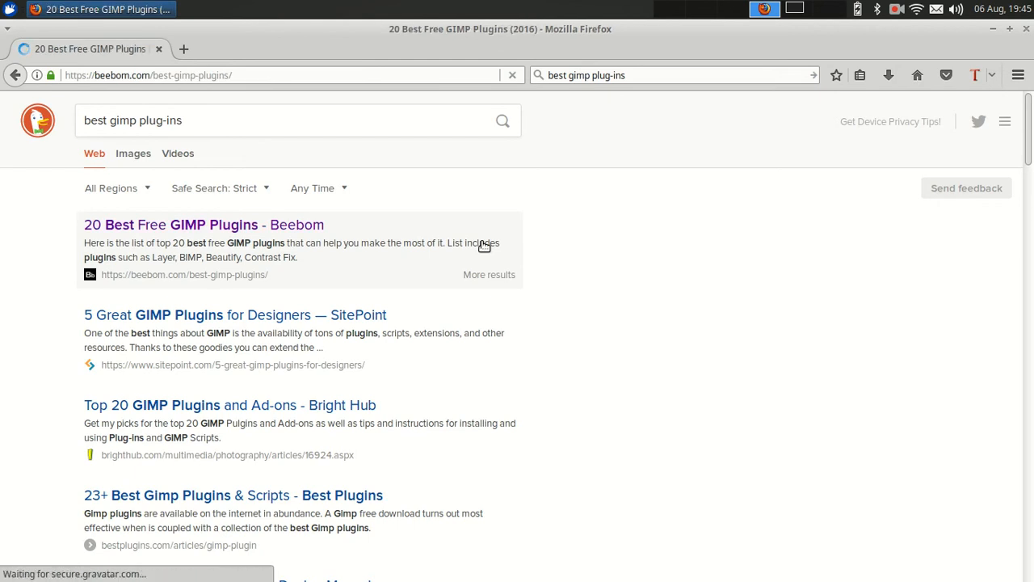
Scroll into the Beebom article and dismiss the newsletter subscription popup
left_click(204, 225)
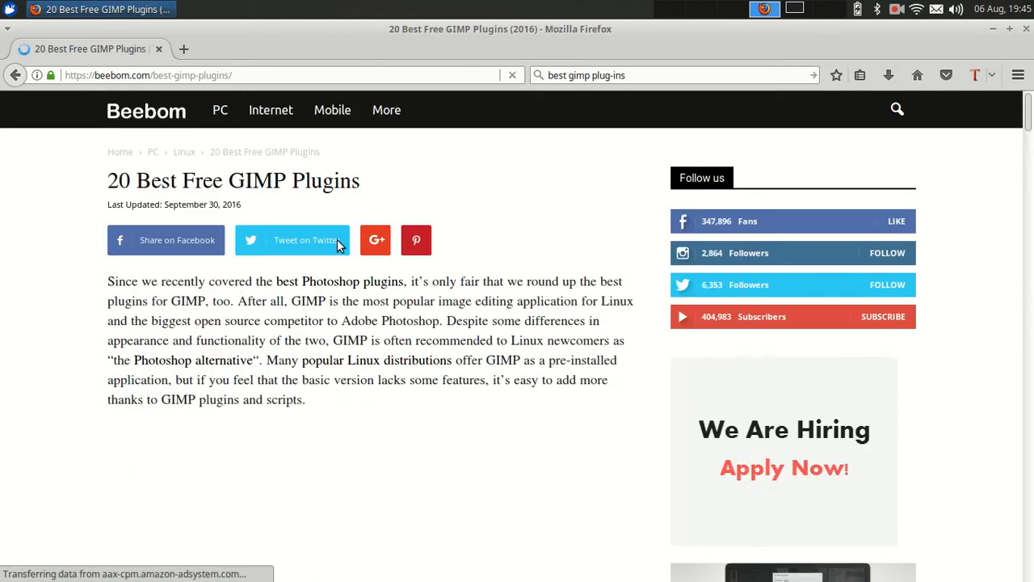
scroll("down", 3)
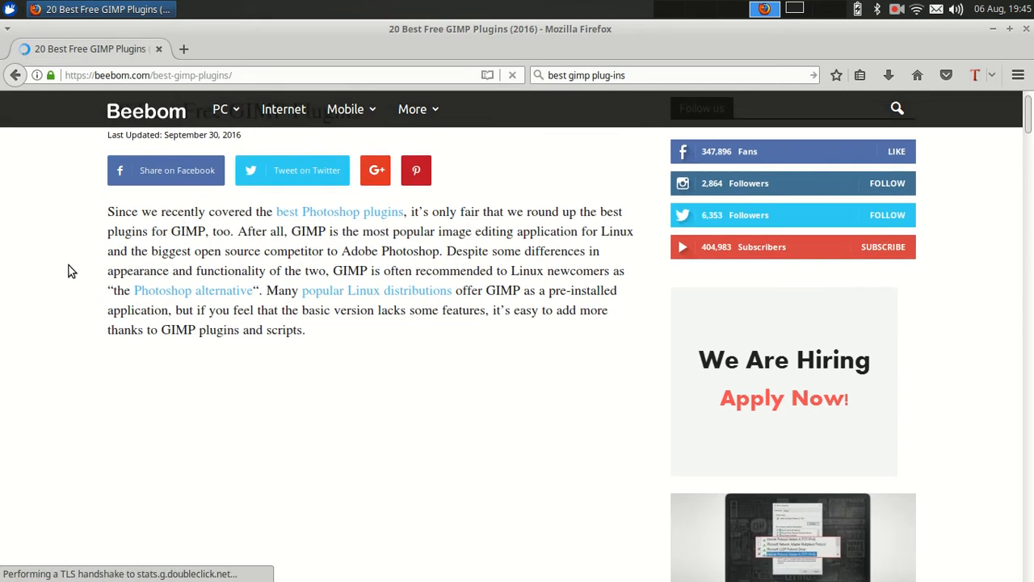
scroll("down", 3)
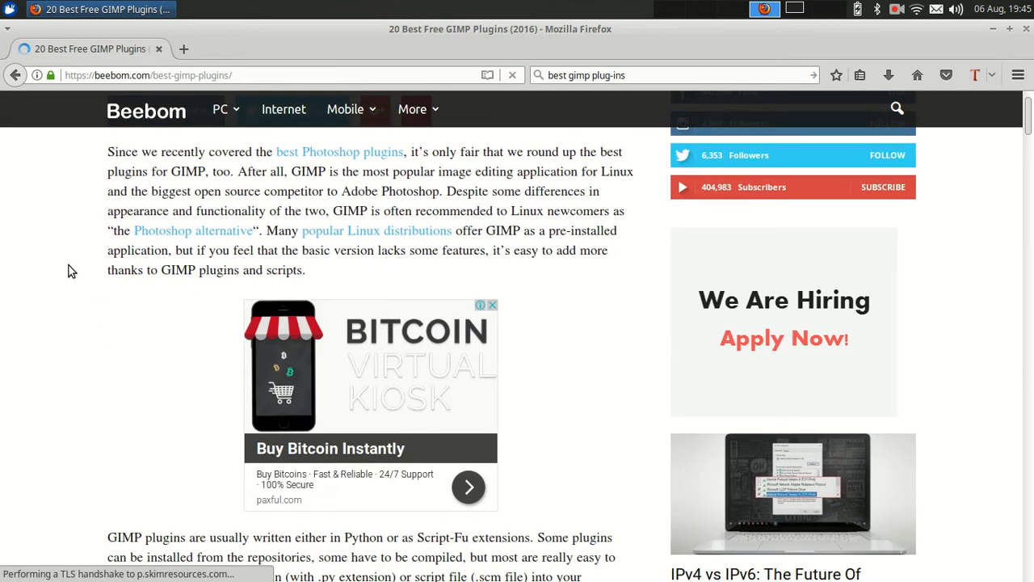
scroll("down", 3)
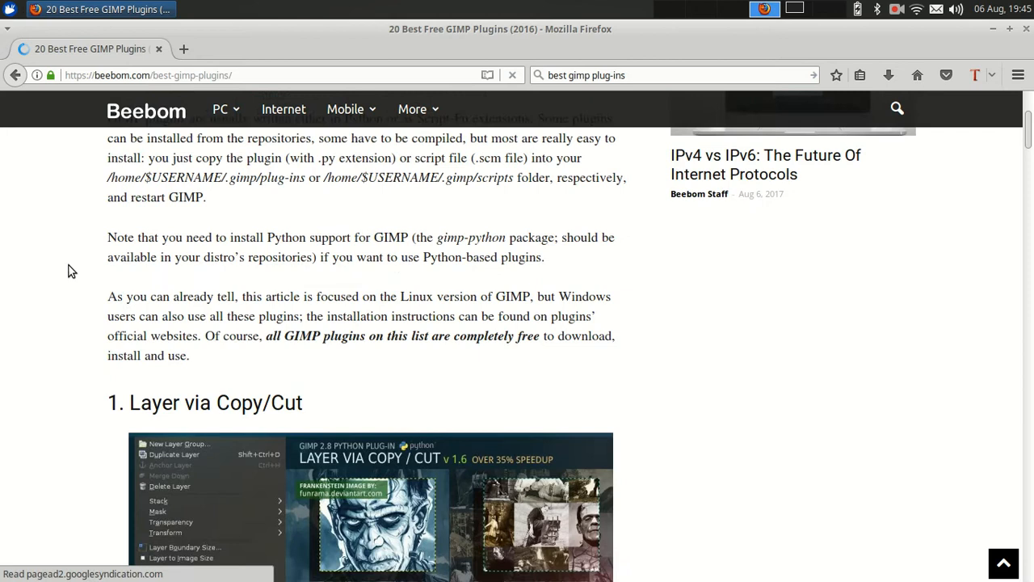
scroll("down", 3)
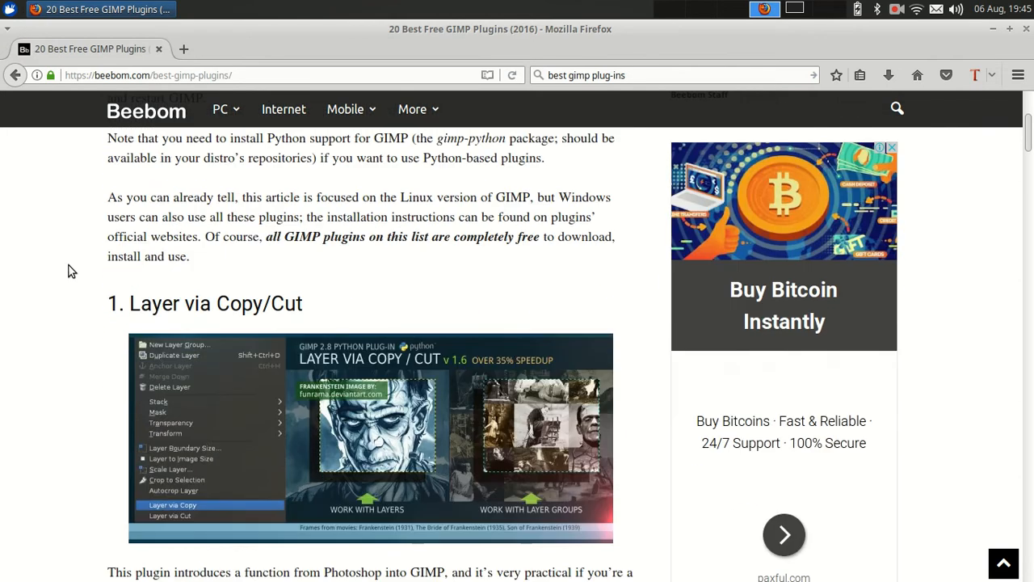
scroll("down", 3)
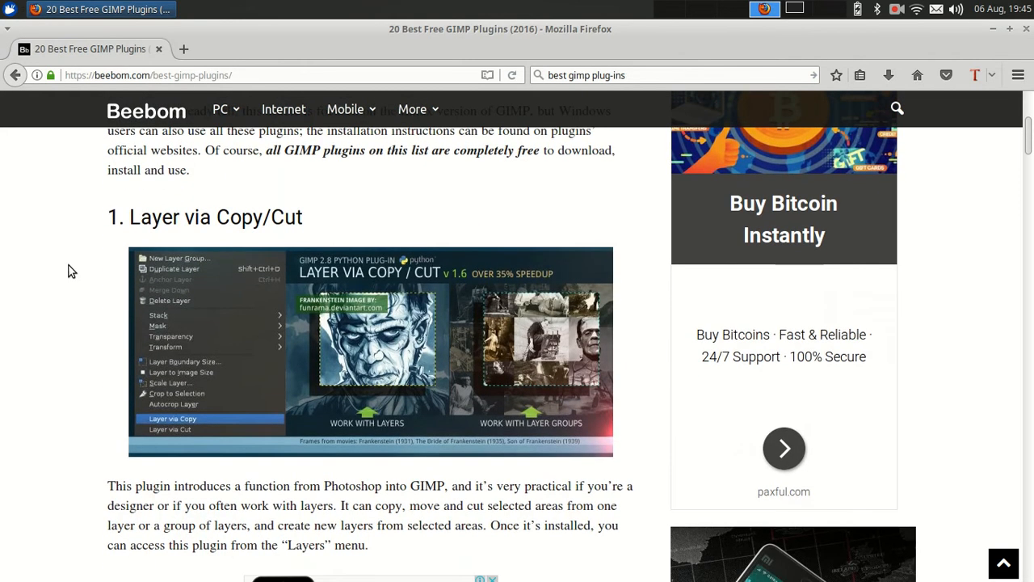
scroll("up", 3)
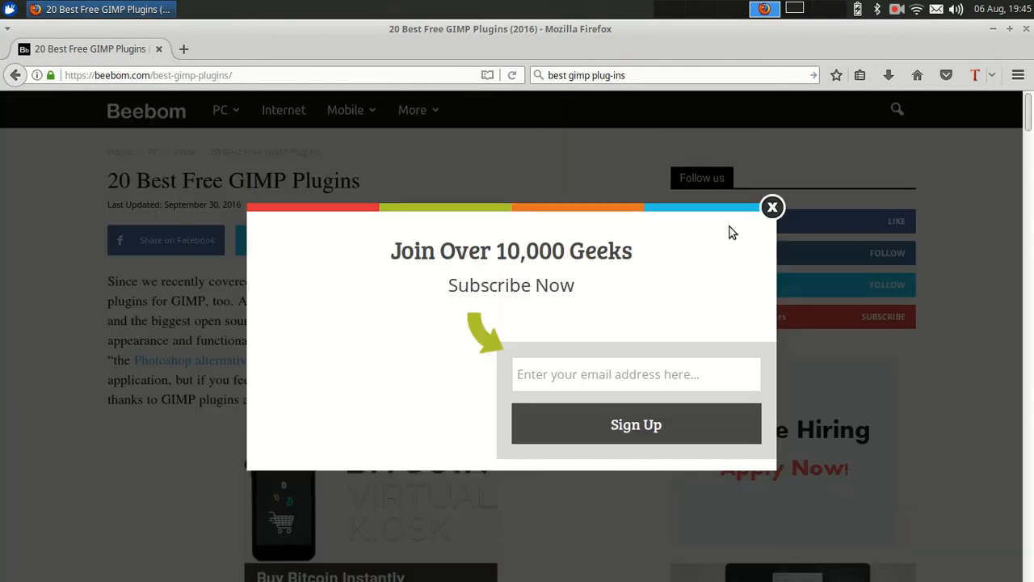
left_click(772, 207)
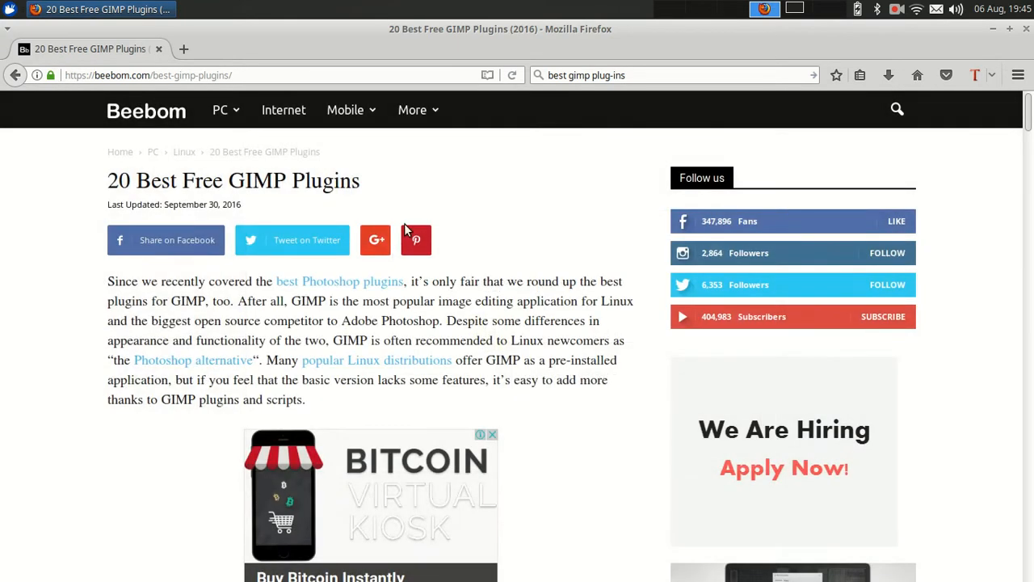
Scroll to the '2. BIMP' entry and follow its Download link
scroll("down", 3)
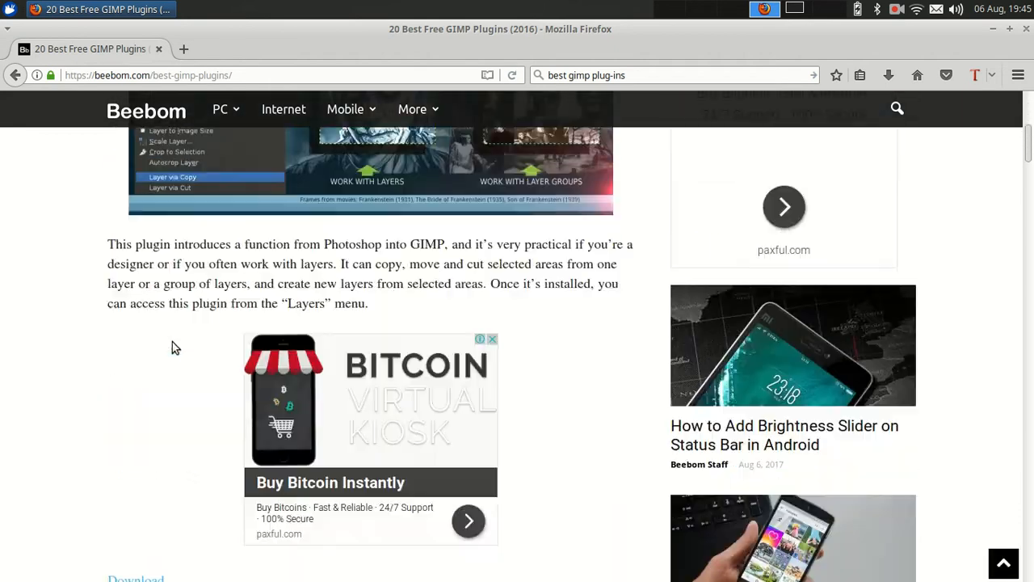
scroll("down", 3)
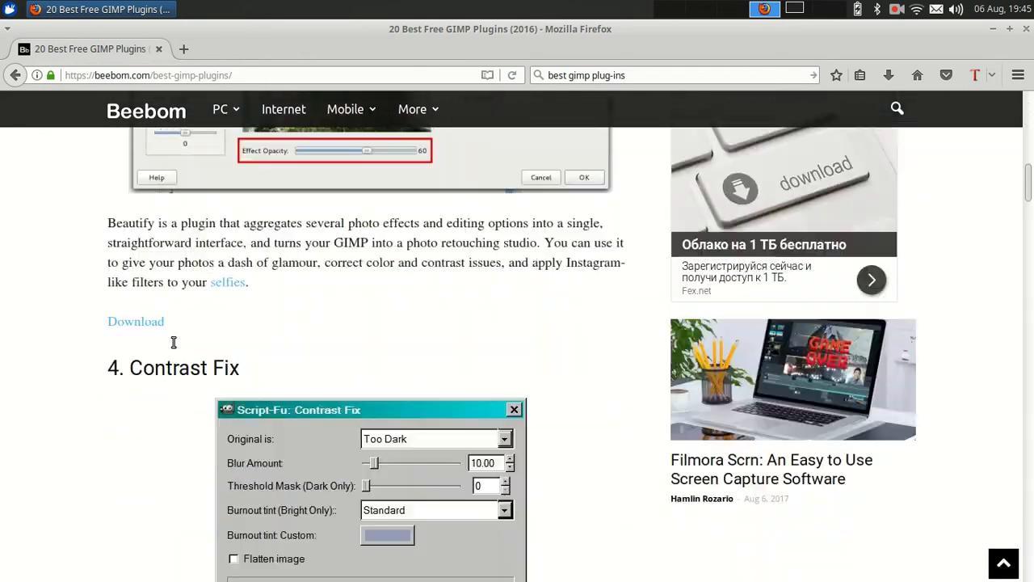
scroll("down", 3)
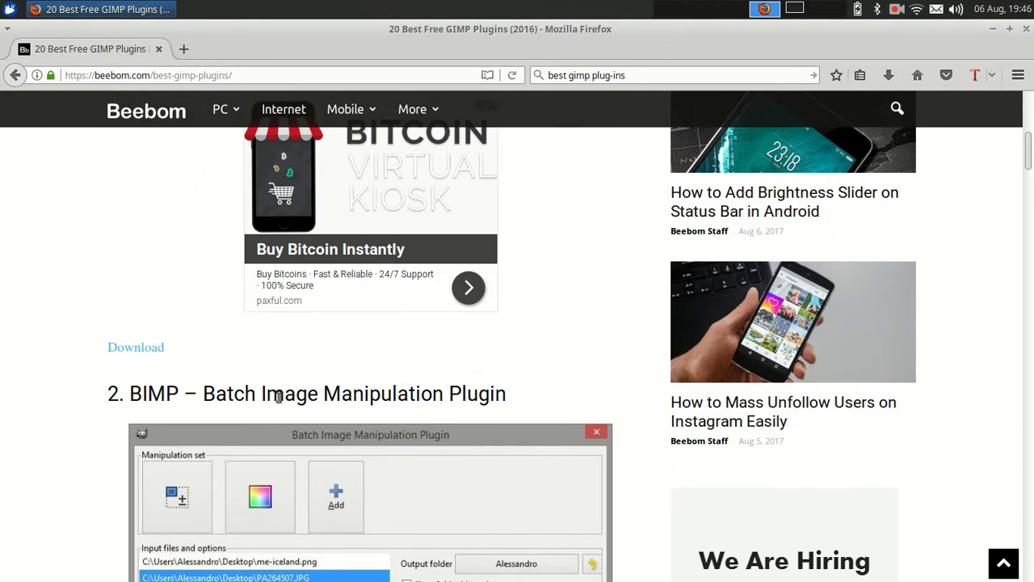
scroll("down", 3)
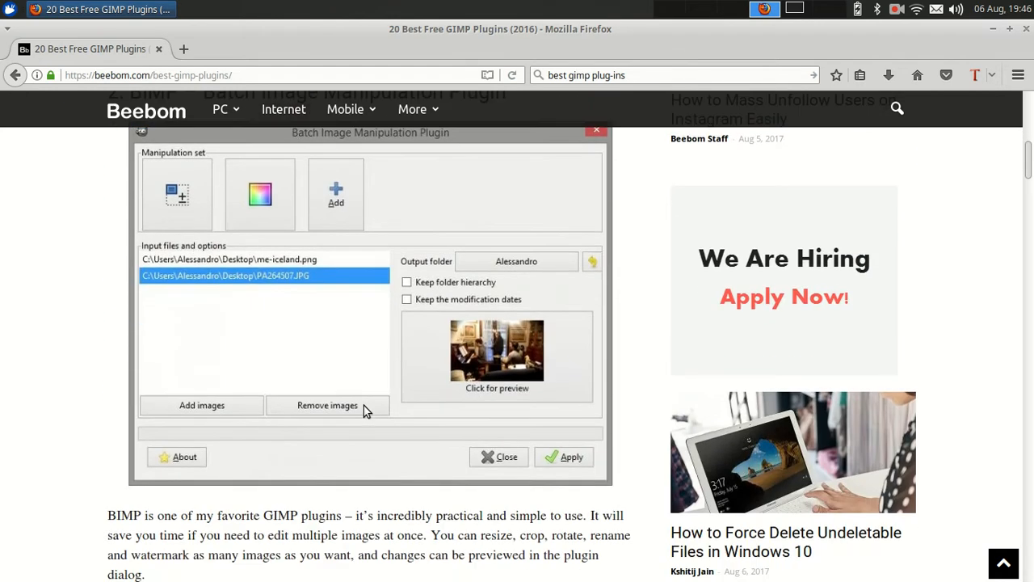
mouse_move(103, 314)
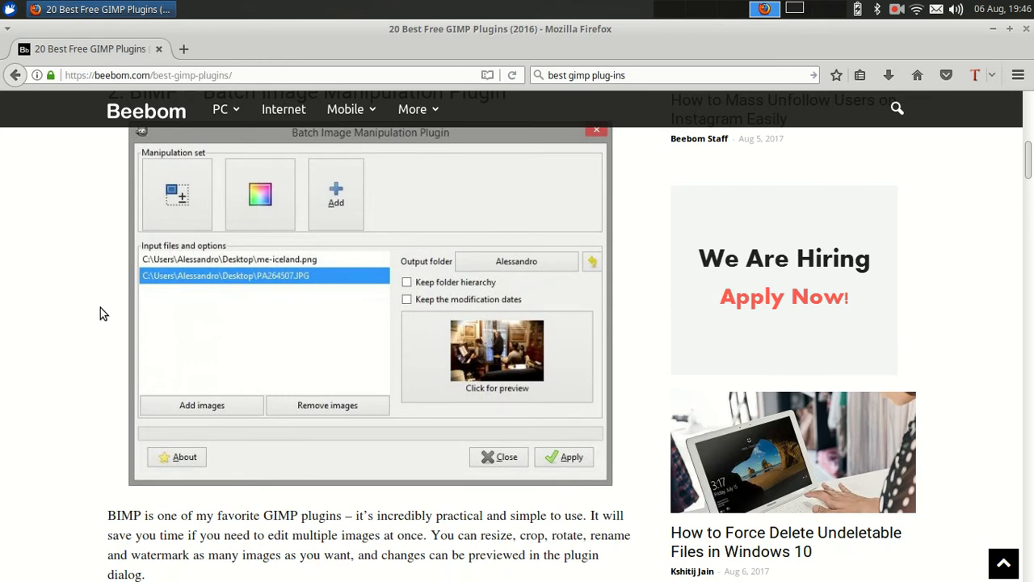
scroll("down", 3)
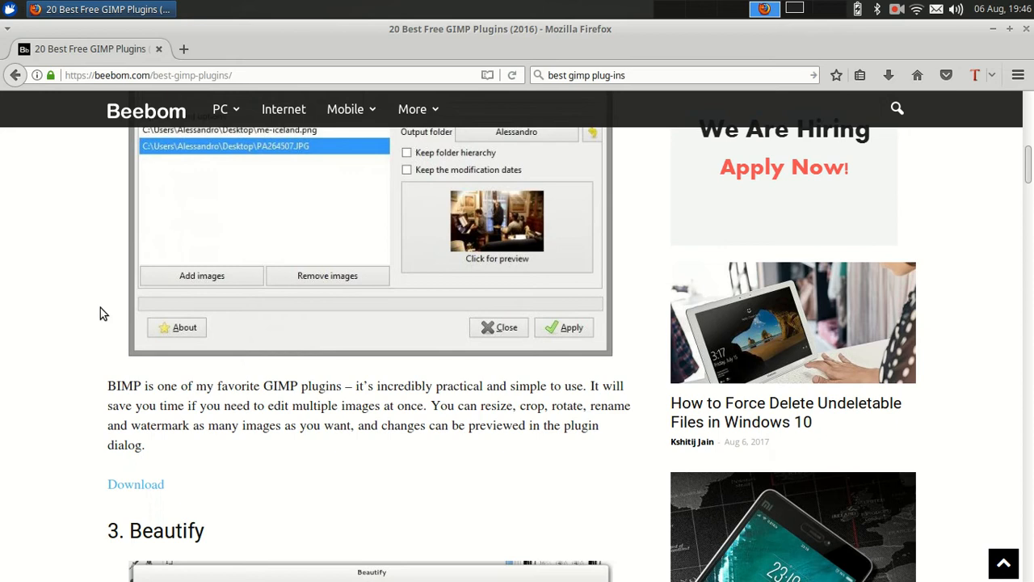
mouse_move(81, 322)
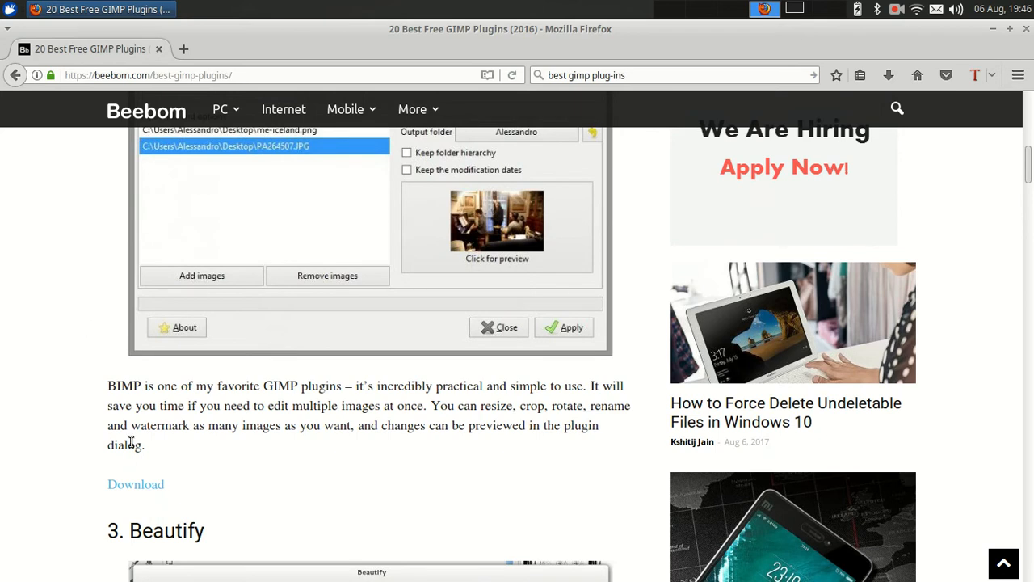
mouse_move(136, 485)
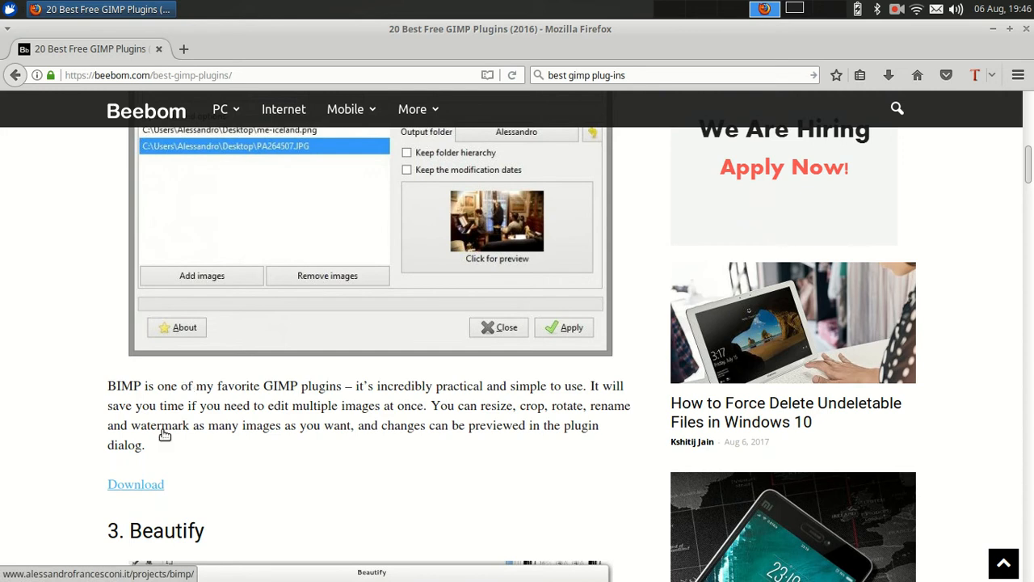
mouse_move(129, 492)
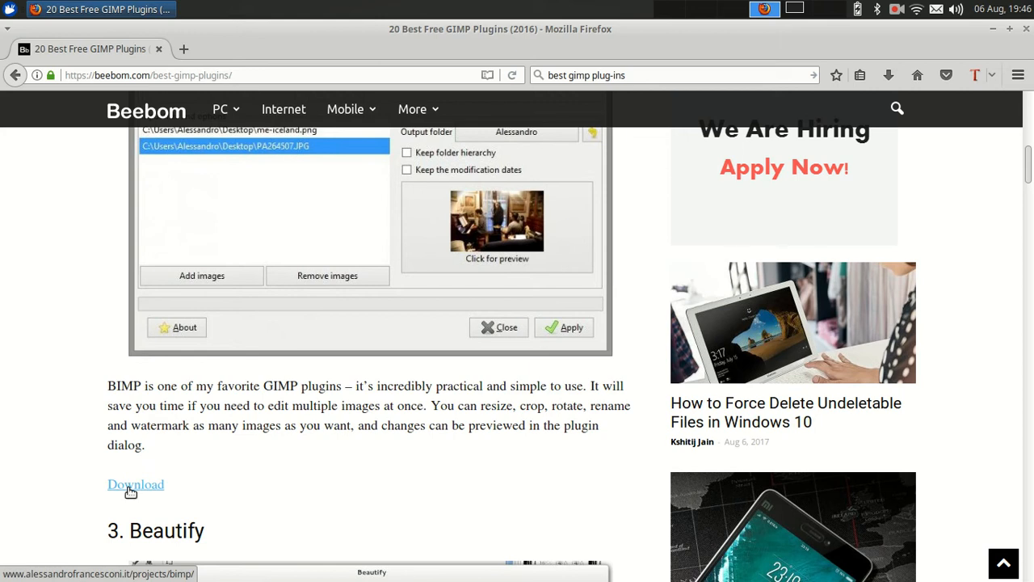
mouse_move(131, 488)
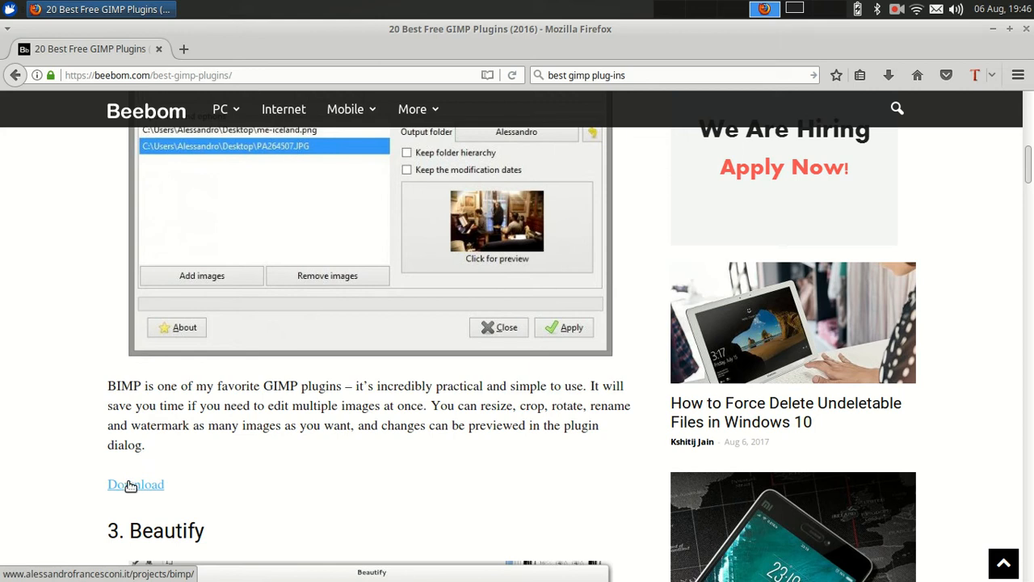
mouse_move(94, 359)
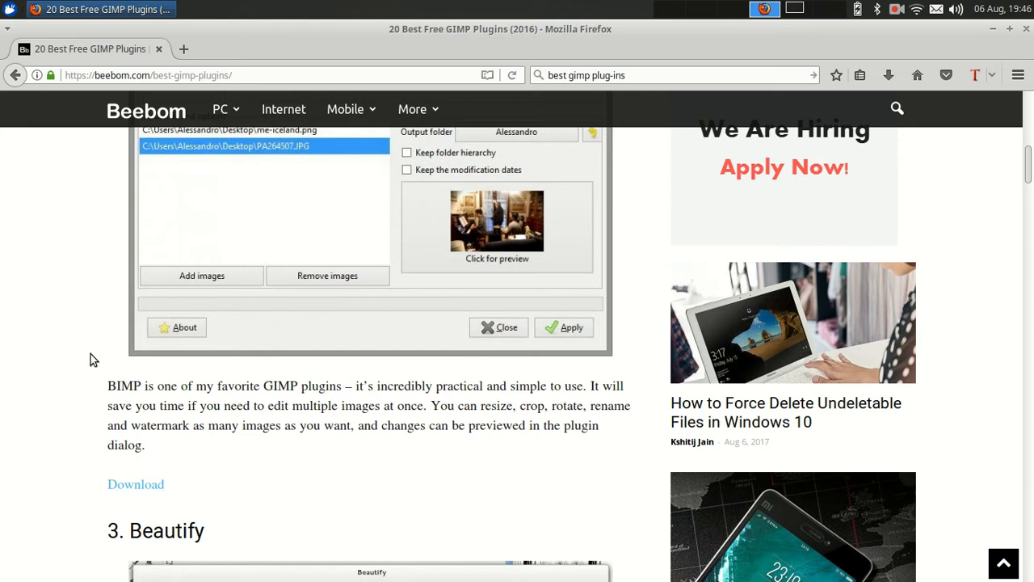
left_click(136, 484)
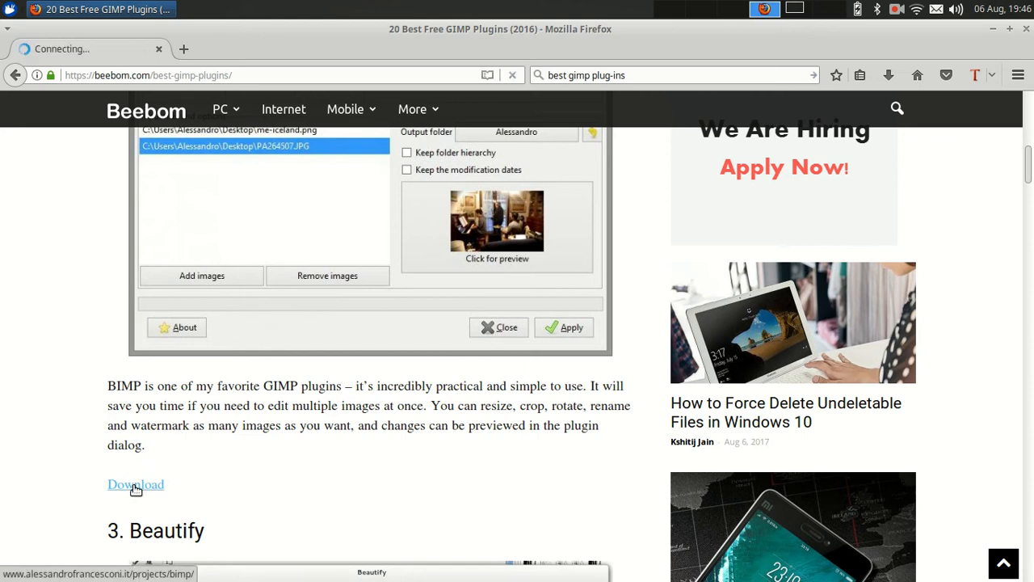
On the BIMP project page, follow the 'v1.18 - Read the changelog' link to GitHub
left_click(135, 485)
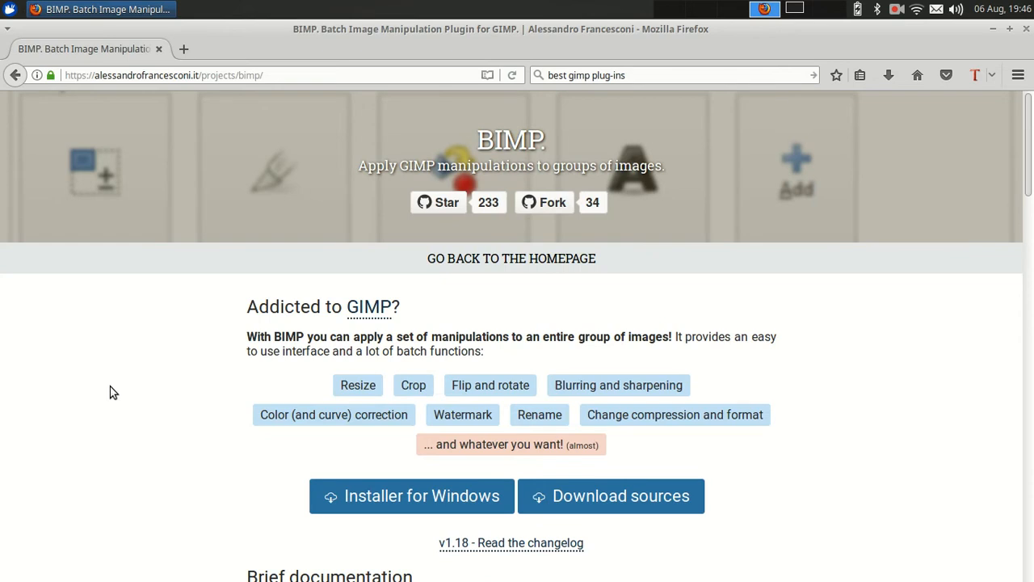
scroll("down", 3)
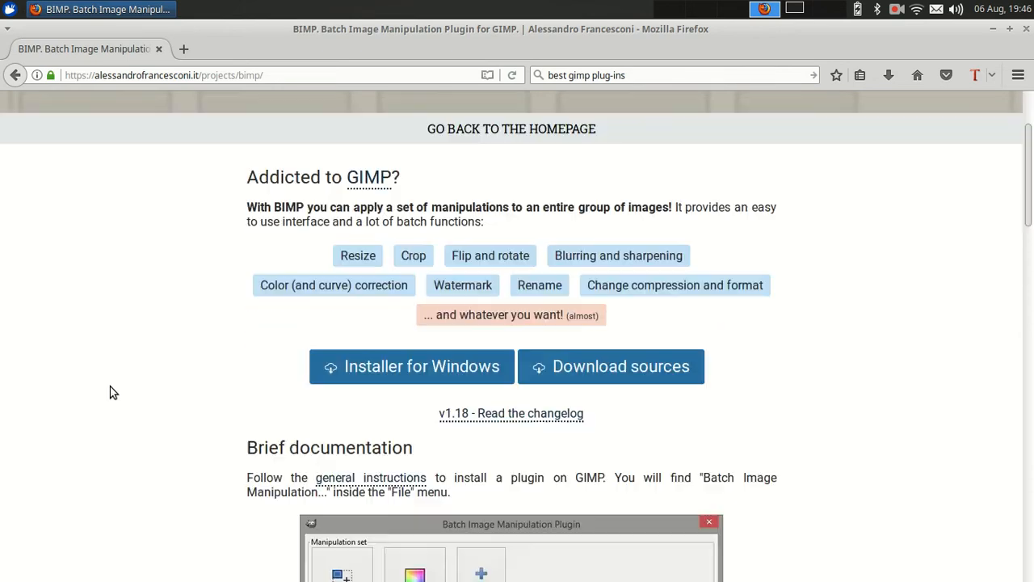
scroll("down", 3)
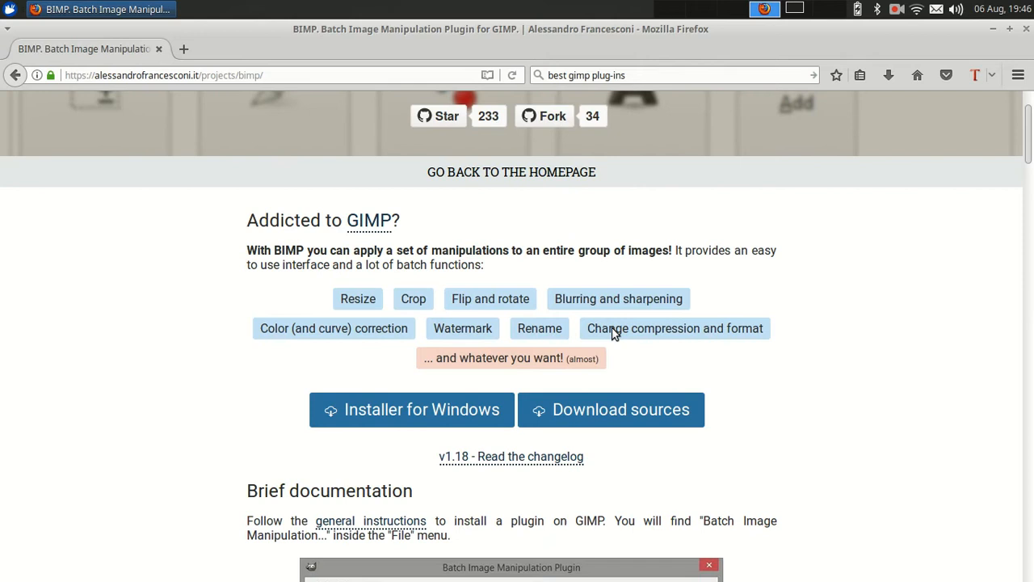
left_click(611, 409)
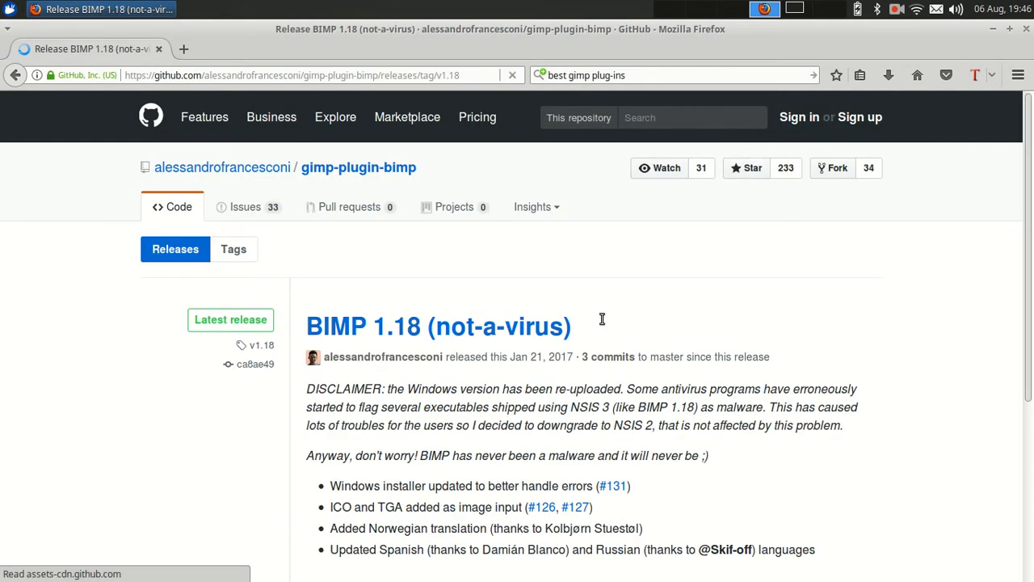
Scroll to the release Downloads and choose 'Source code (tar.gz)' for BIMP 1.18
scroll("down", 3)
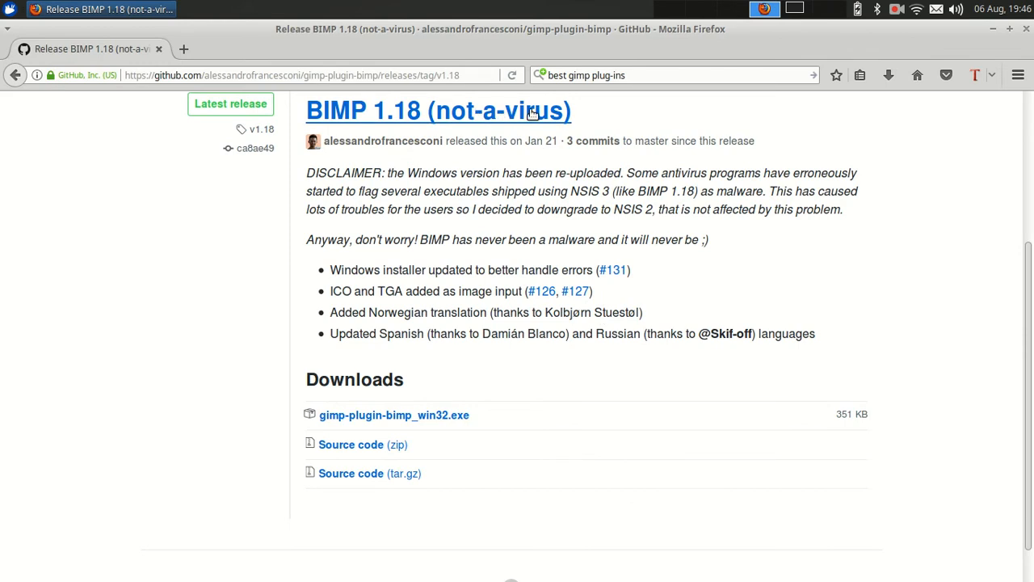
double_click(501, 110)
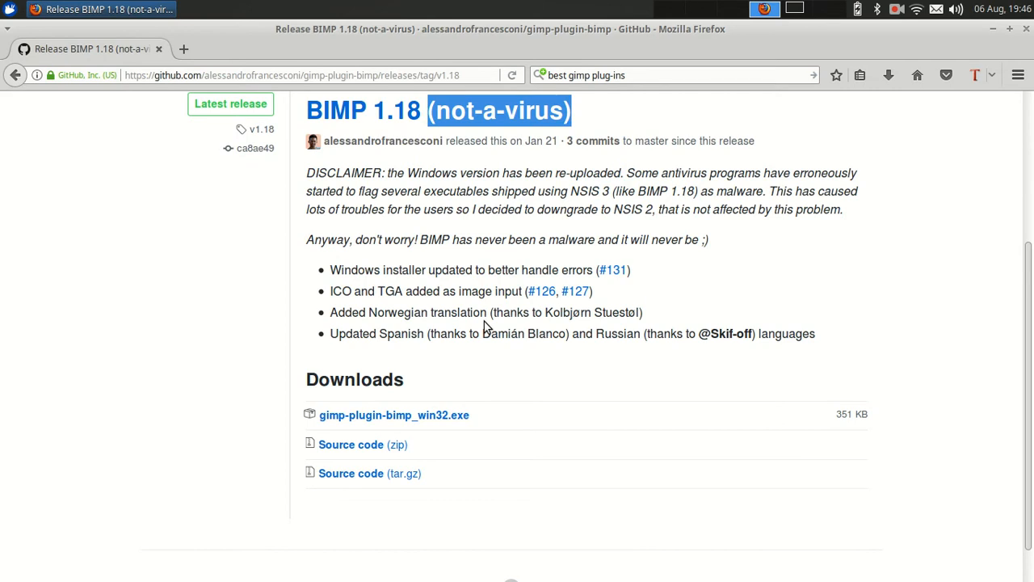
scroll("down", 3)
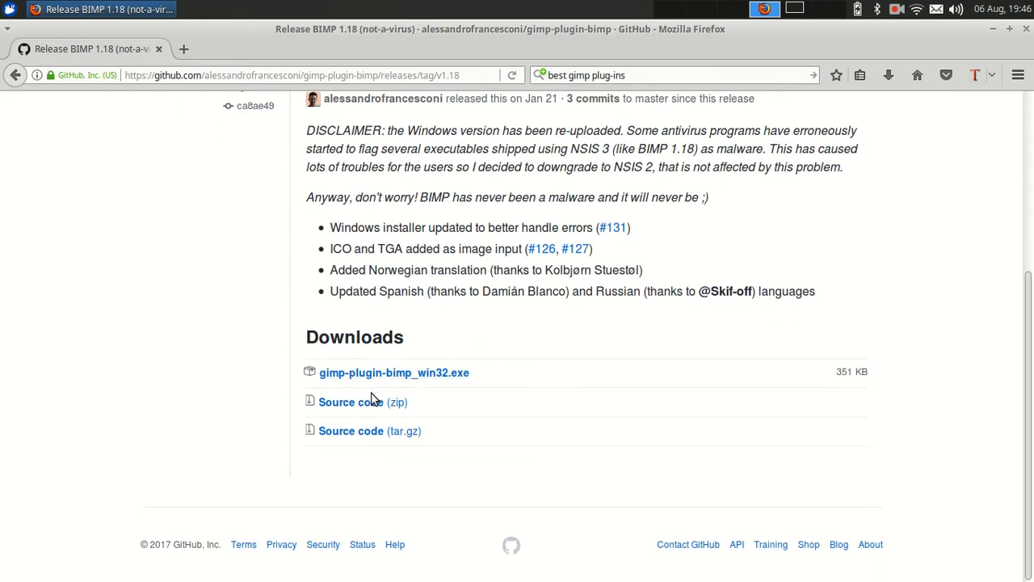
mouse_move(351, 401)
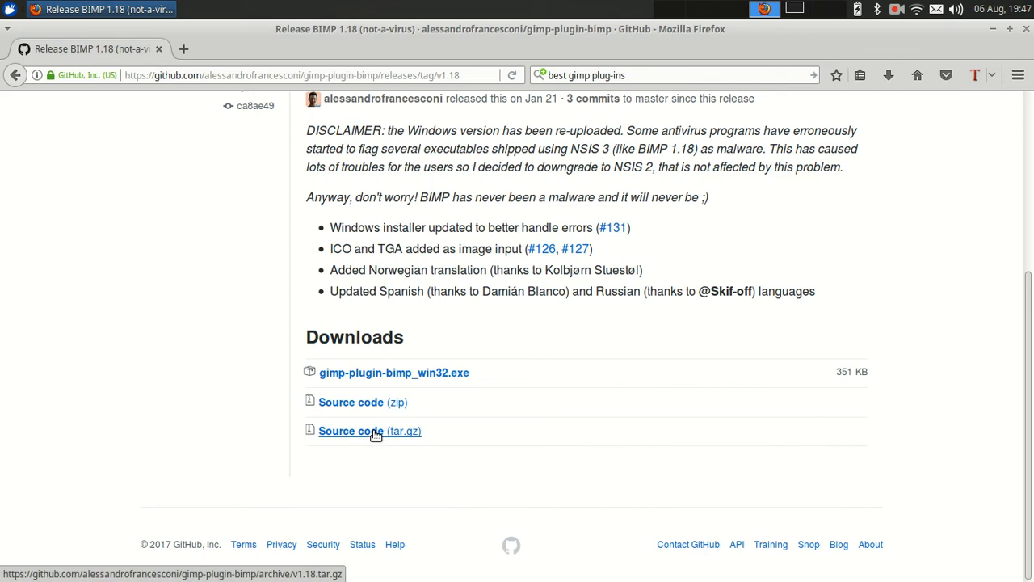
left_click(368, 430)
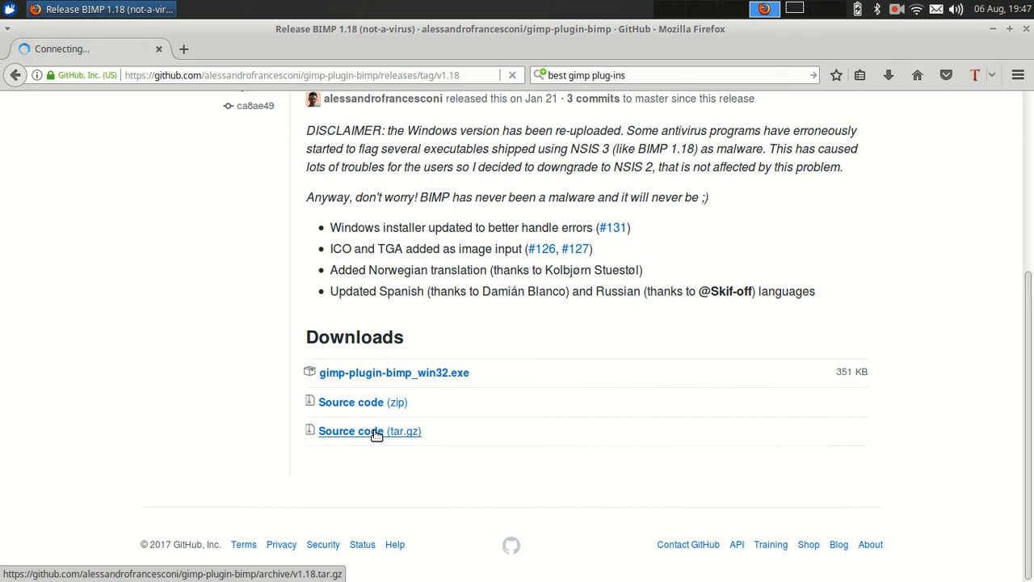
left_click(351, 430)
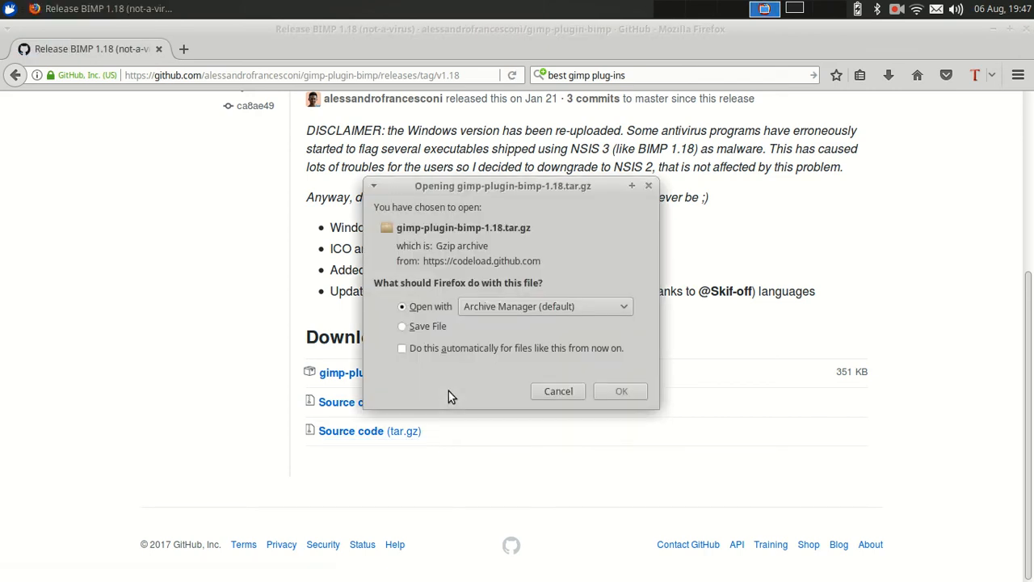
Save the tar.gz archive to disk rather than opening it
left_click(403, 326)
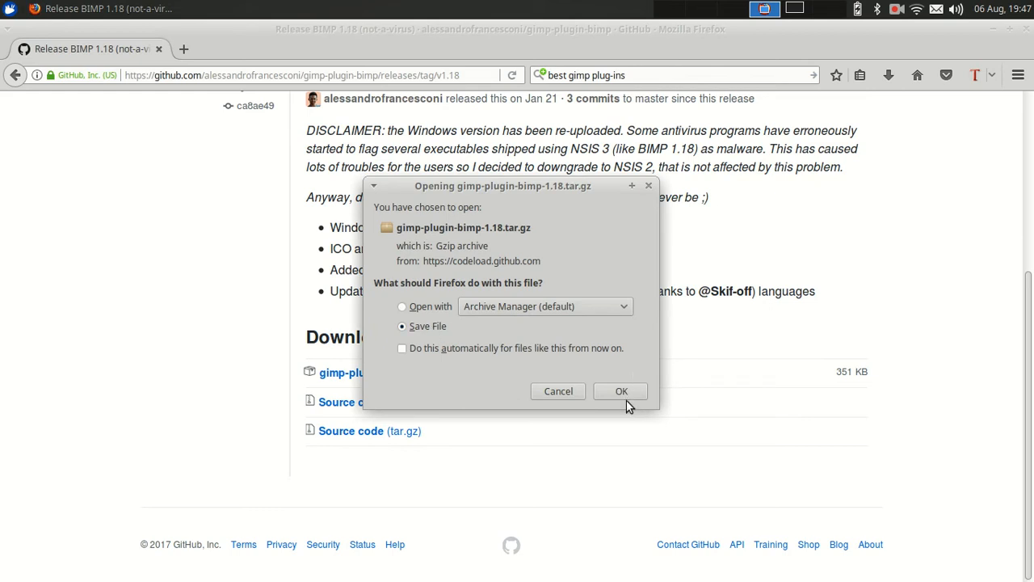
left_click(620, 391)
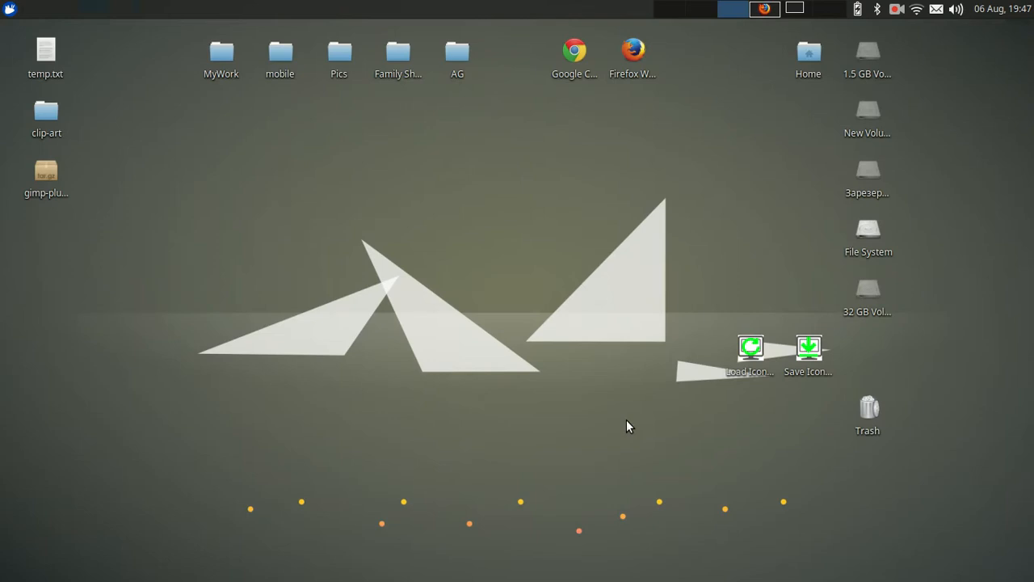
Extract the BIMP tar.gz on the desktop, remove the archive, and open the gimp-plugin-bimp-1.18 folder
left_click(46, 169)
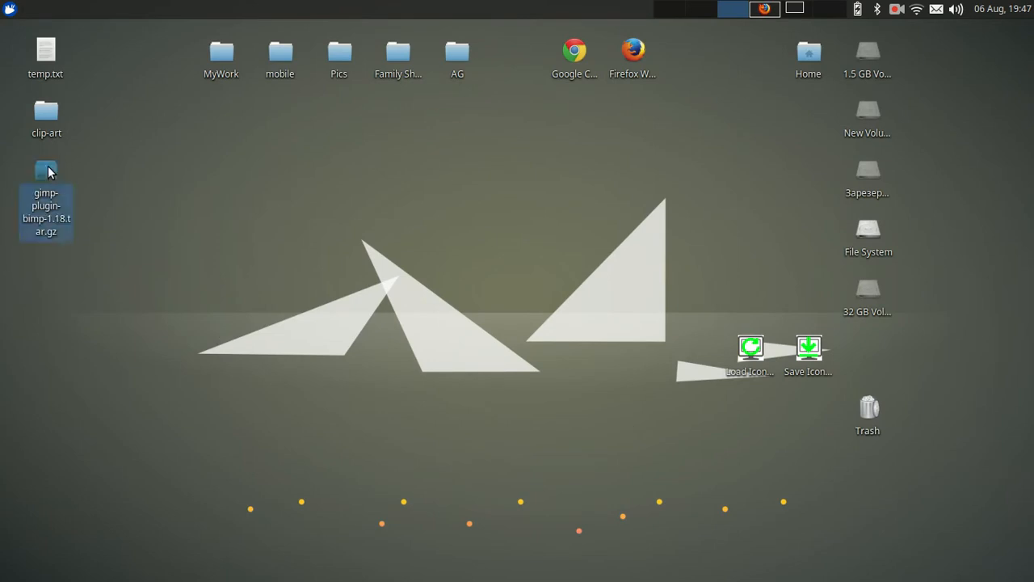
mouse_move(45, 171)
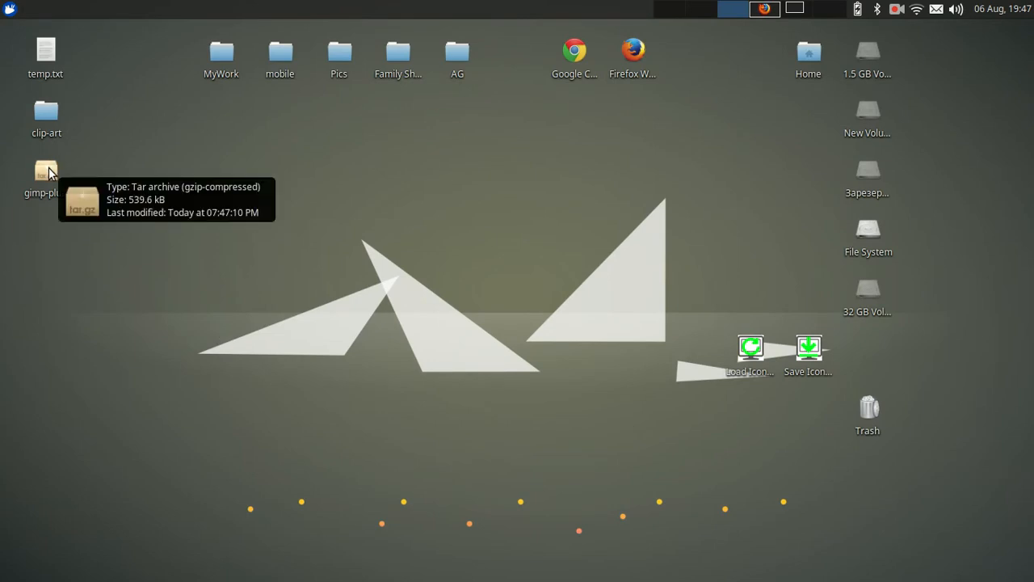
double_click(45, 171)
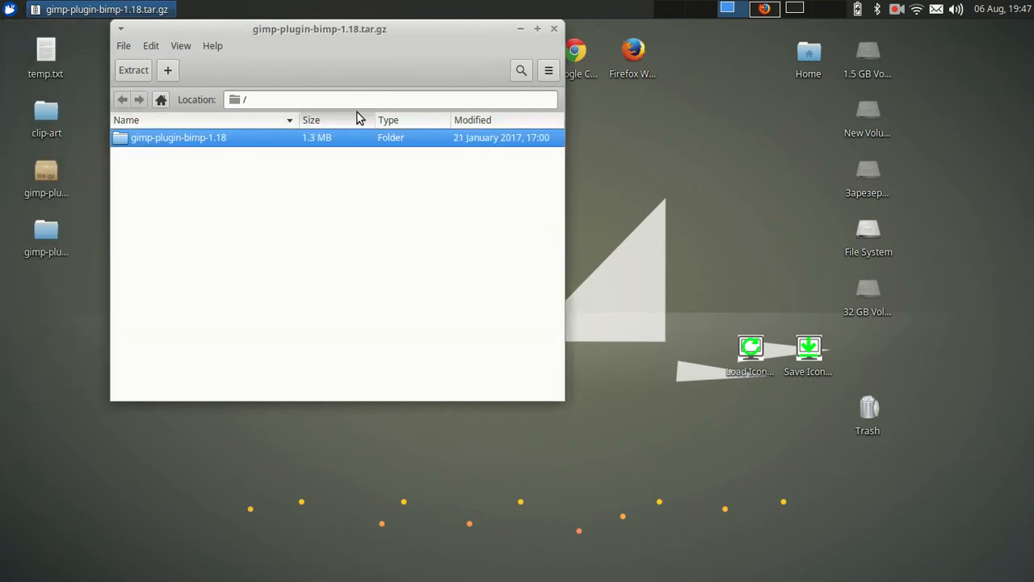
left_click(555, 29)
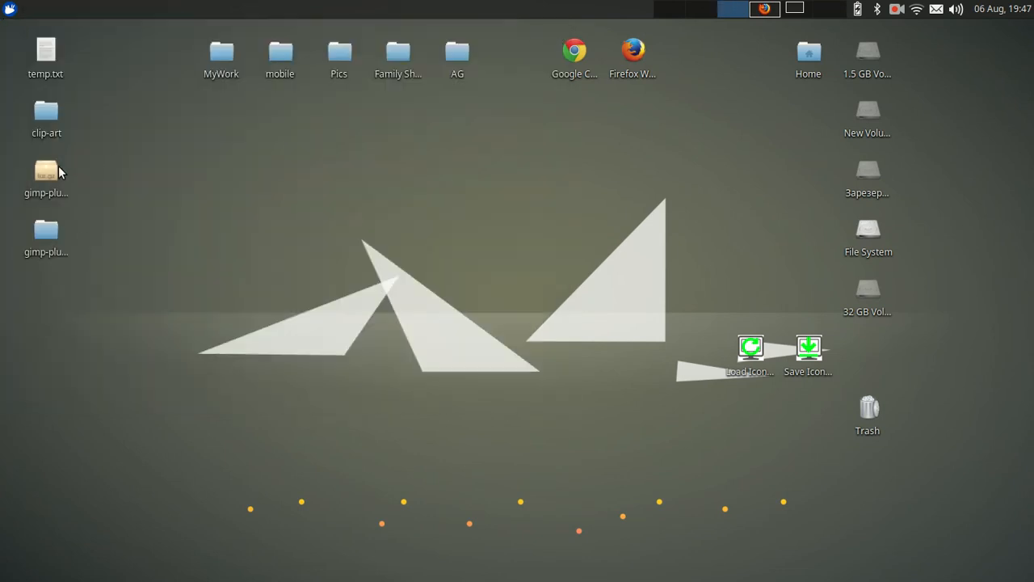
left_click(45, 171)
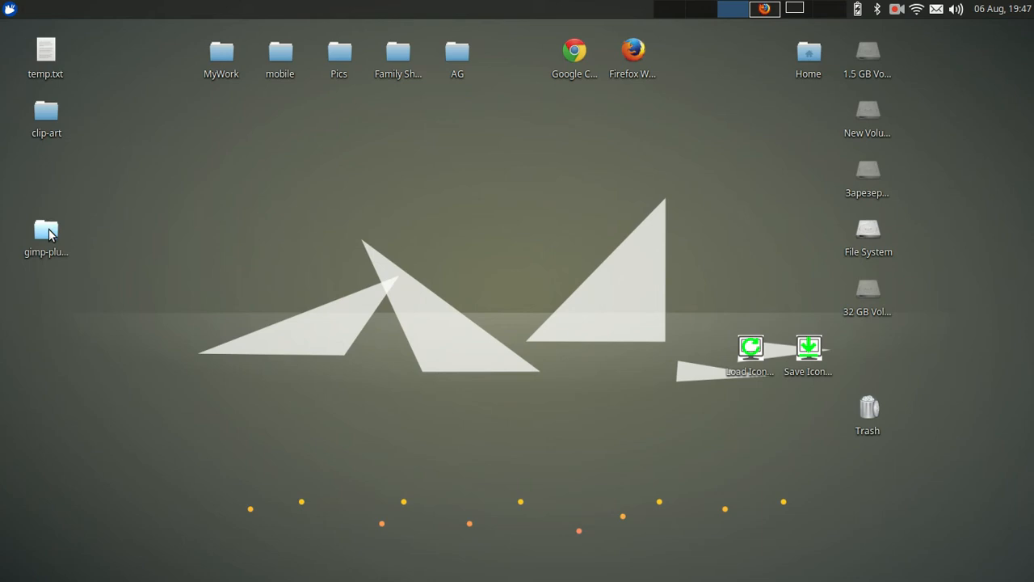
double_click(45, 229)
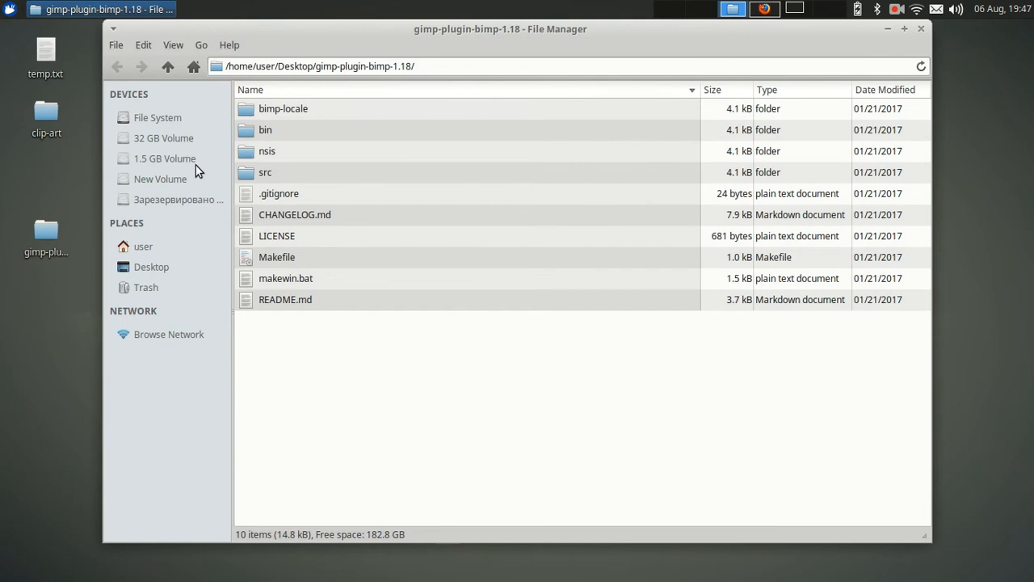
mouse_move(298, 155)
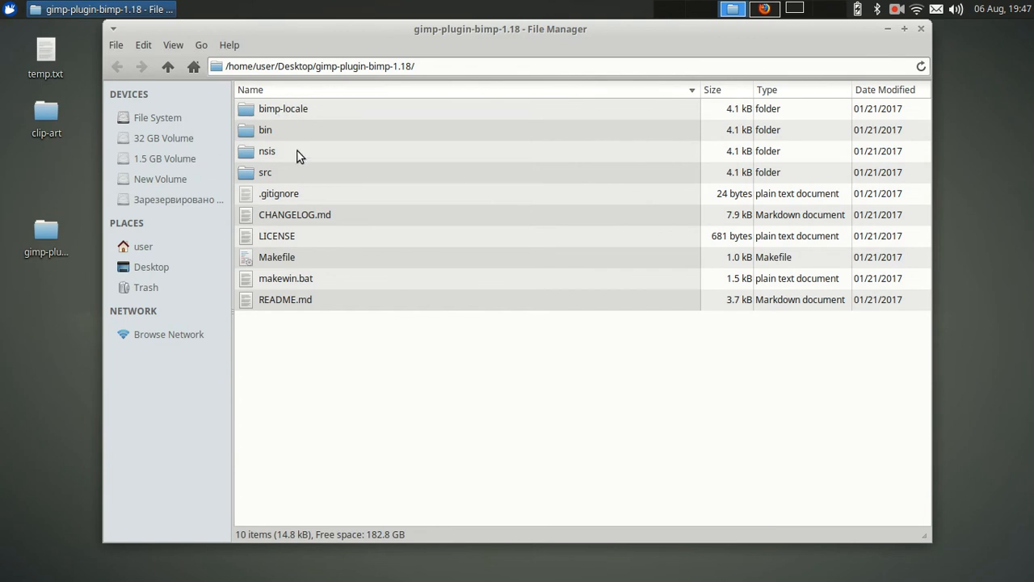
Leave the gimp-plugin-bimp-1.18 folder listing and return to the BIMP project page in Firefox
left_click(762, 10)
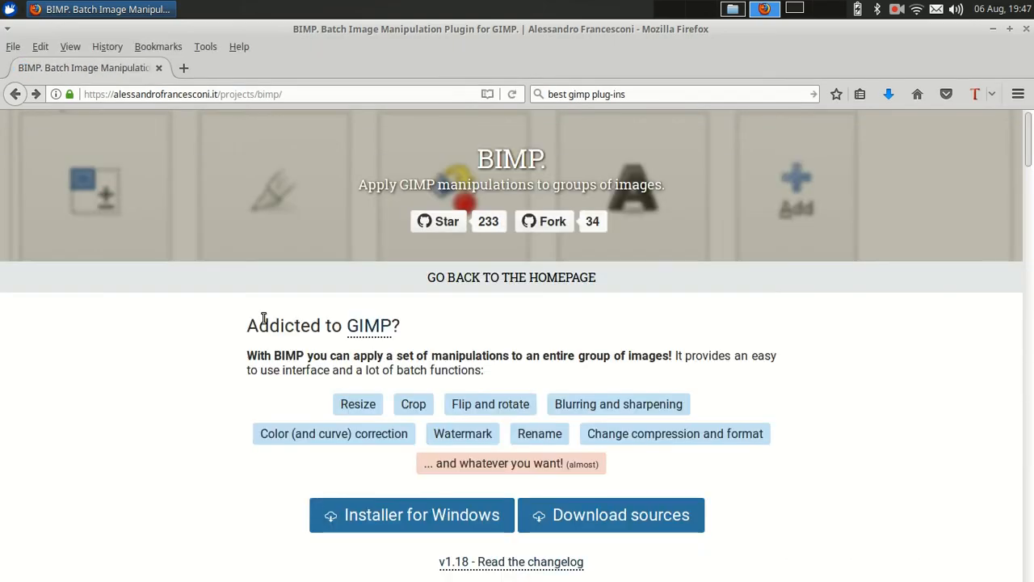
Scroll the BIMP project page down to its 'Brief documentation' on installing the plugin
scroll("down", 3)
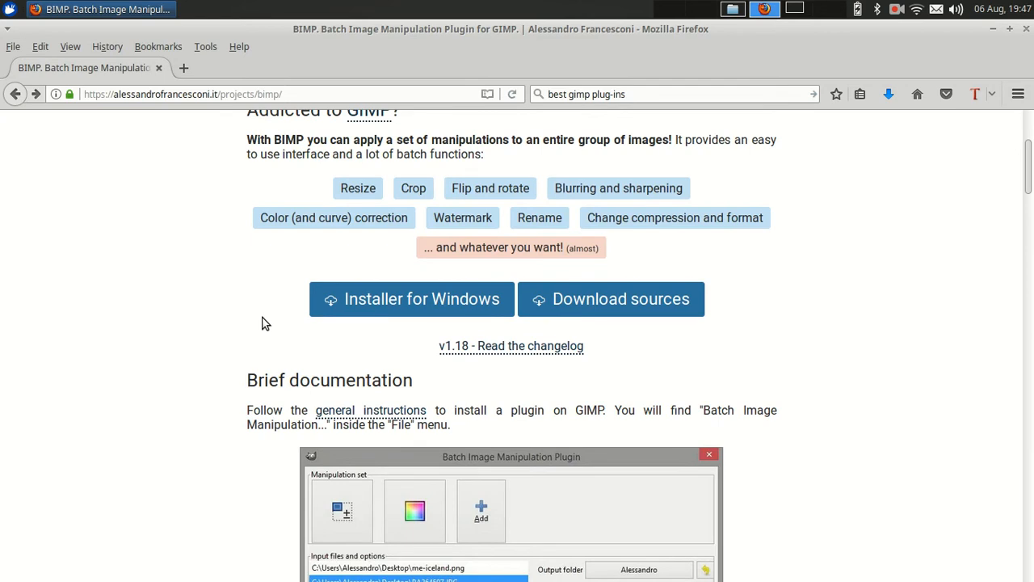
scroll("up", 3)
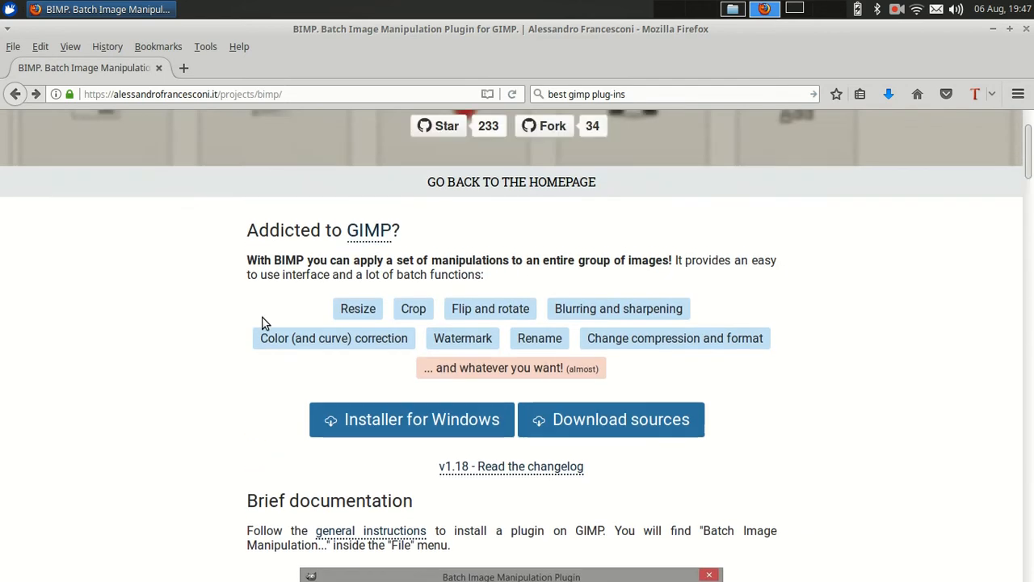
scroll("down", 3)
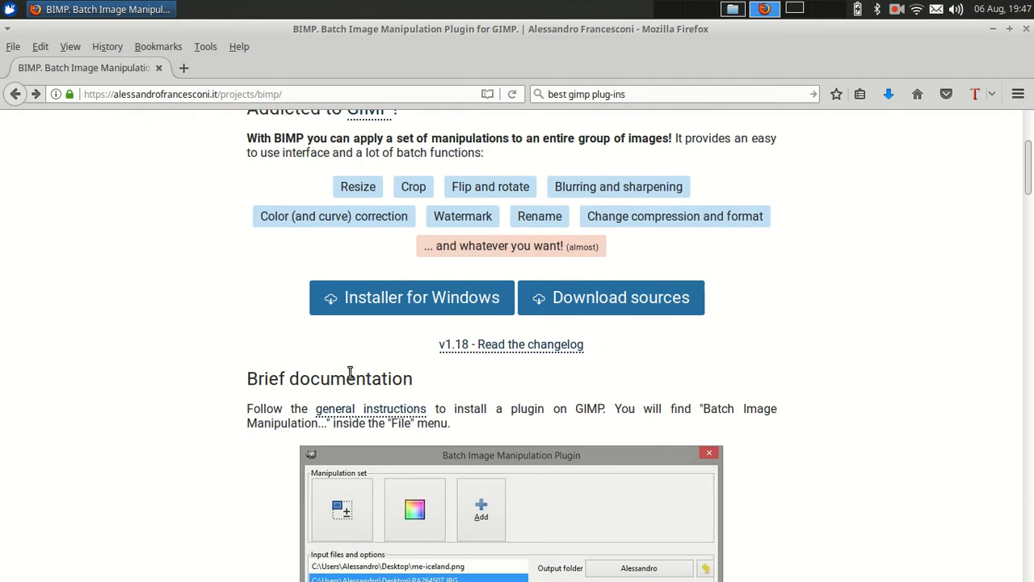
scroll("down", 3)
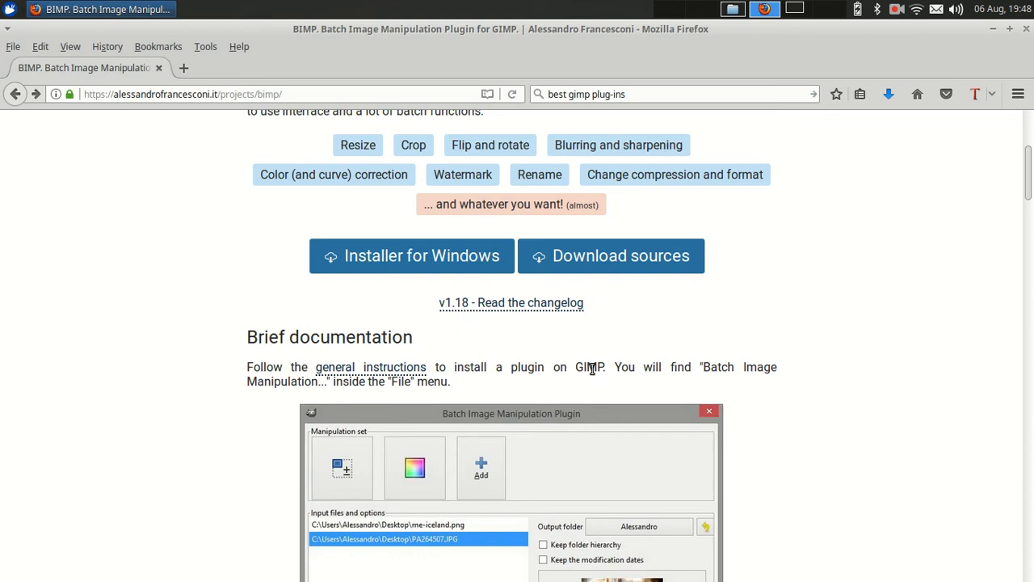
scroll("down", 3)
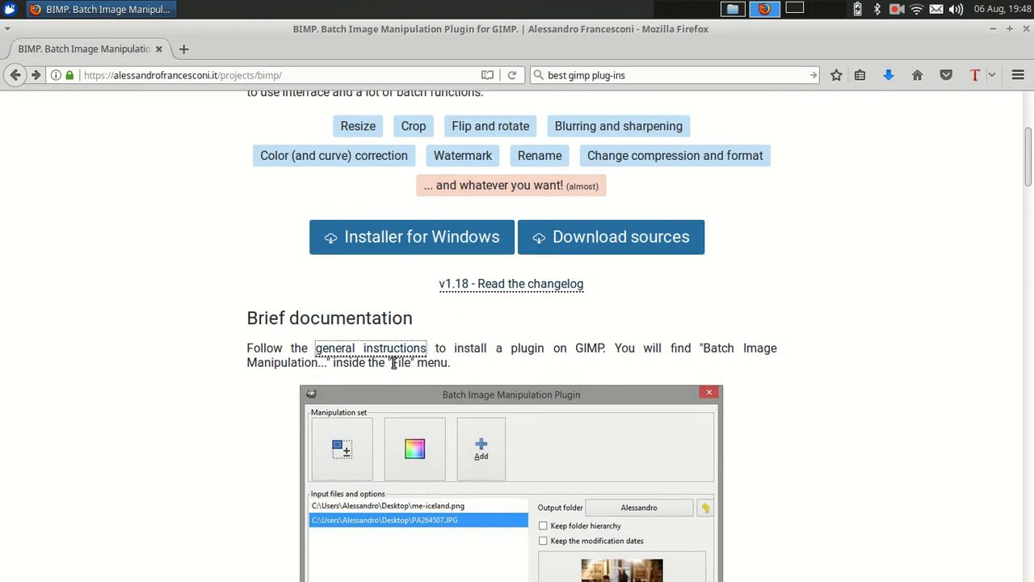
Open the 'general instructions' Wikibooks guide and scroll to 'Finding and downloading plugins'
left_click(368, 347)
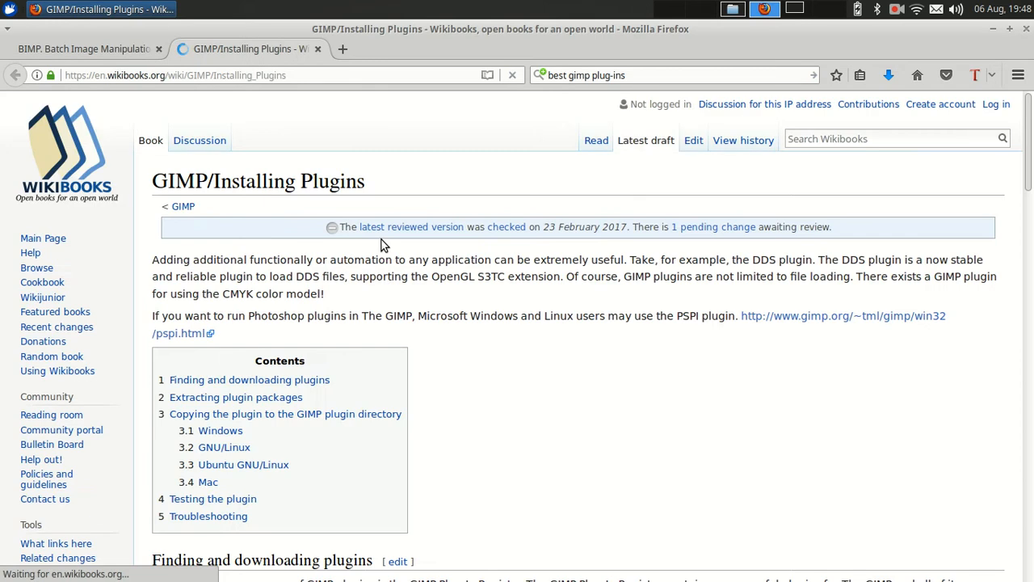
scroll("down", 3)
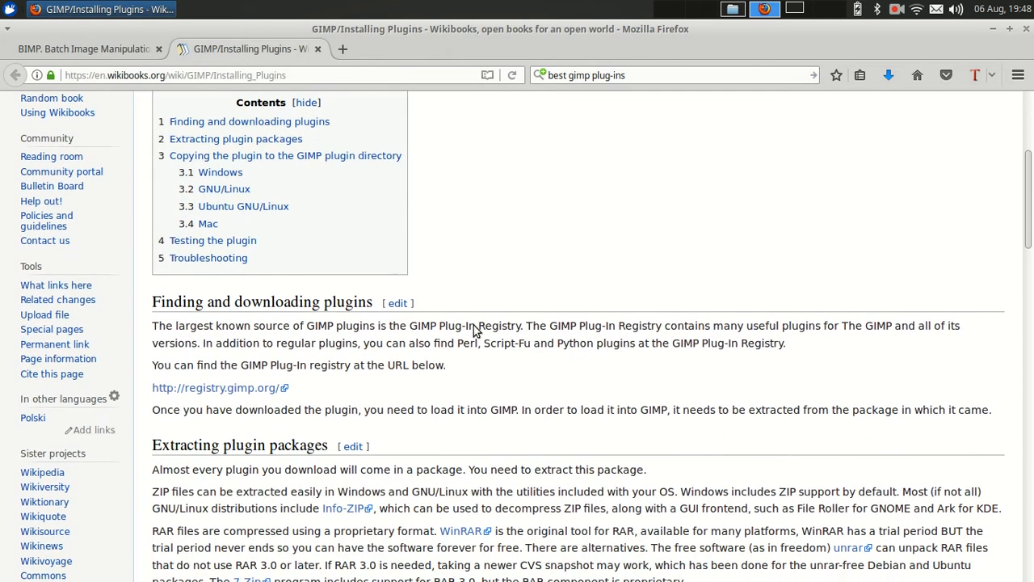
scroll("down", 3)
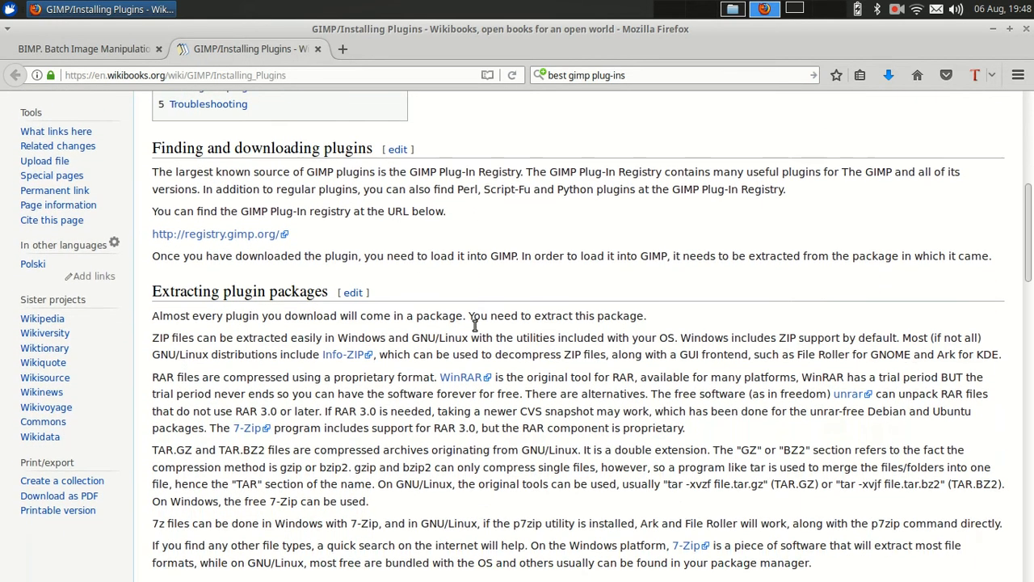
scroll("up", 3)
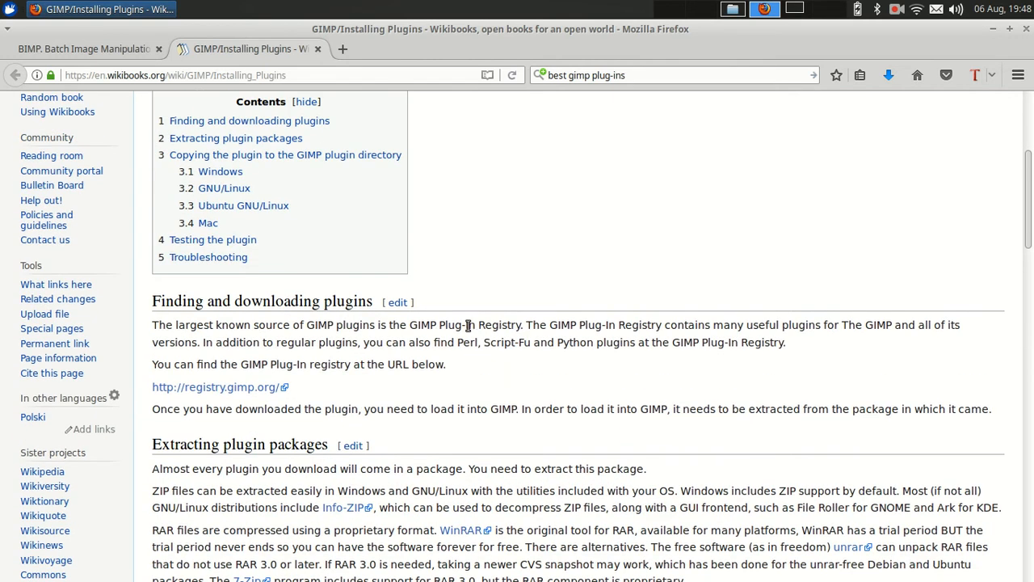
mouse_move(239, 388)
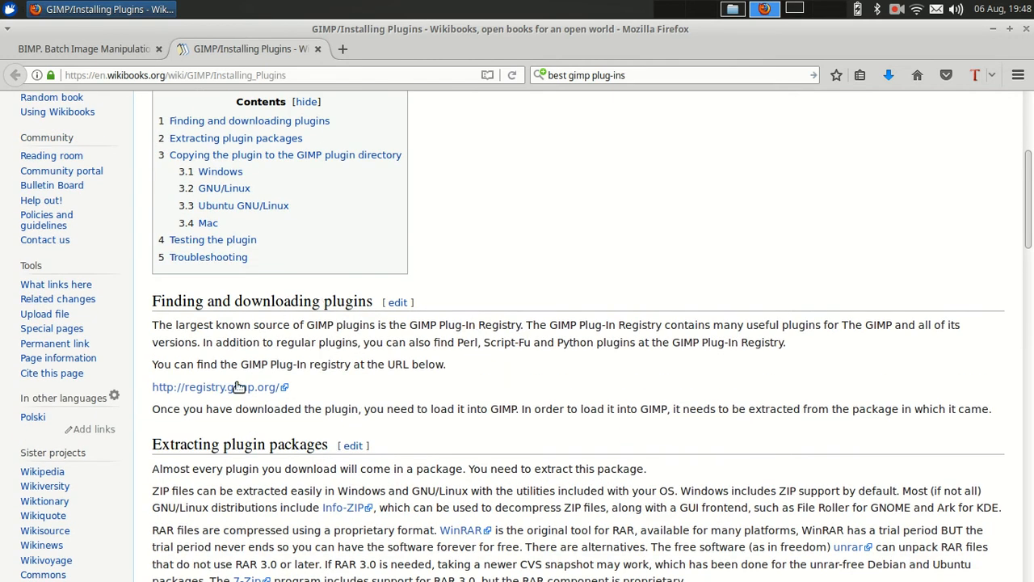
Open the GIMP Plug-In Registry link in a new tab and view it
right_click(218, 386)
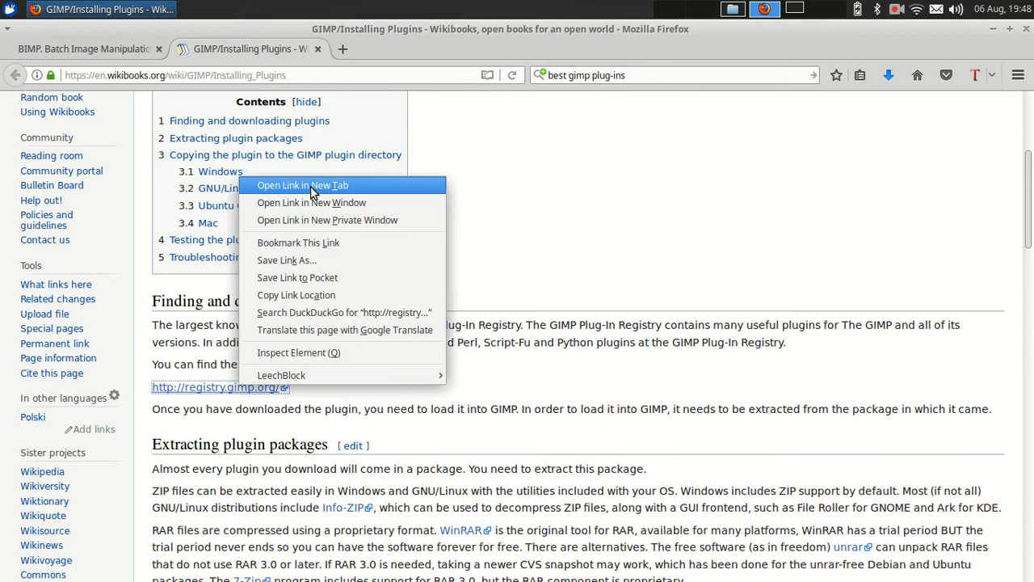
left_click(302, 184)
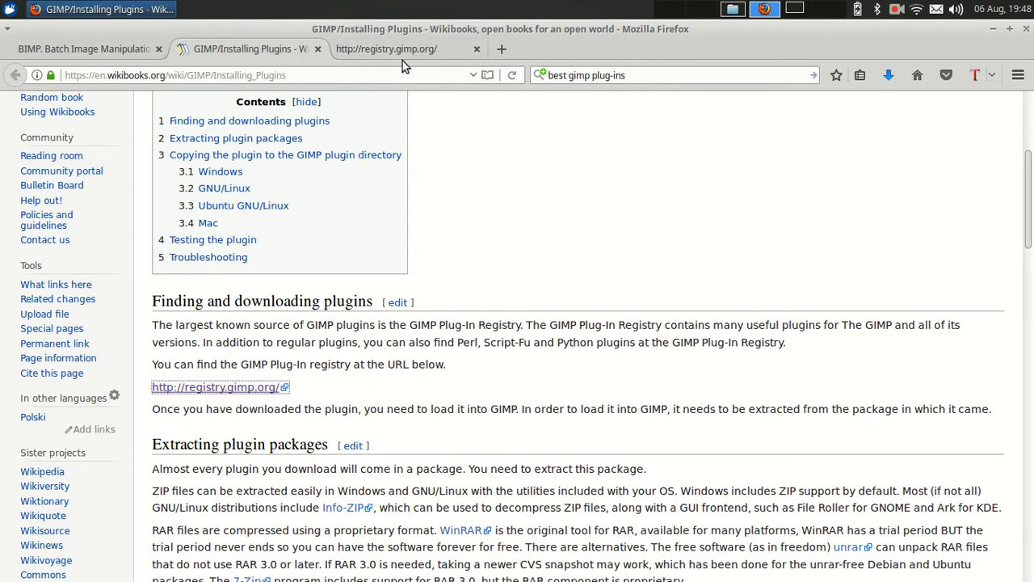
left_click(386, 49)
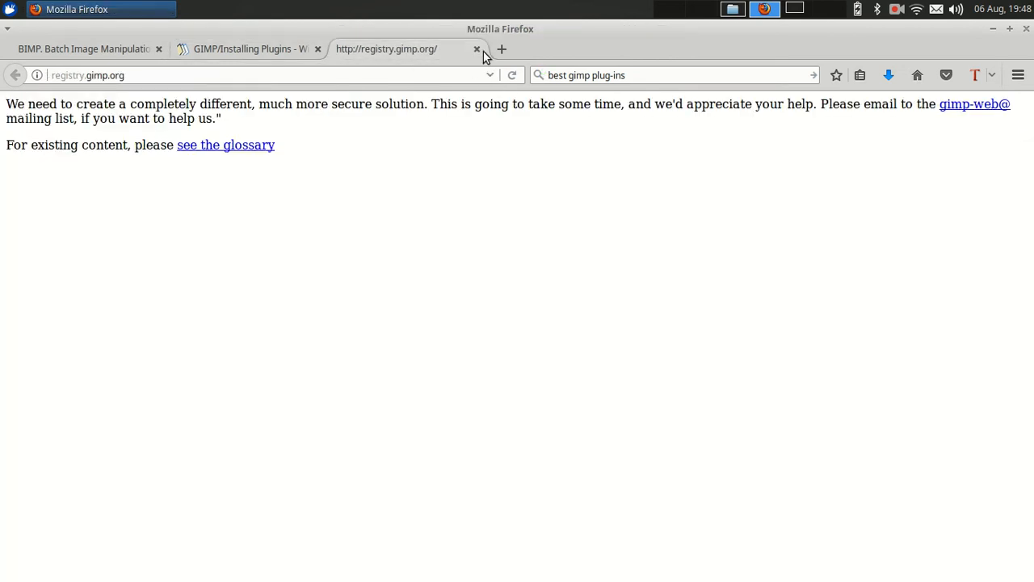
mouse_move(268, 121)
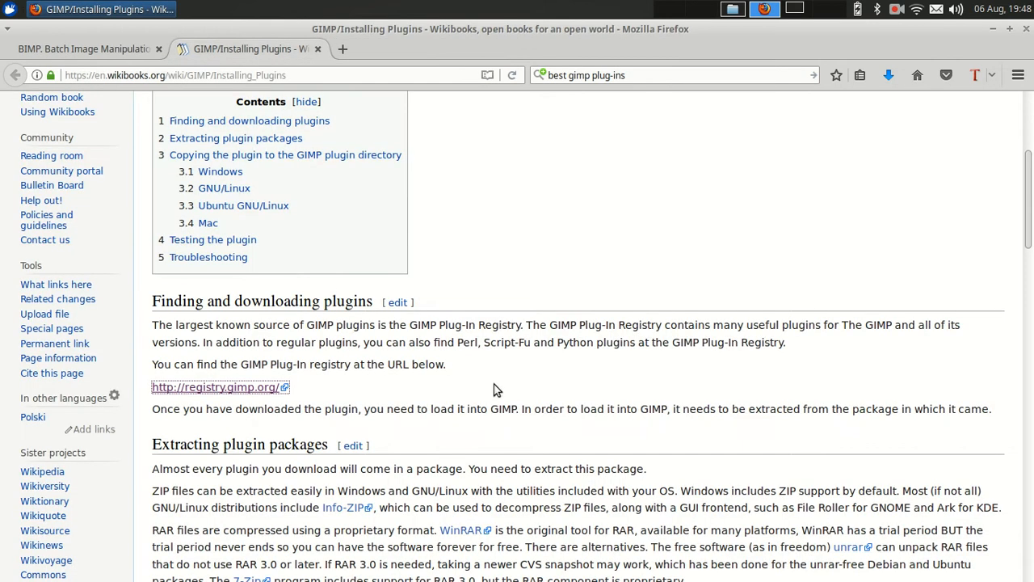
Read down the Wikibooks guide toward the GNU/Linux section, briefly checking the BIMP project tab
scroll("down", 3)
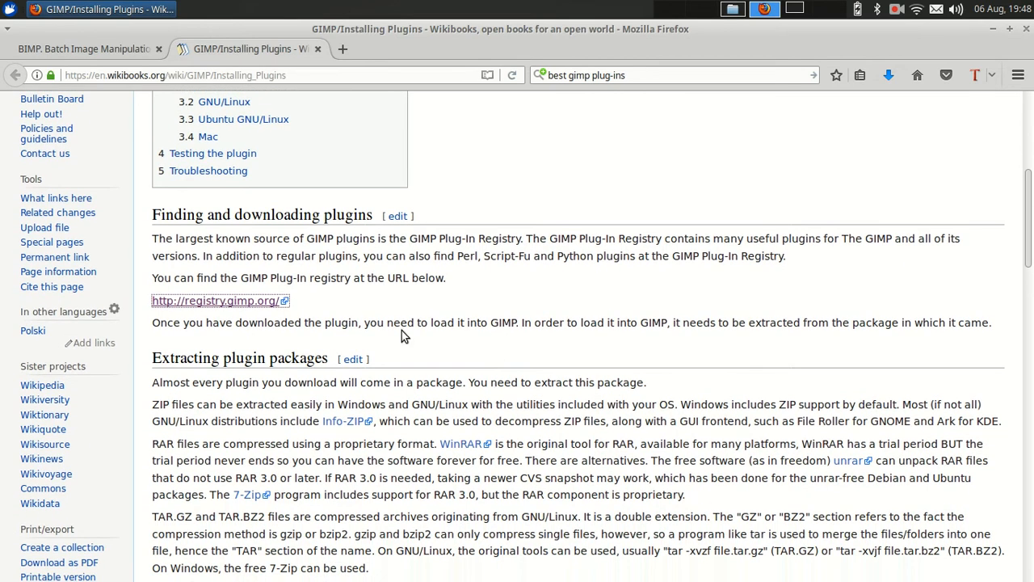
mouse_move(456, 287)
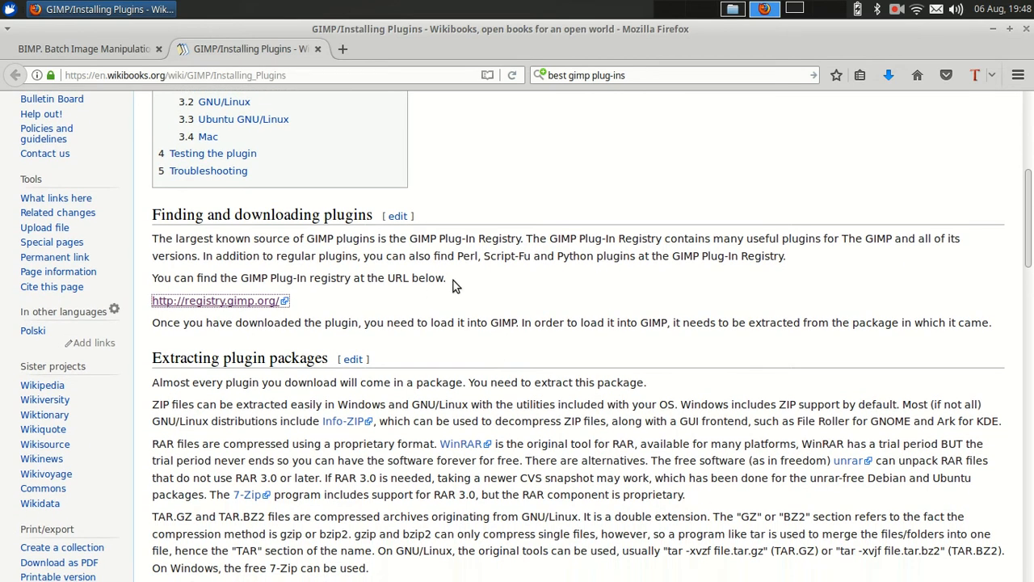
scroll("down", 3)
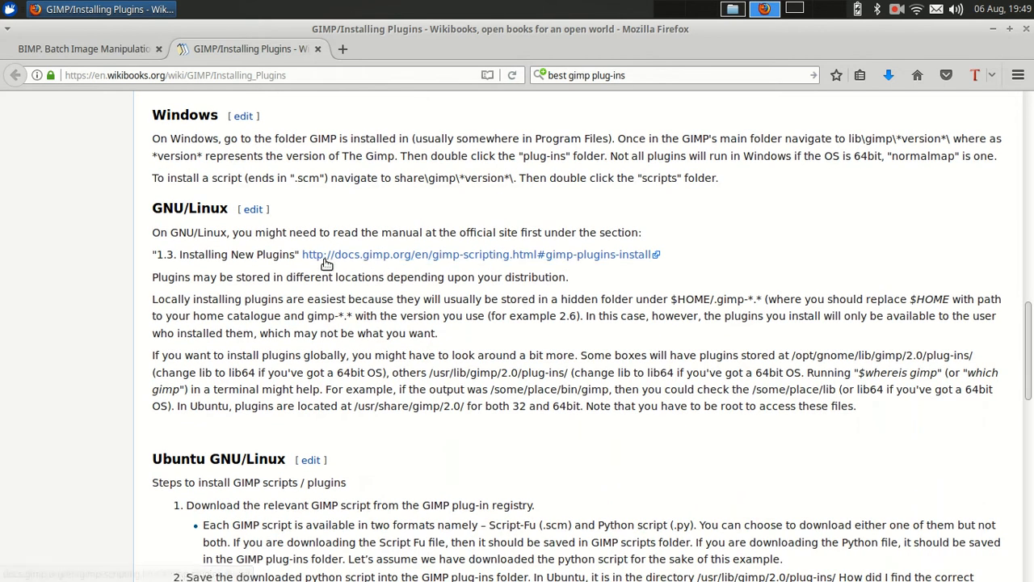
mouse_move(265, 233)
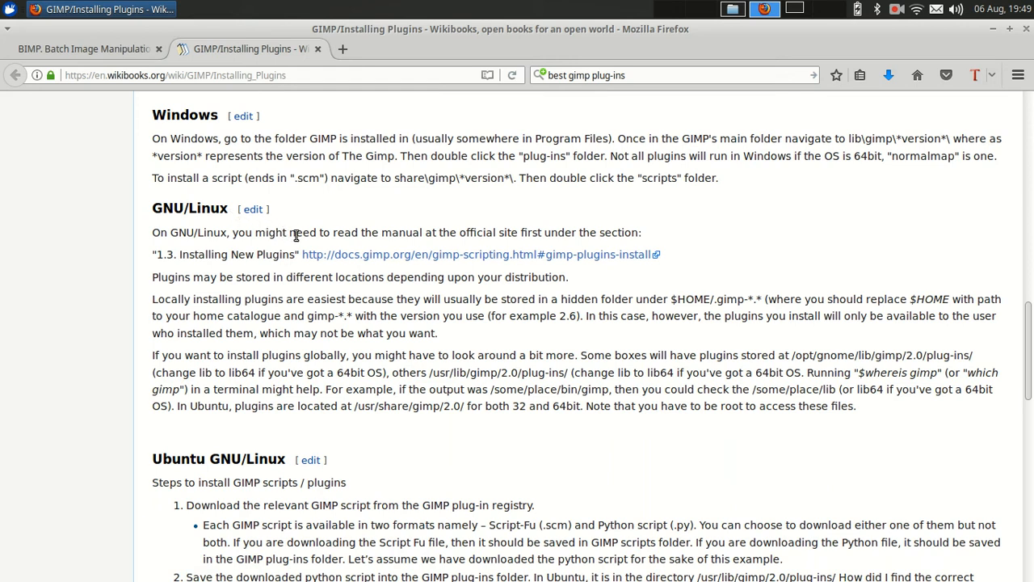
mouse_move(461, 252)
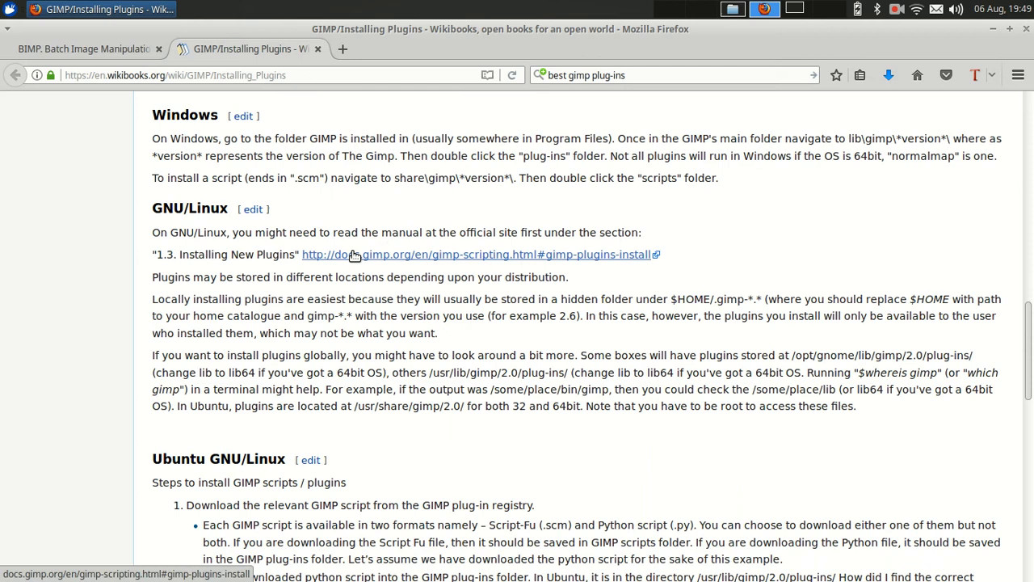
mouse_move(268, 272)
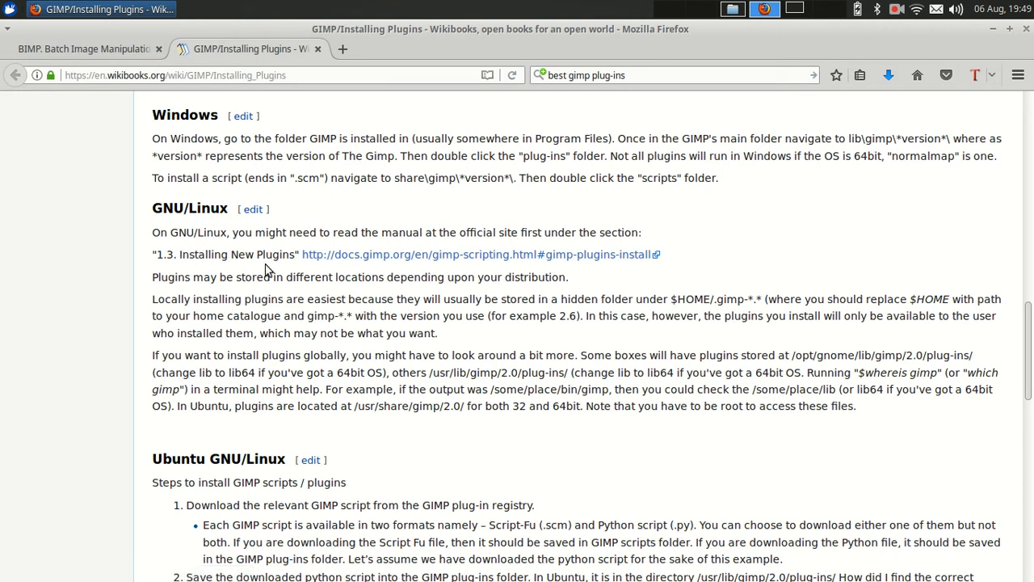
scroll("down", 3)
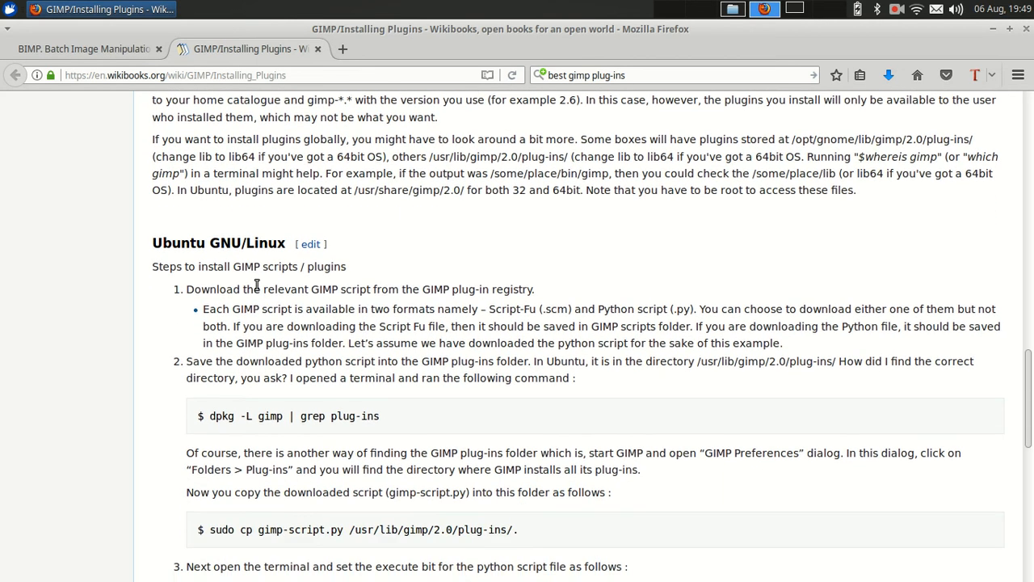
scroll("up", 3)
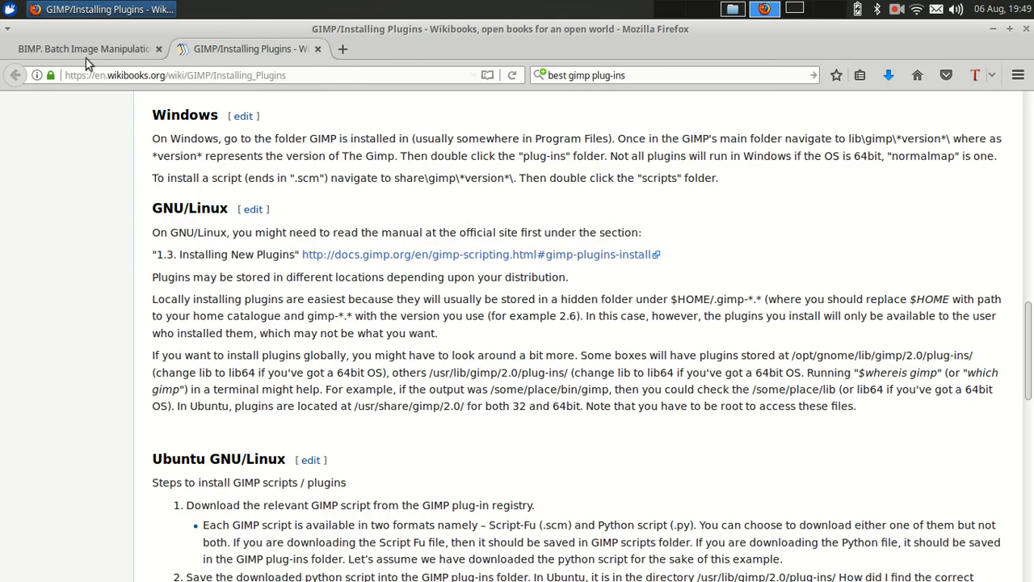
left_click(84, 48)
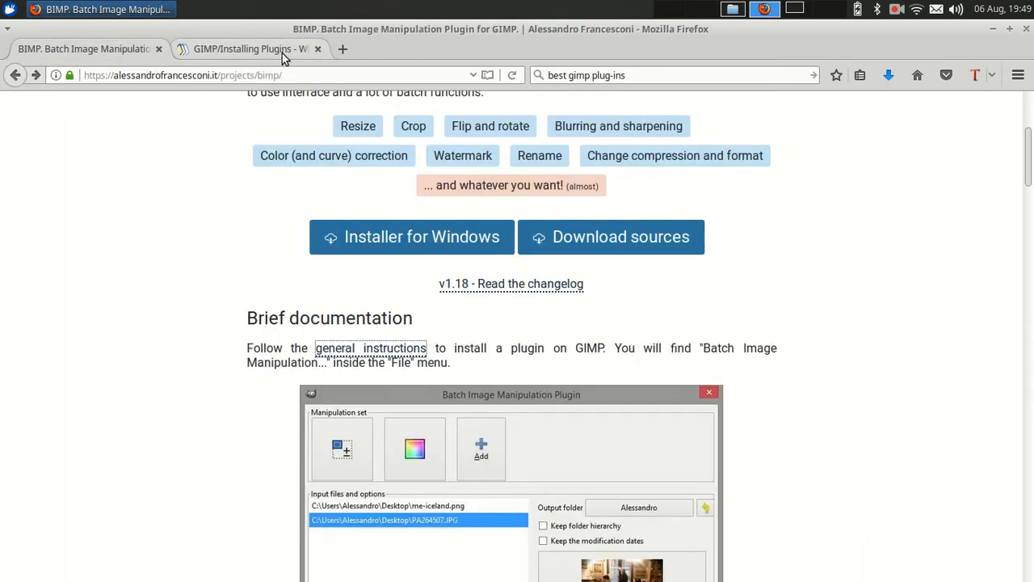
left_click(246, 48)
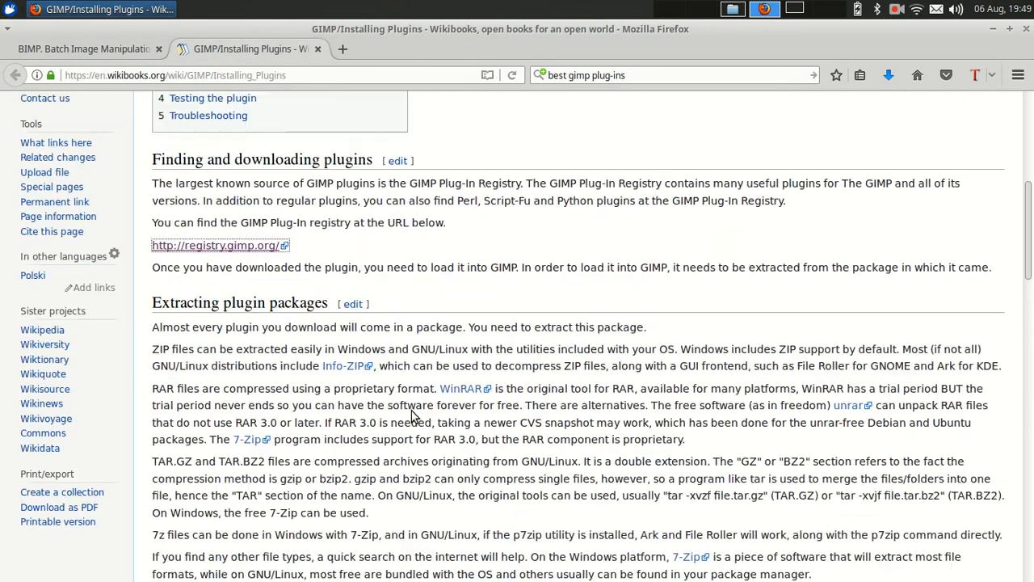
Follow the docs.gimp.org '1.3 Installing New Plugins' link into a new tab
scroll("down", 3)
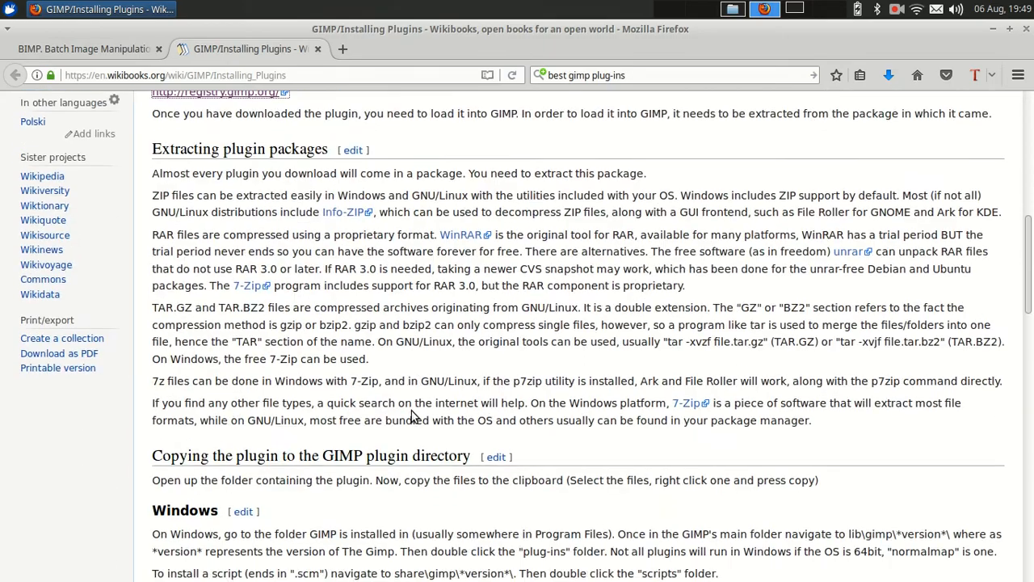
scroll("down", 3)
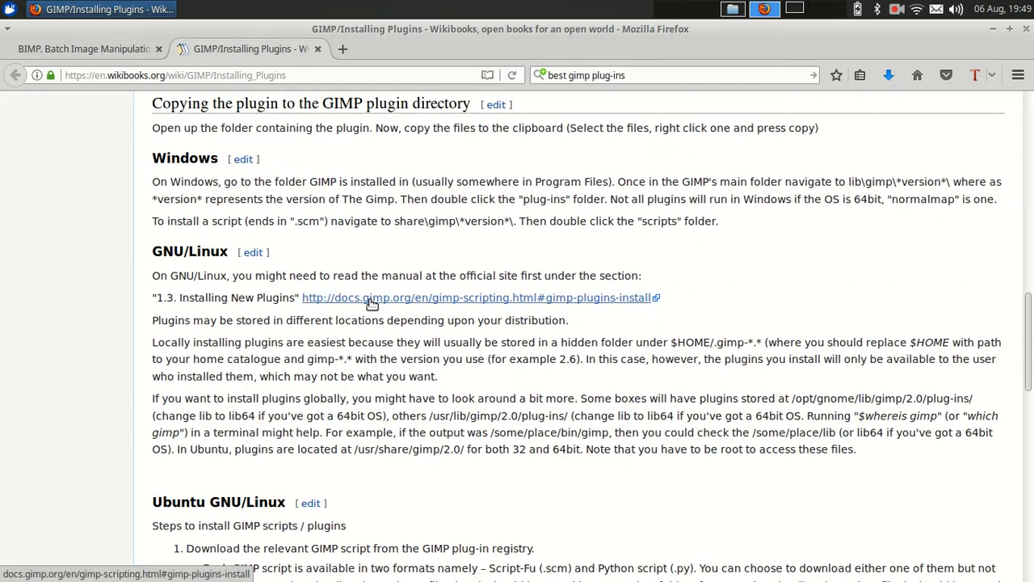
left_click(479, 297)
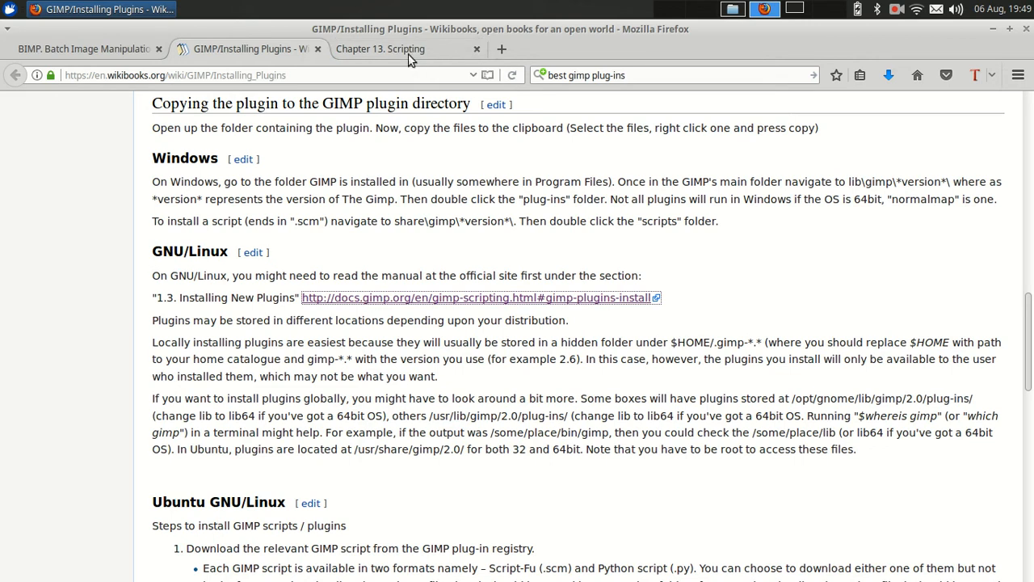
In the 'Chapter 13. Scripting' tab, scroll to section 1.3.1 Linux / Unix-like systems
left_click(379, 48)
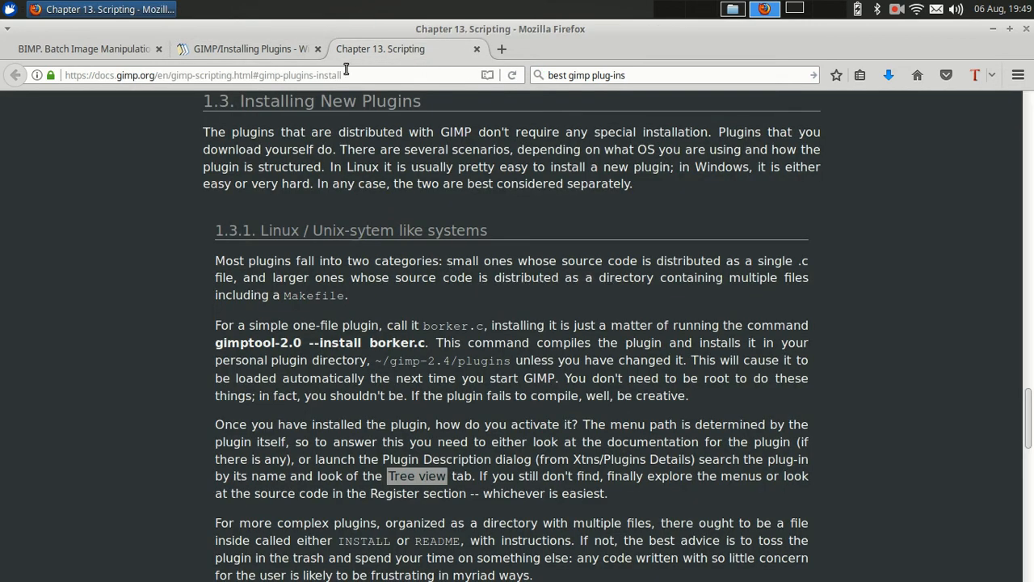
left_click(245, 48)
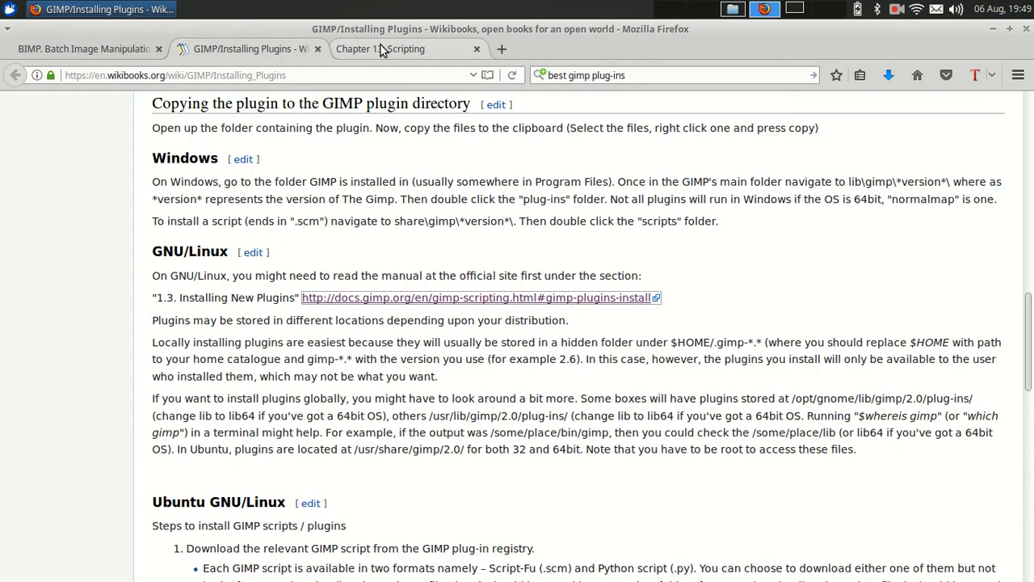
left_click(380, 48)
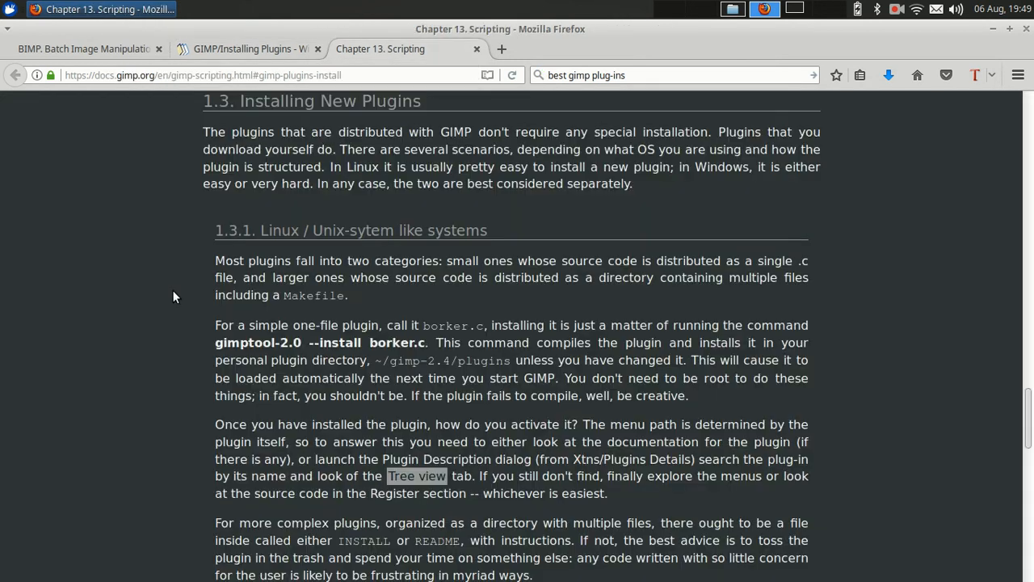
scroll("down", 3)
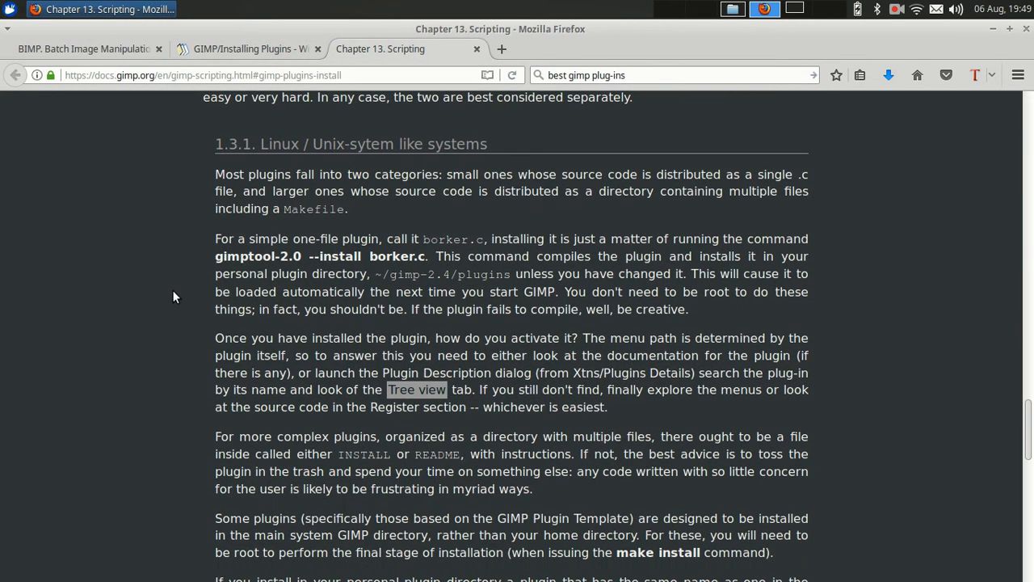
mouse_move(410, 167)
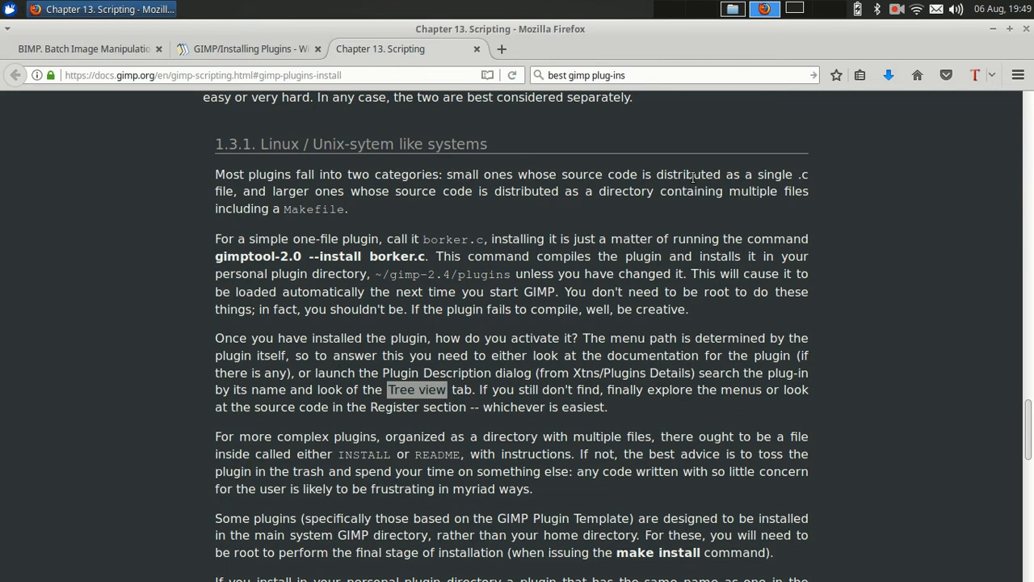
mouse_move(562, 233)
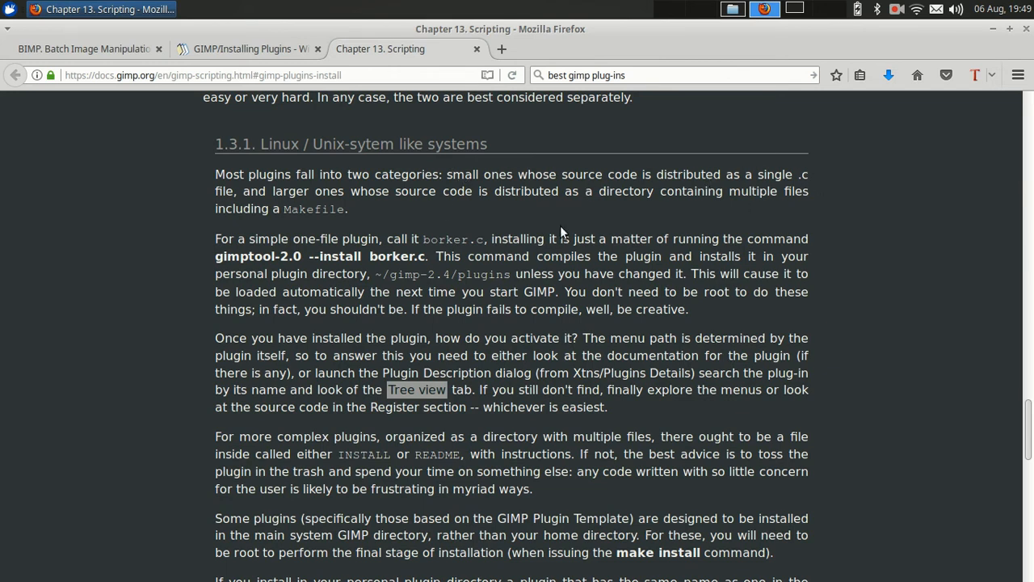
mouse_move(783, 187)
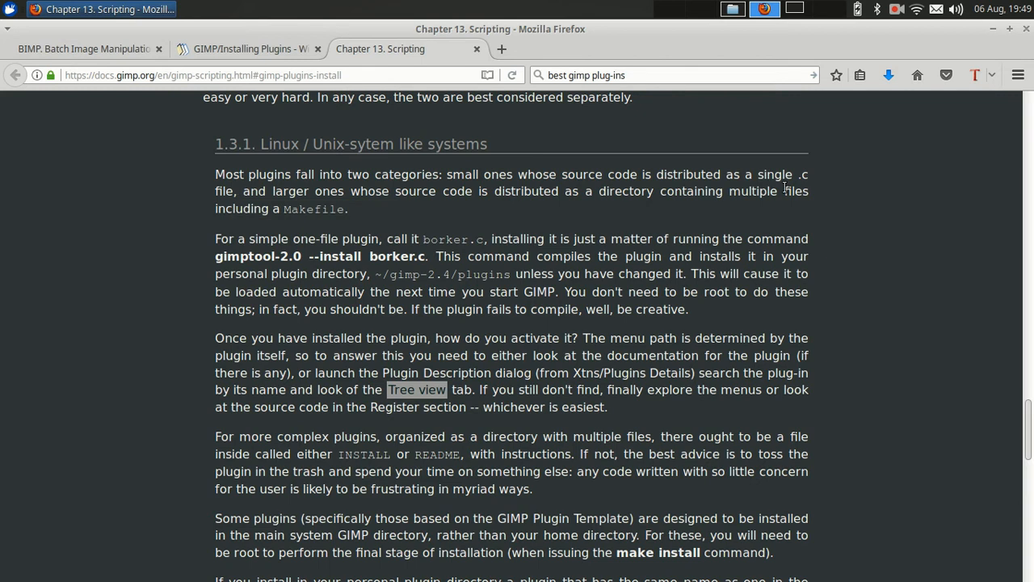
mouse_move(811, 181)
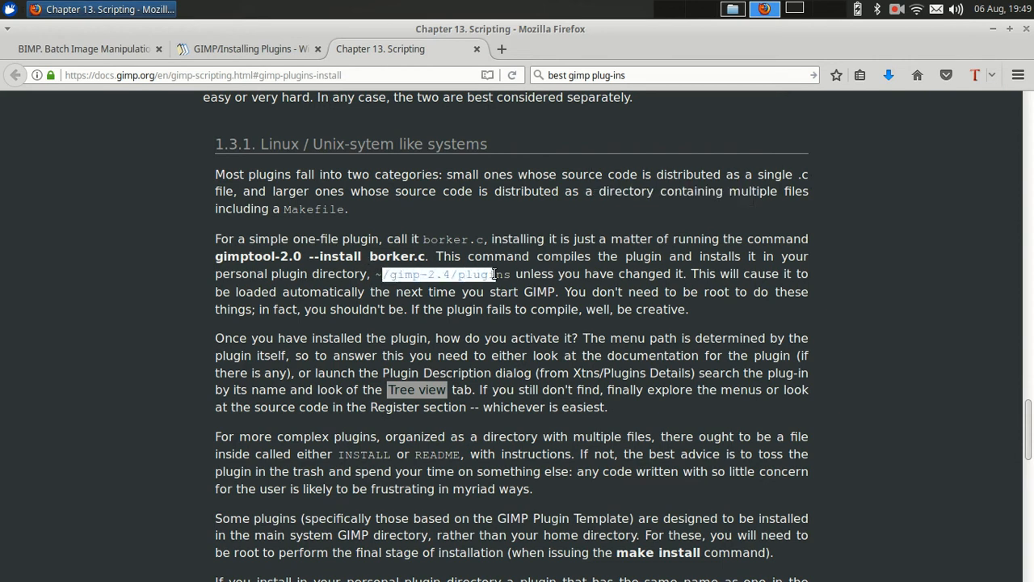
scroll("down", 3)
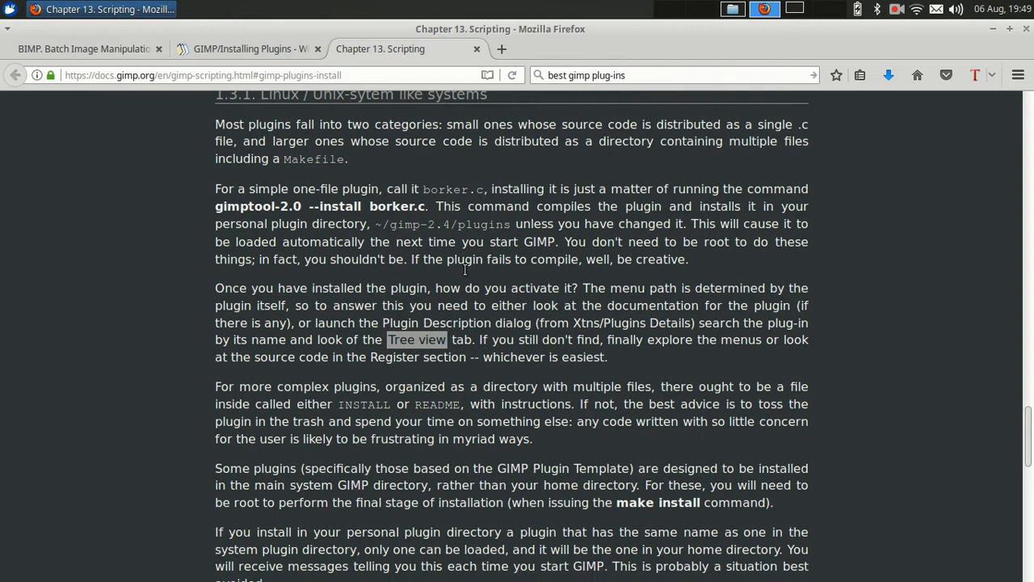
scroll("down", 3)
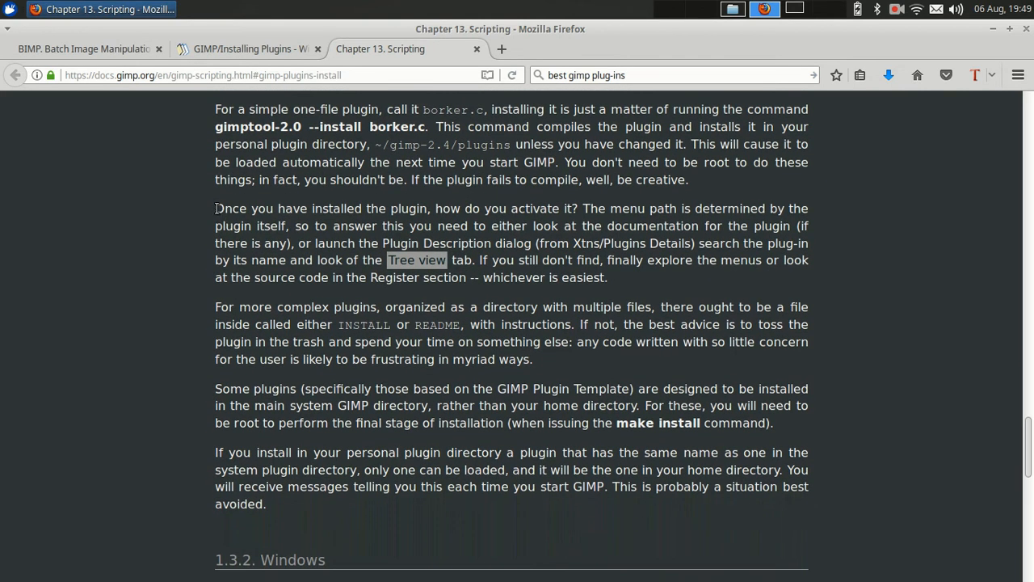
Highlight the manual's passages on activating plugins and INSTALL/README files, then return to the BIMP tab
left_click_drag(215, 209, 475, 260)
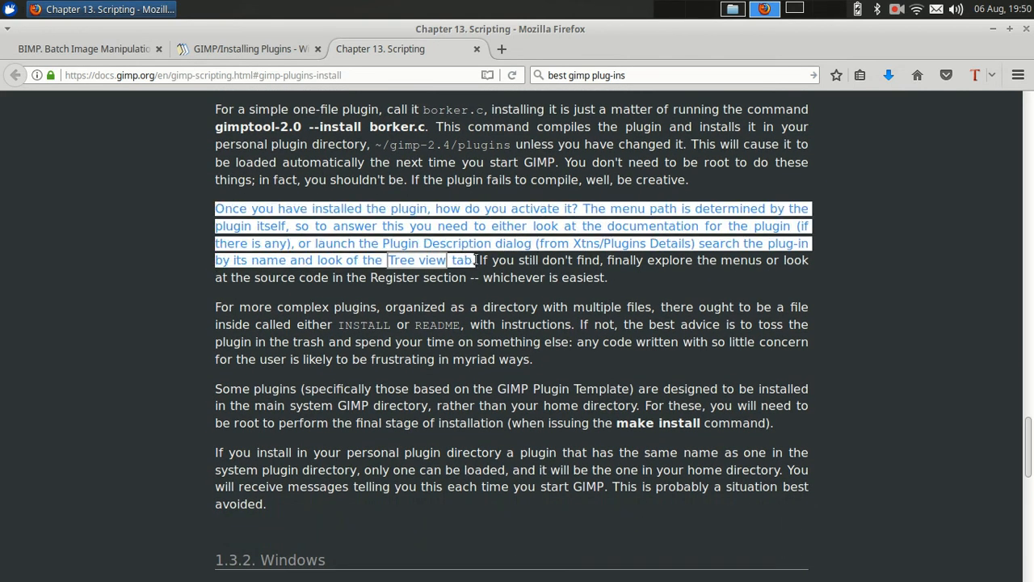
mouse_move(174, 223)
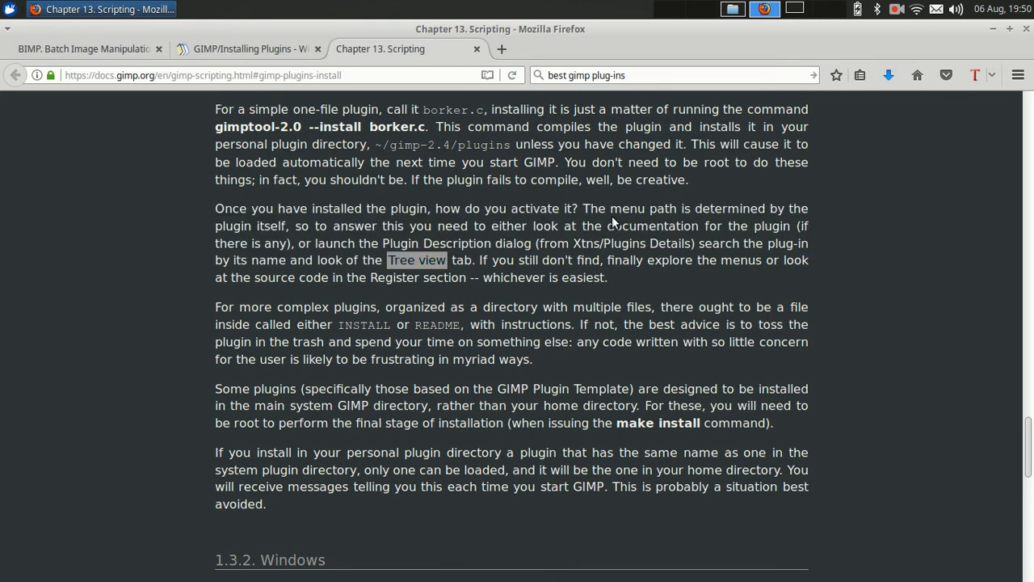
mouse_move(467, 260)
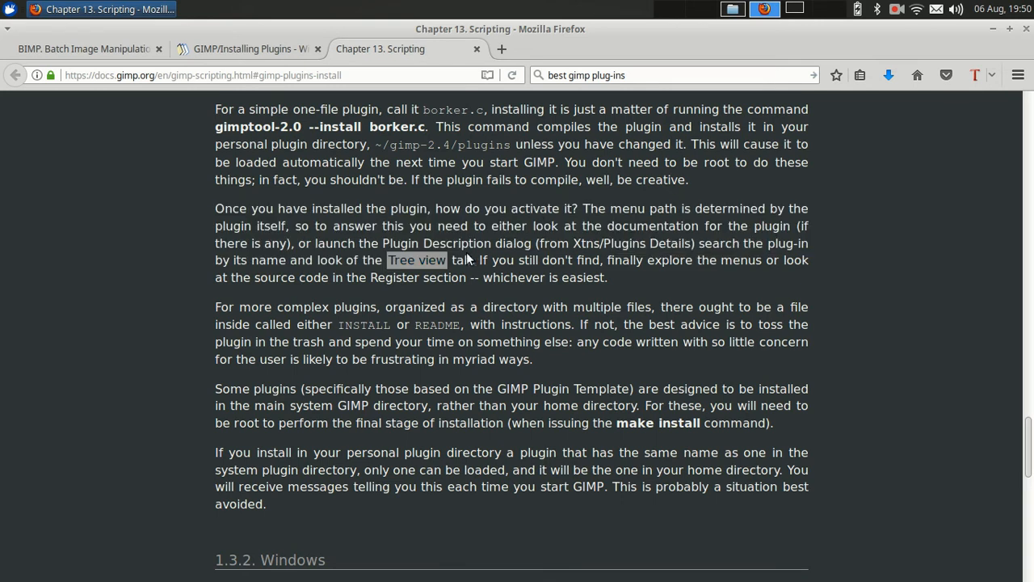
mouse_move(449, 258)
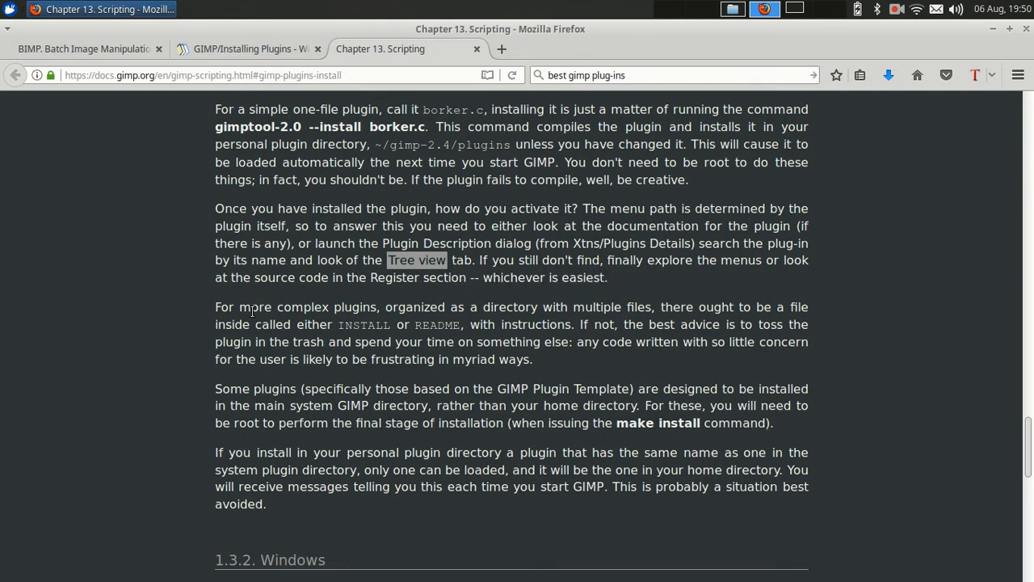
left_click_drag(215, 307, 465, 324)
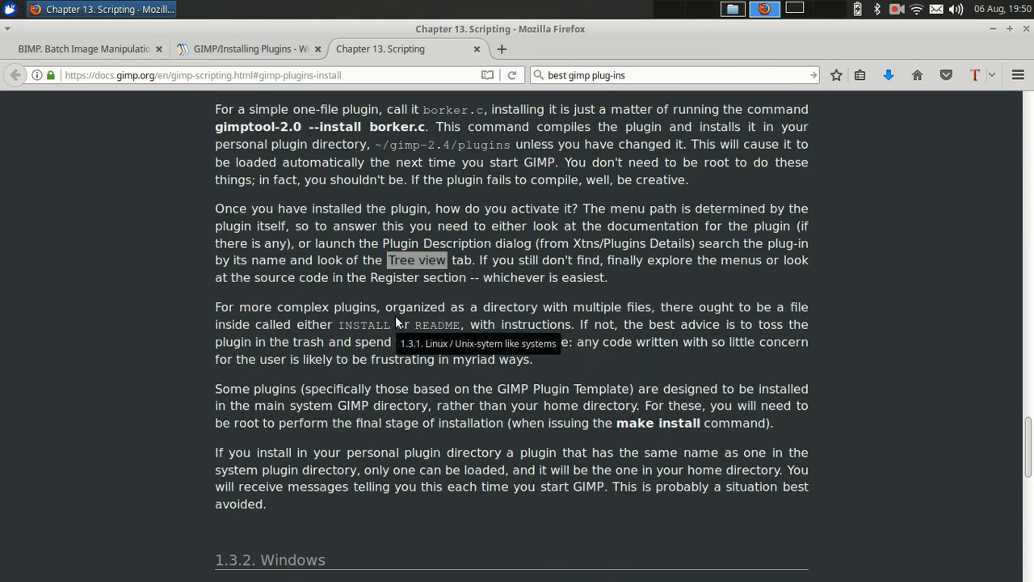
mouse_move(563, 310)
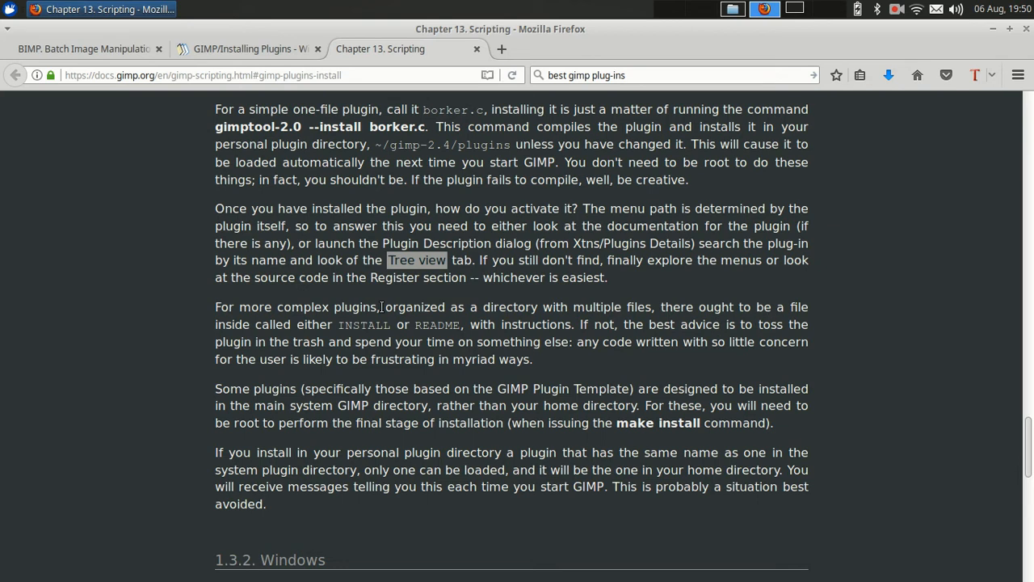
mouse_move(374, 332)
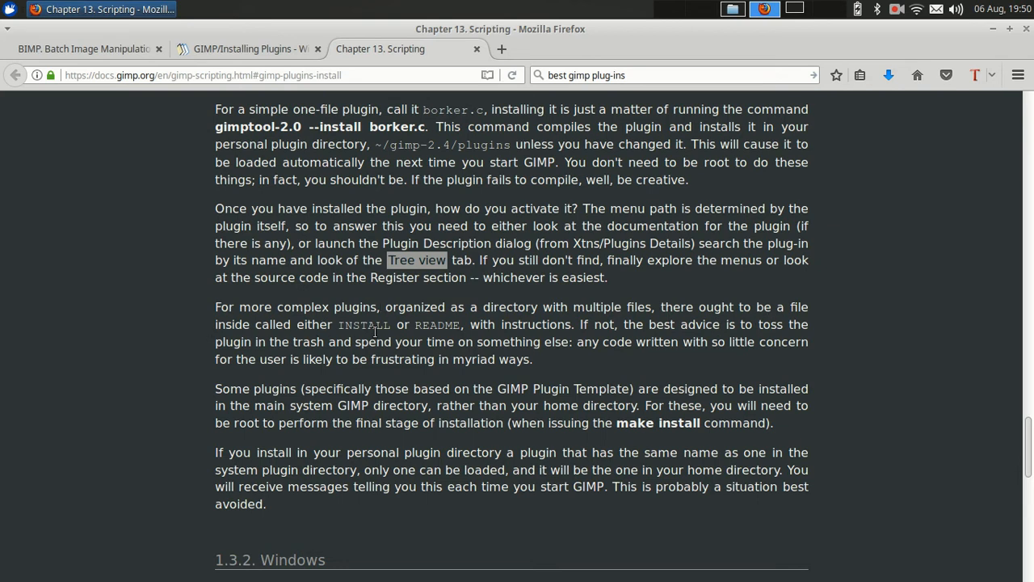
mouse_move(584, 330)
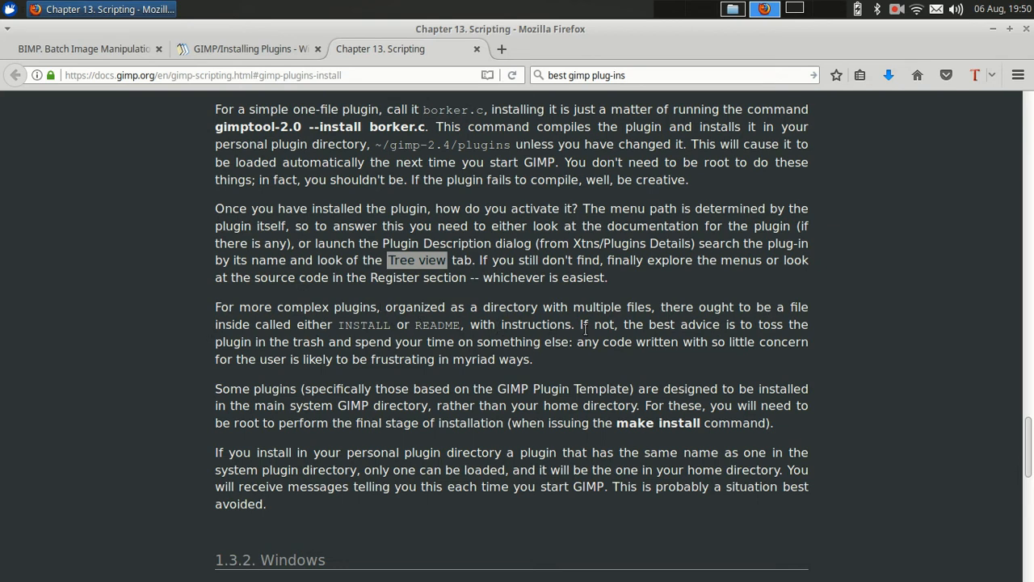
mouse_move(208, 362)
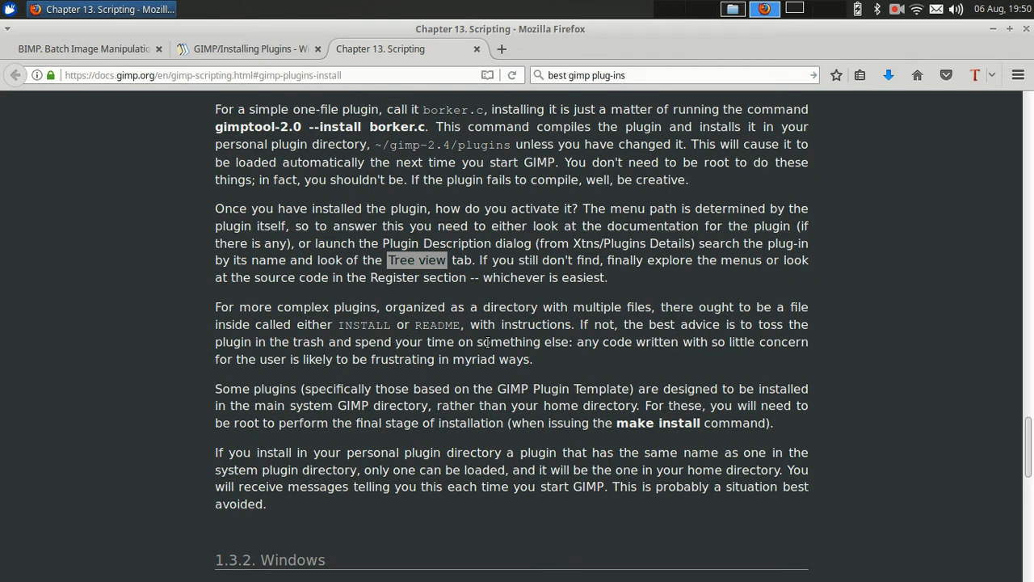
mouse_move(727, 347)
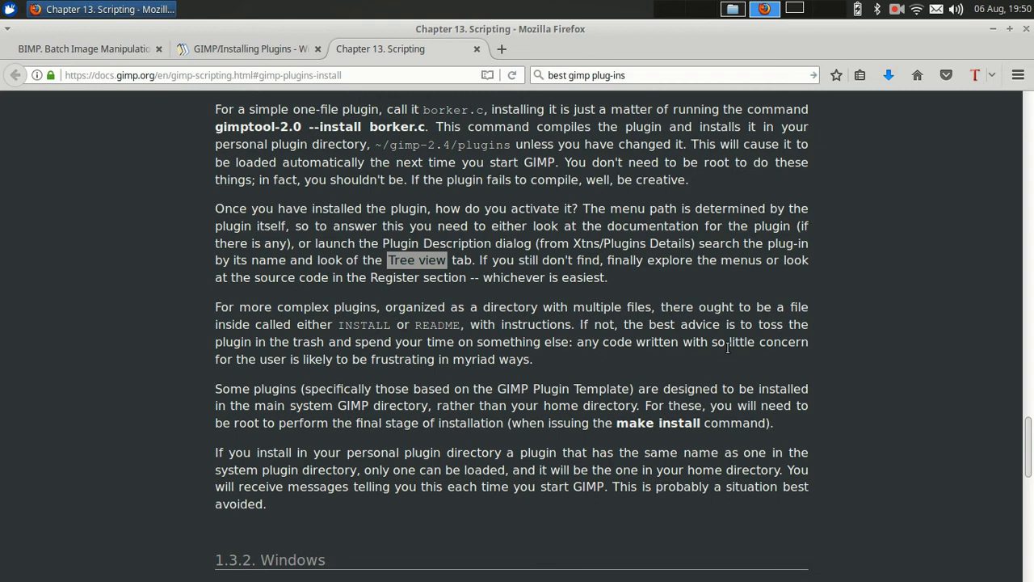
mouse_move(316, 356)
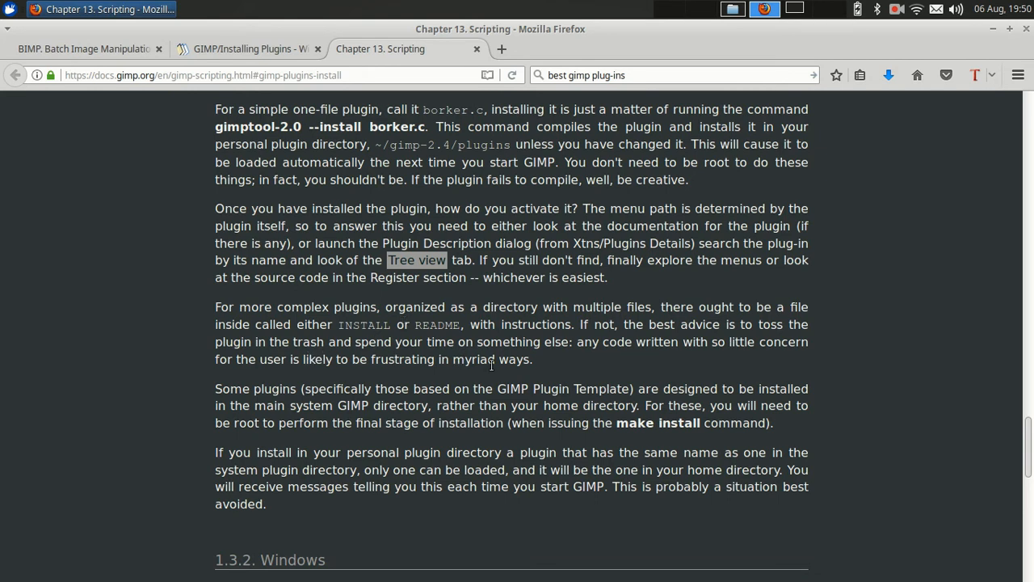
mouse_move(520, 358)
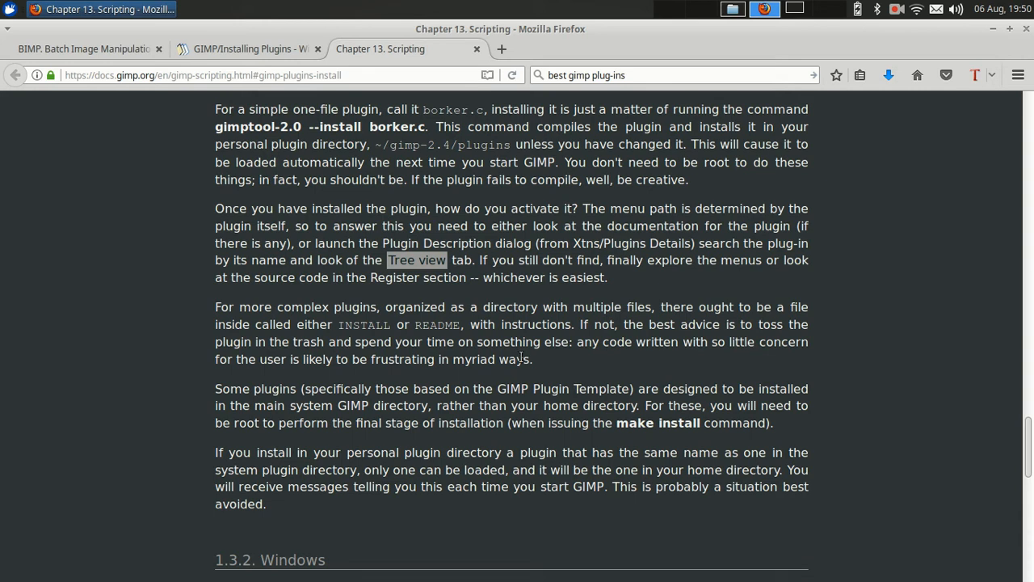
left_click_drag(239, 307, 533, 358)
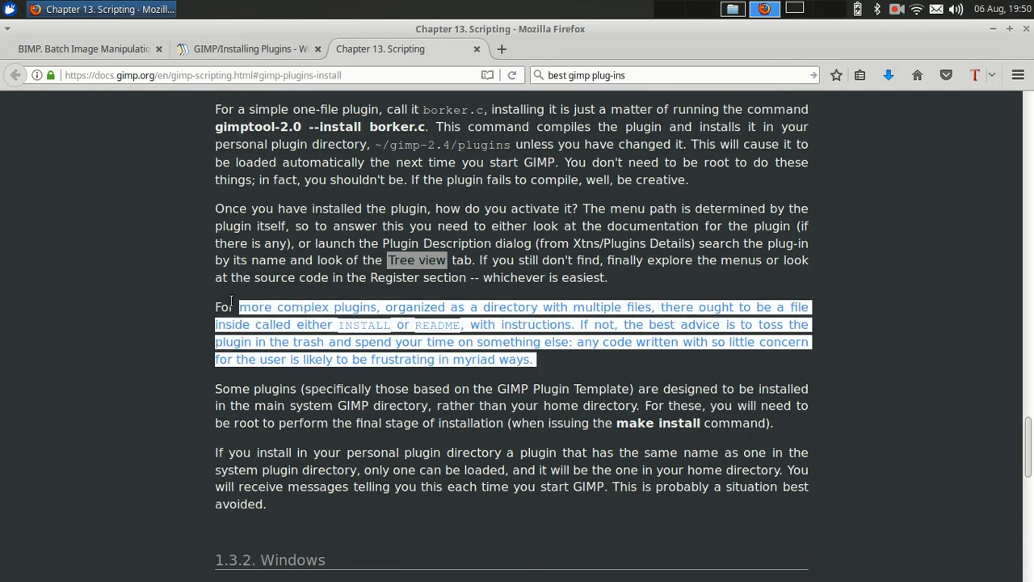
left_click(80, 48)
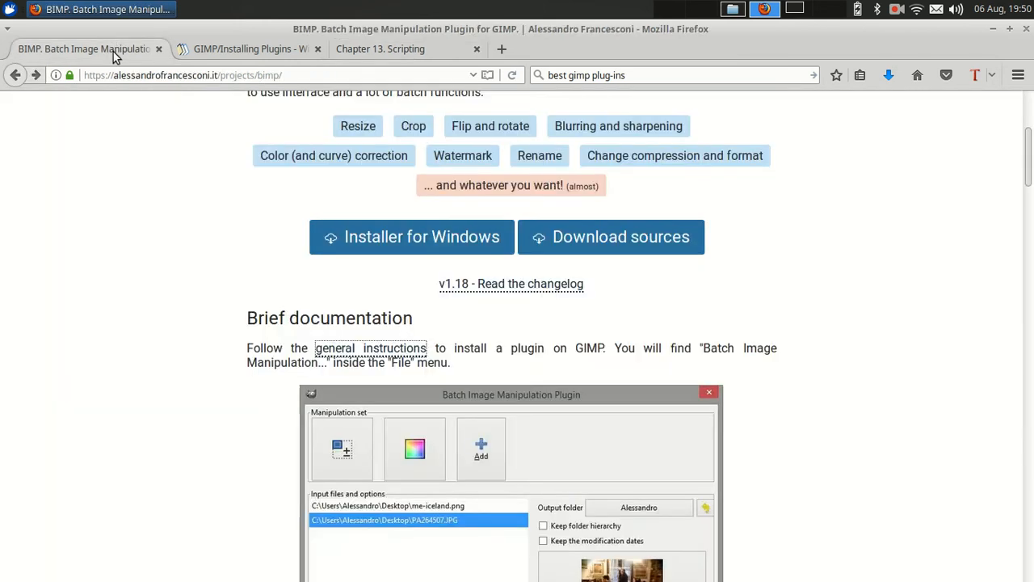
Open README.md from the File Manager in Mousepad and scroll to 'Compiling and installing on Linux'
left_click(248, 49)
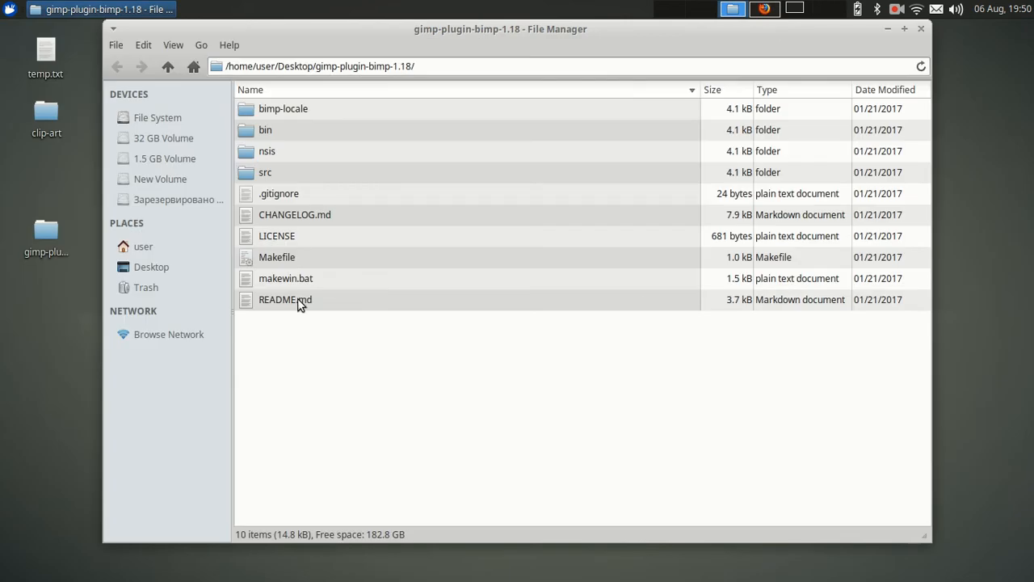
left_click(284, 299)
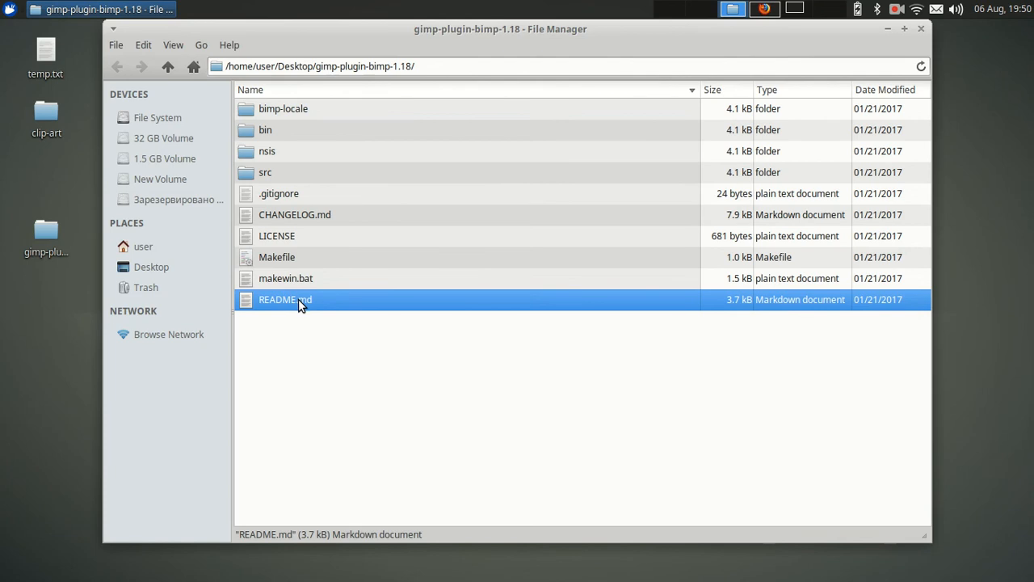
double_click(284, 299)
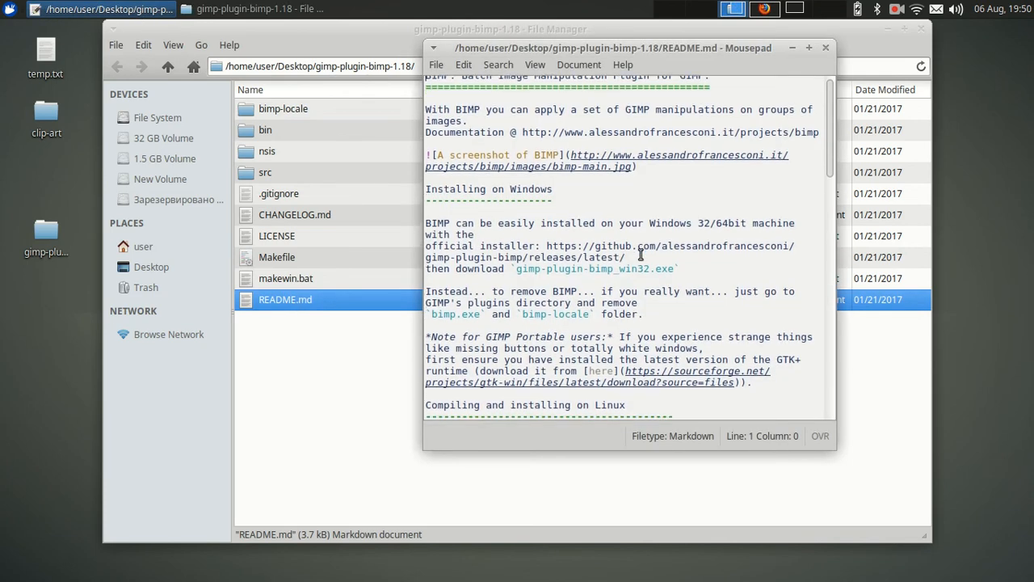
scroll("down", 3)
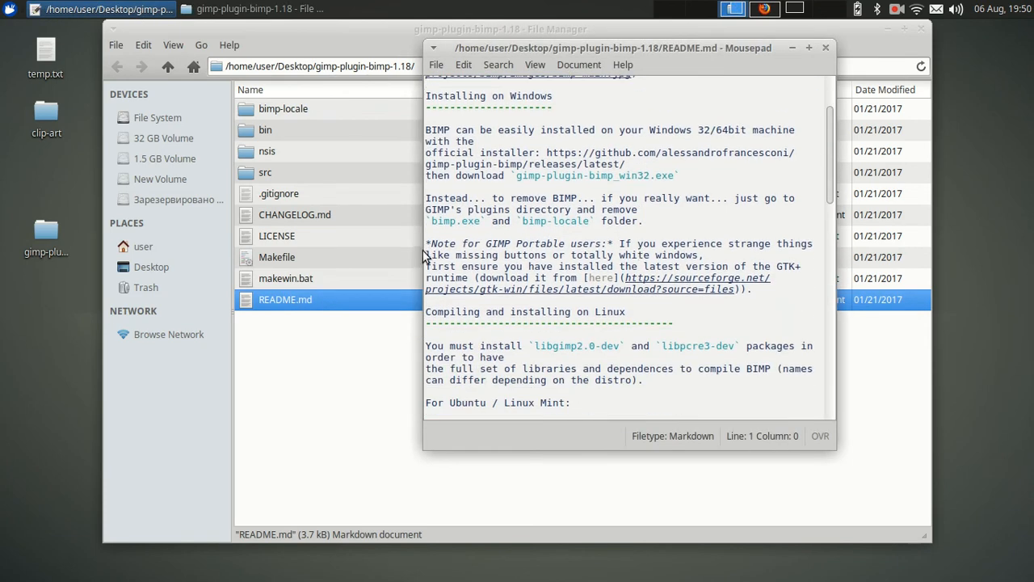
scroll("down", 3)
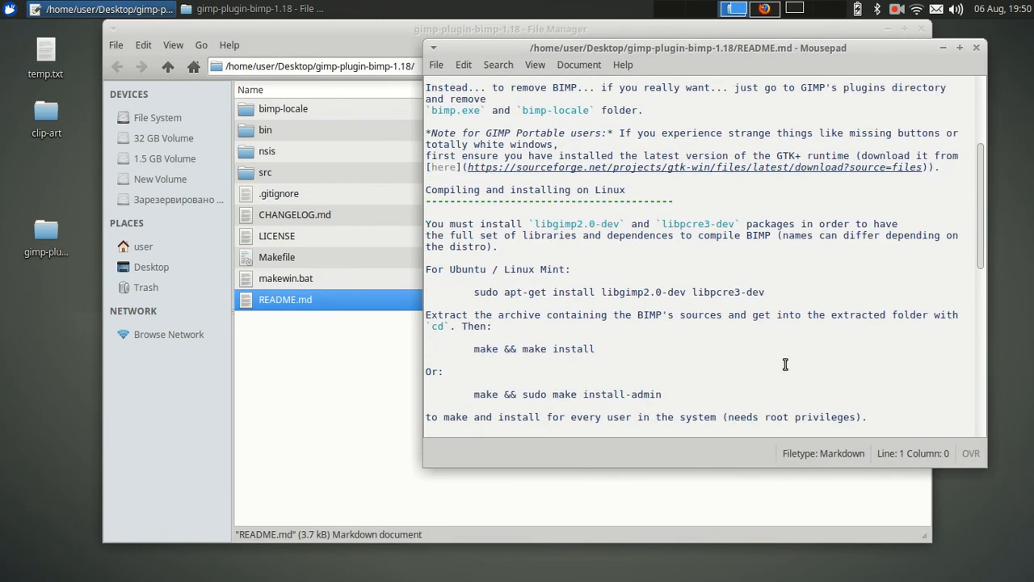
scroll("down", 3)
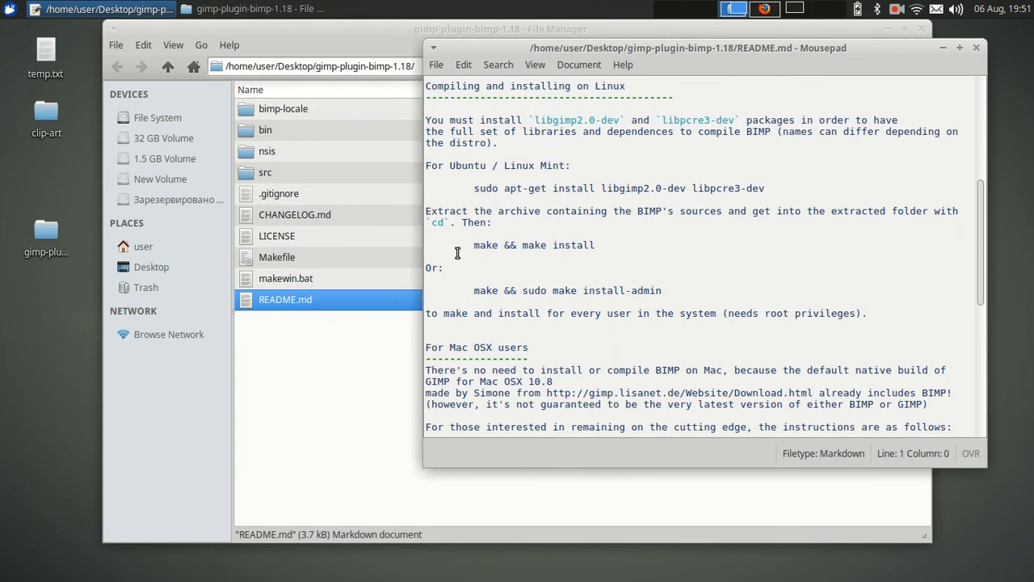
mouse_move(488, 161)
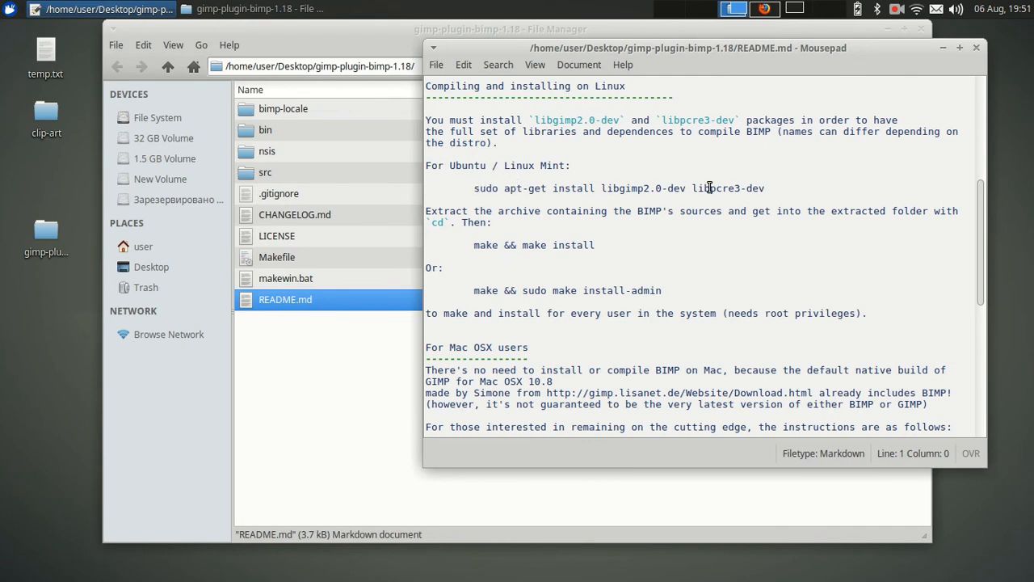
mouse_move(588, 236)
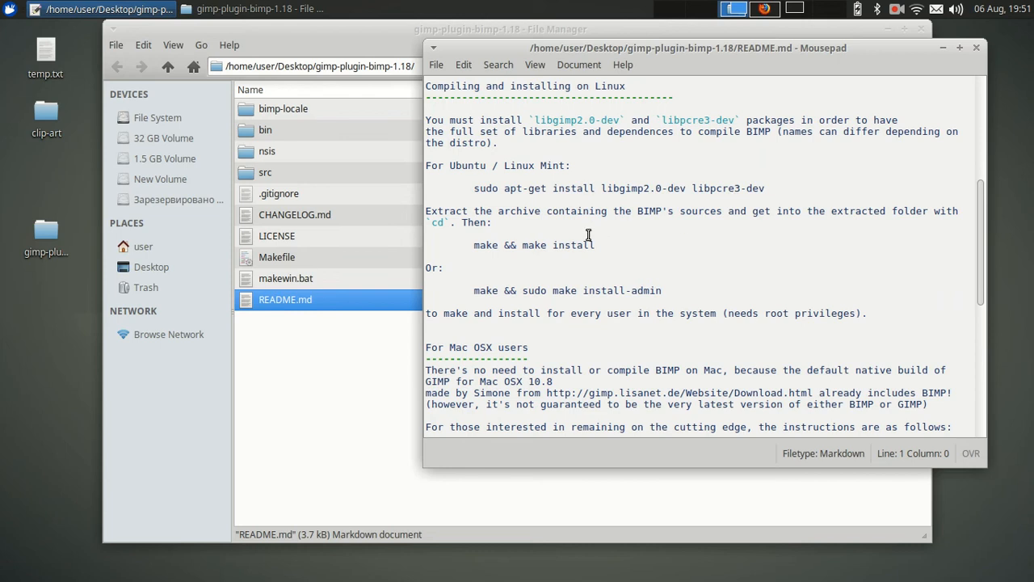
mouse_move(637, 268)
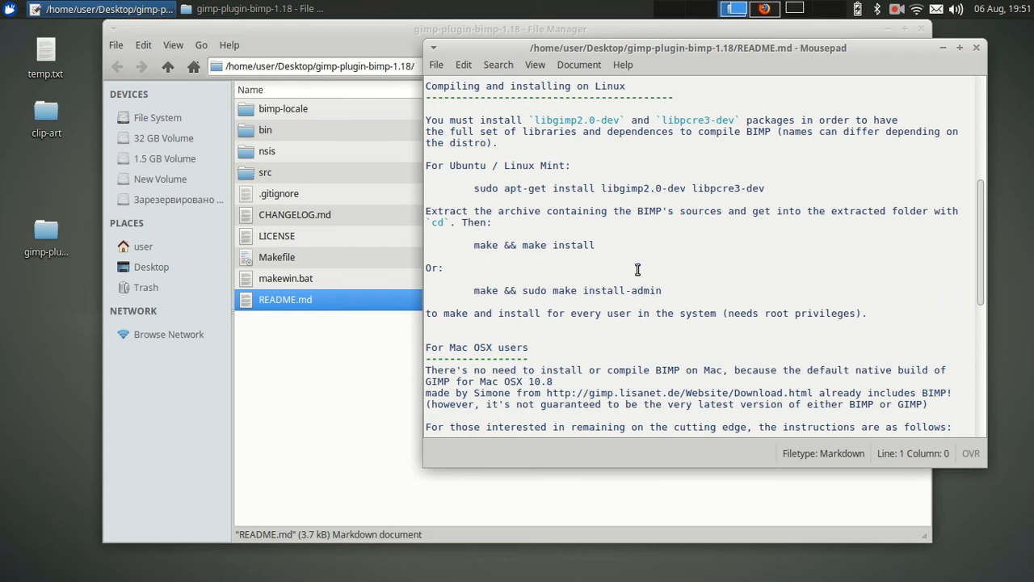
mouse_move(603, 249)
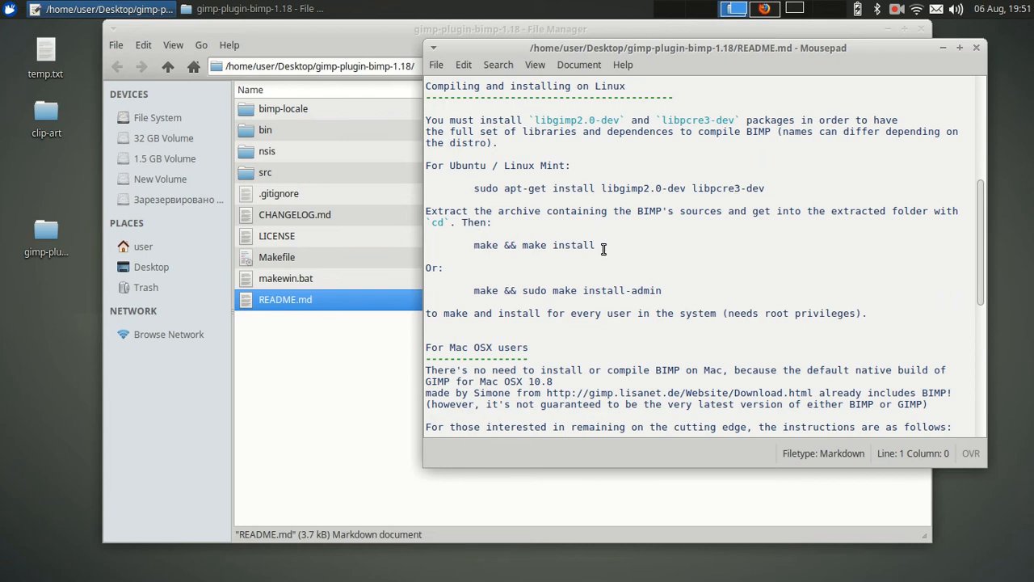
left_click(45, 234)
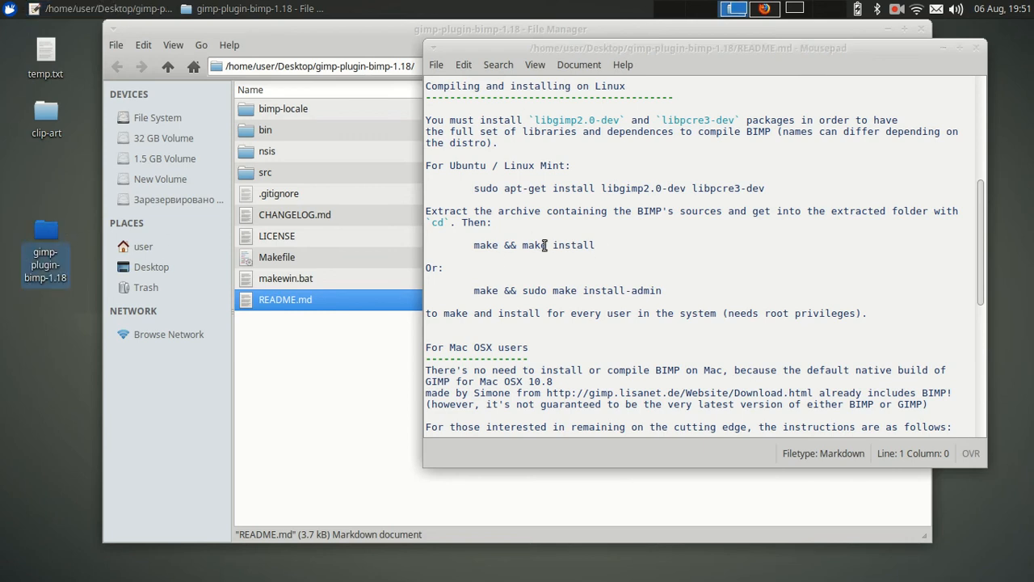
mouse_move(45, 230)
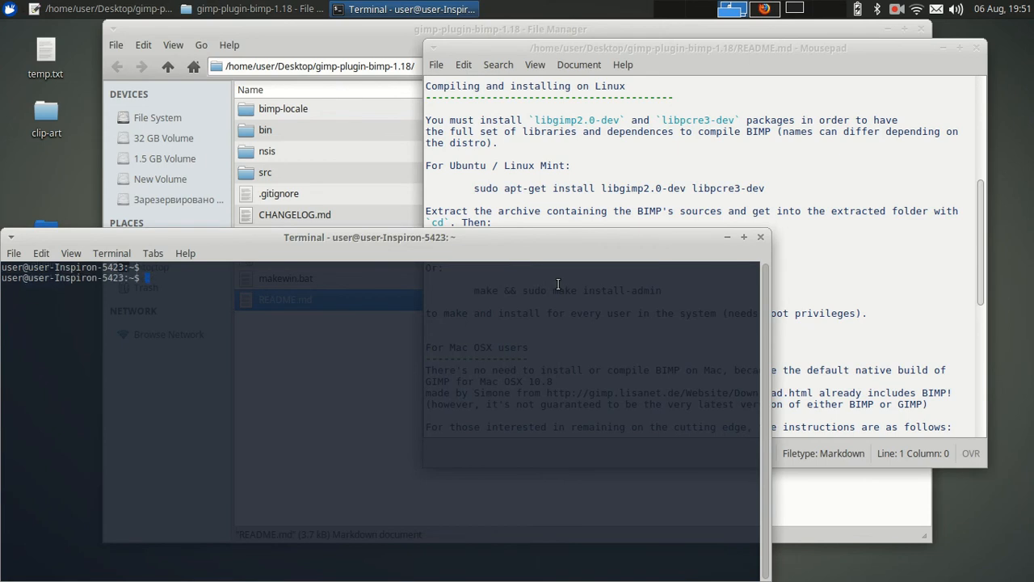
Run 'sudo apt-get install libgimp2.0-dev libpcre3-dev' in the Terminal
type("sudo apt-get install lib")
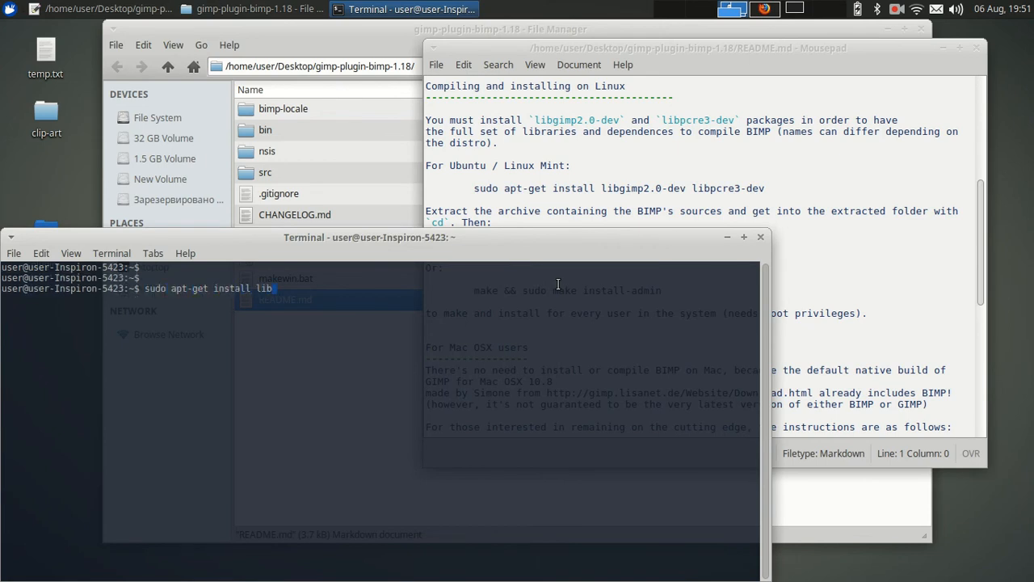
type("gimp2")
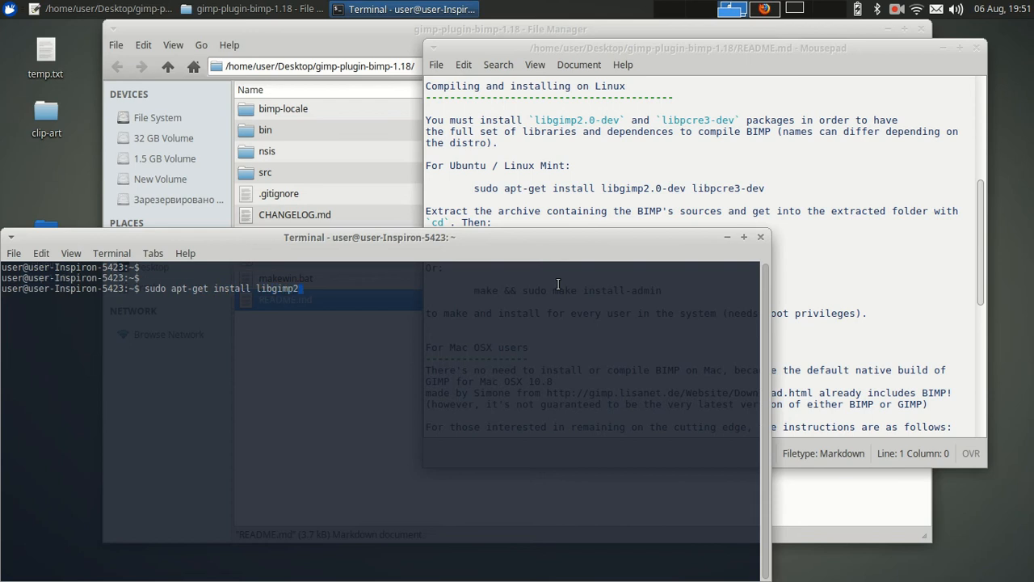
type(".0-dev lib")
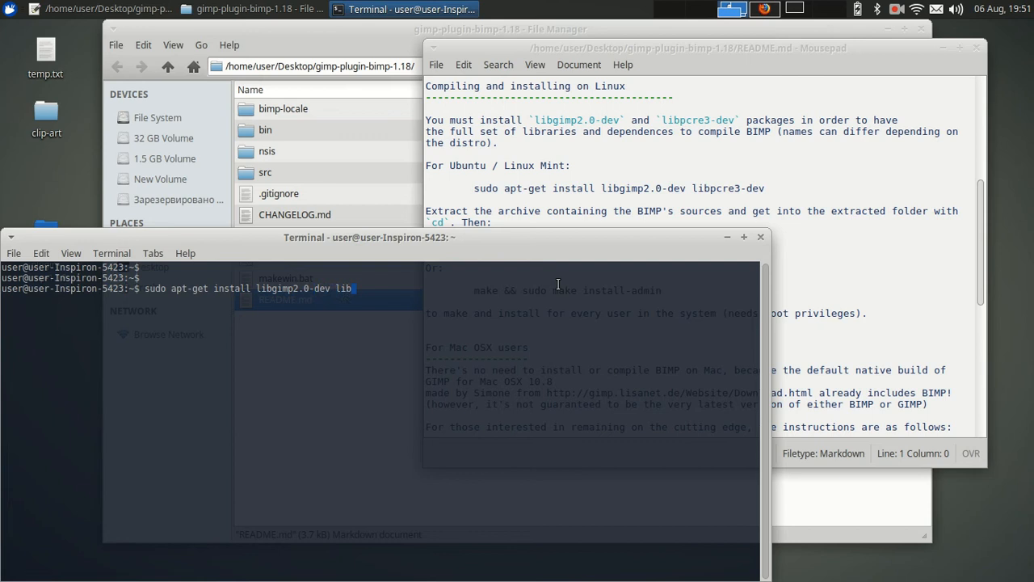
type("p")
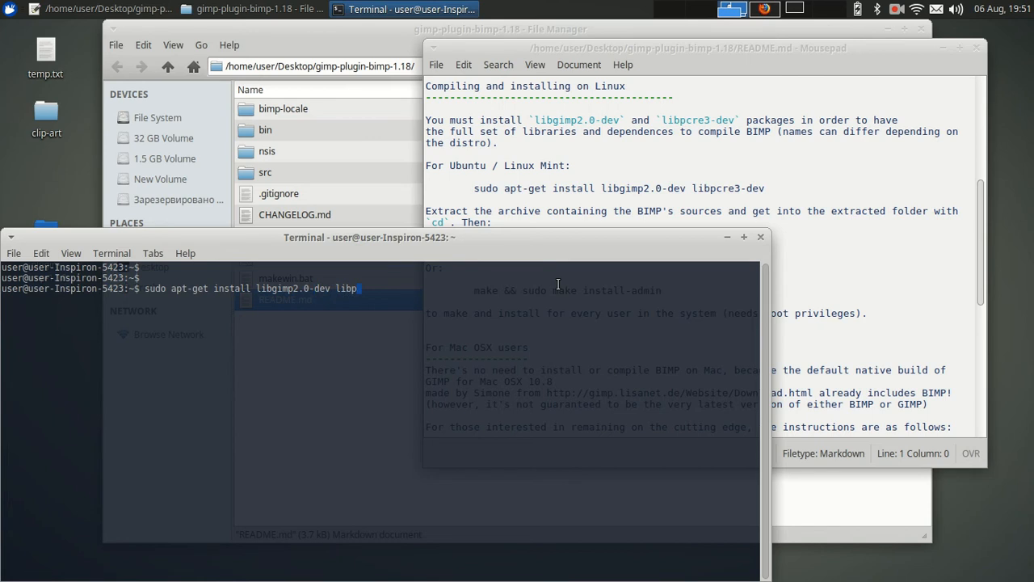
type("cre3-dev")
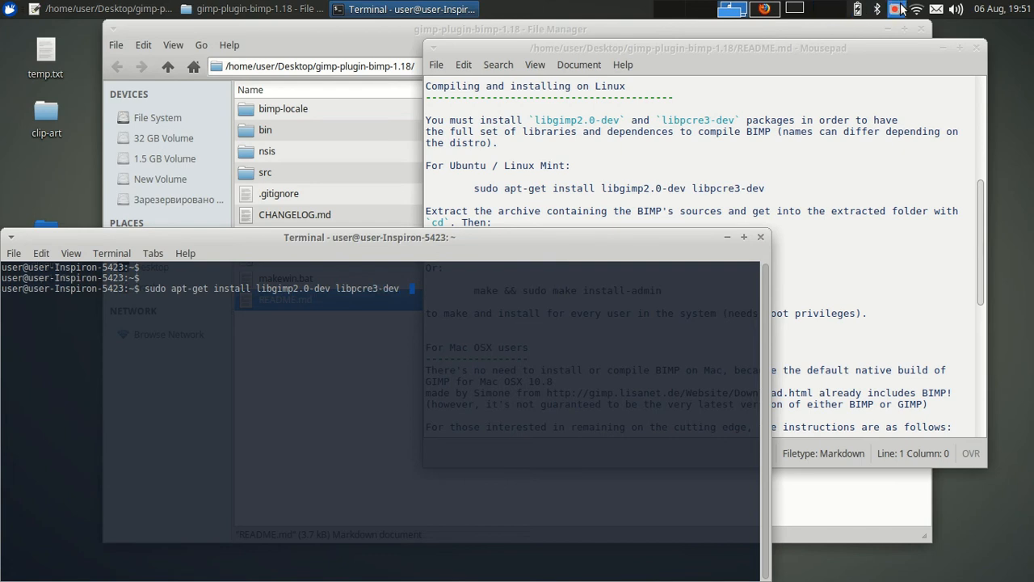
left_click(897, 10)
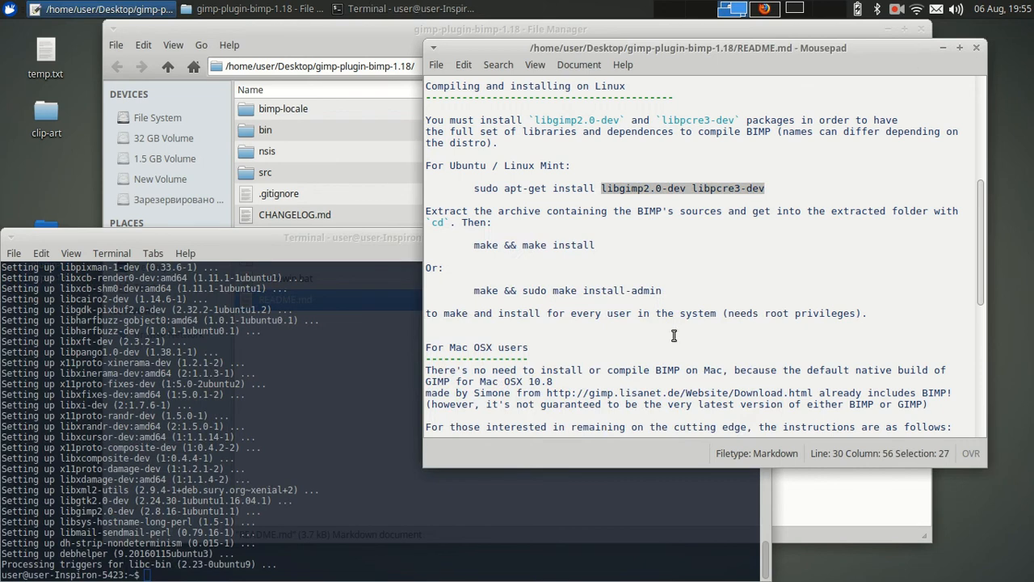
mouse_move(304, 554)
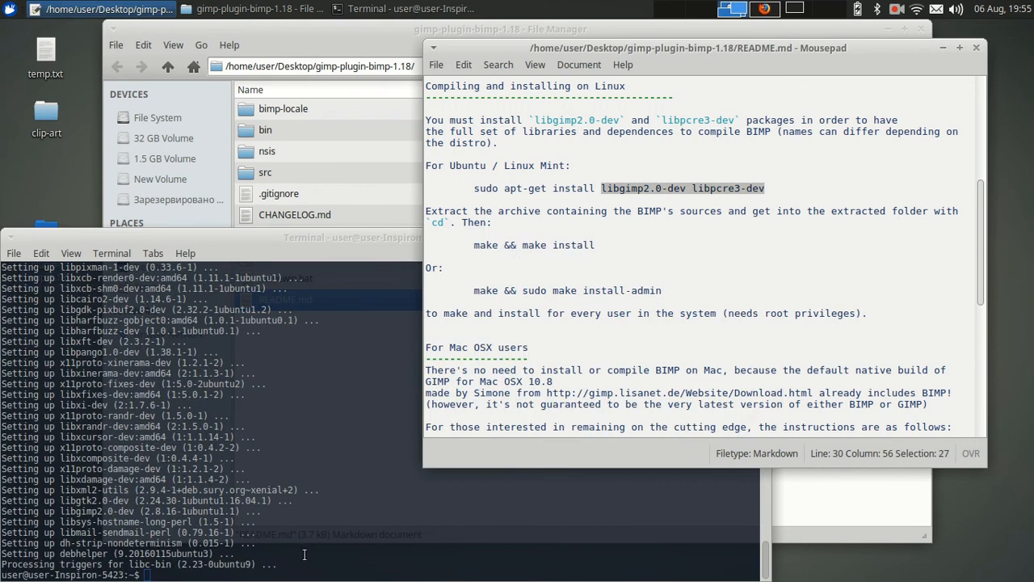
In the Terminal, cd into the gimp-plugin-bimp-1.18 folder on the Desktop and list its contents
left_click(404, 10)
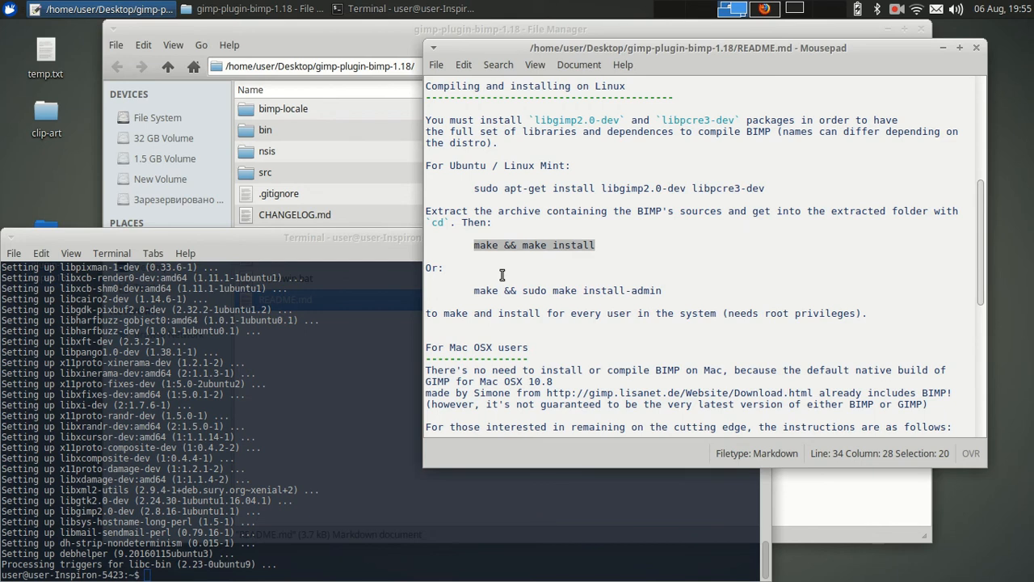
mouse_move(477, 292)
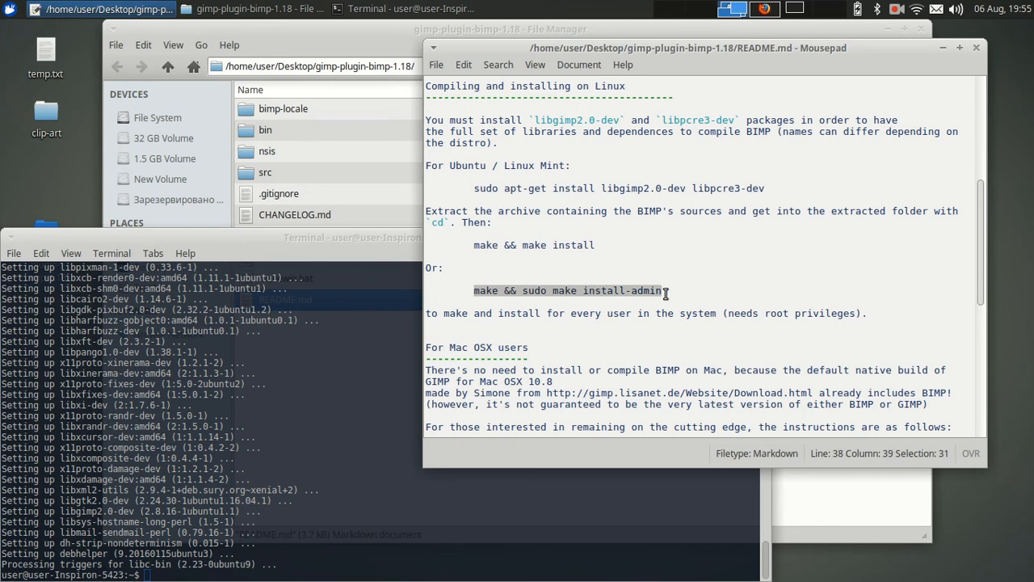
left_click(663, 291)
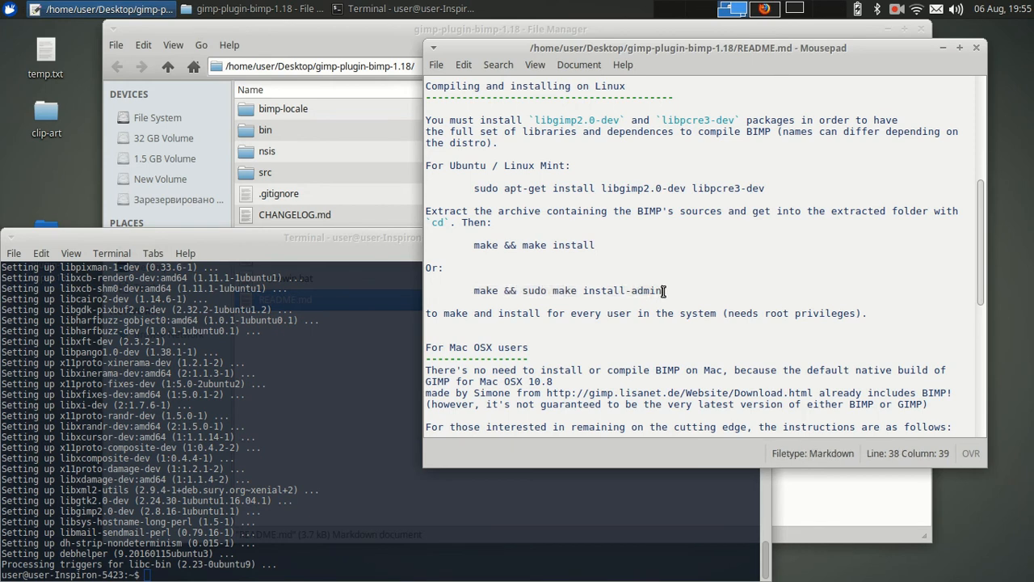
left_click(444, 269)
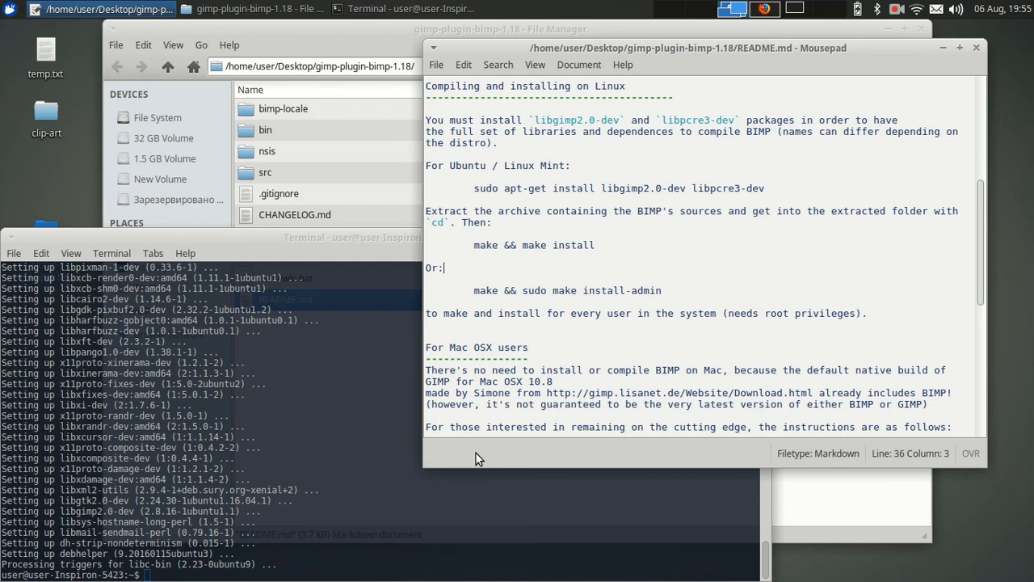
left_click(400, 10)
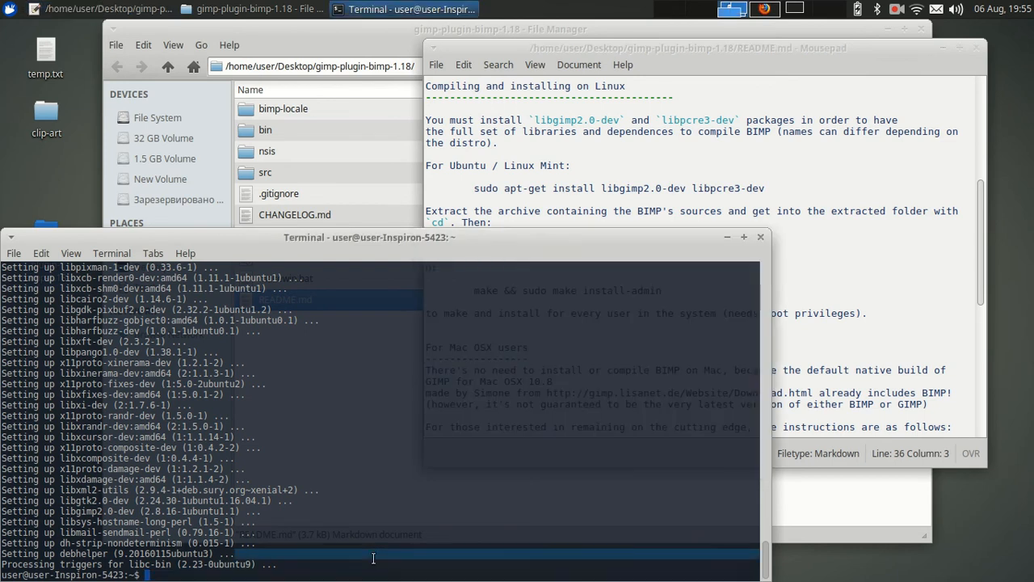
type("cd")
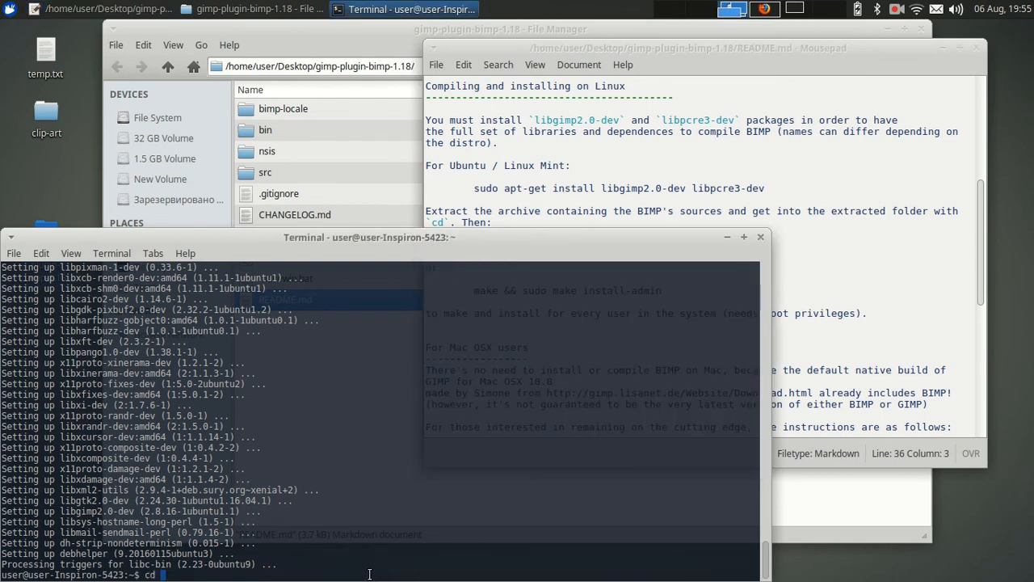
type("~/D")
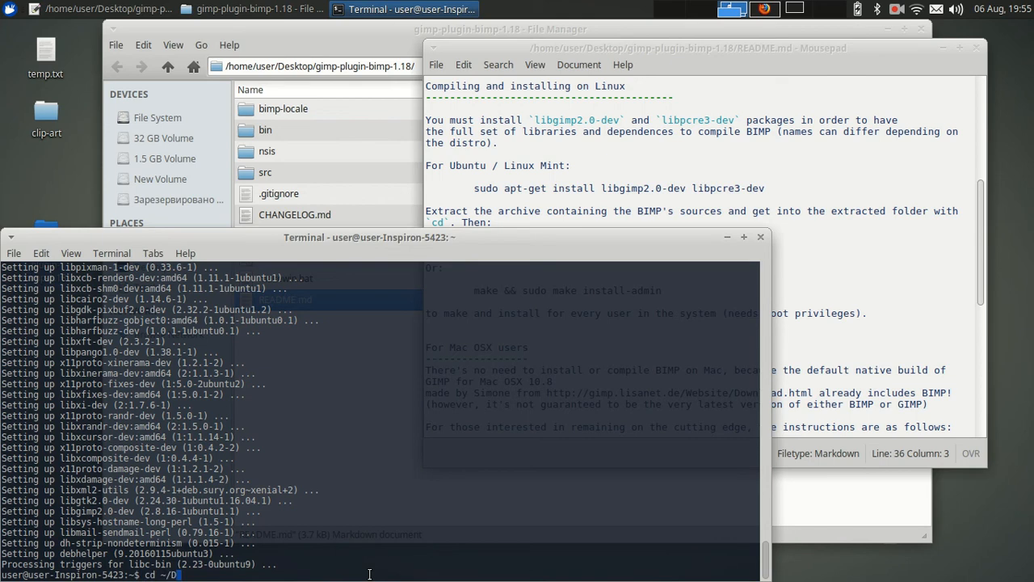
type("esktop/gimp-plugin-bimp-1.18/")
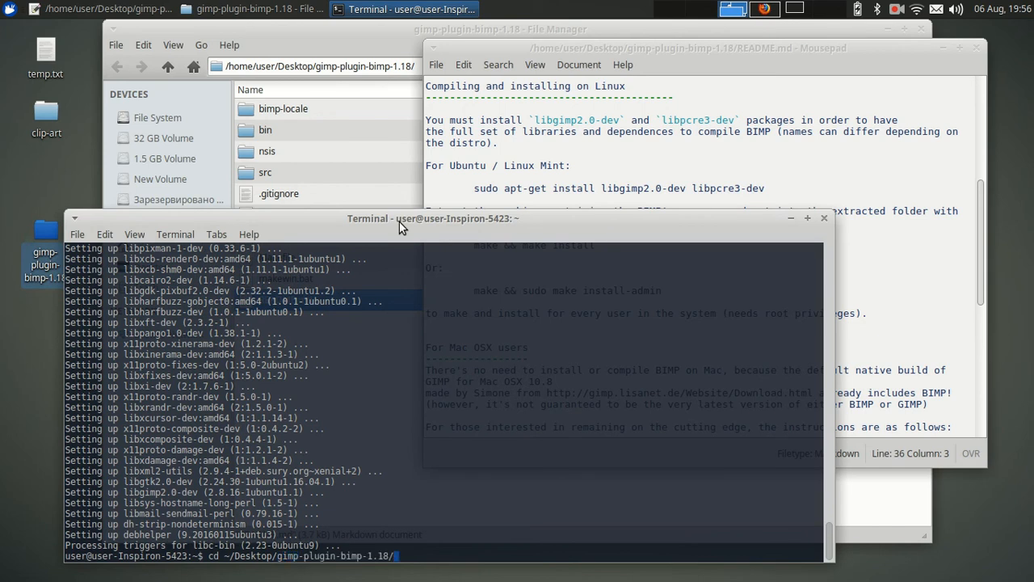
type("ls")
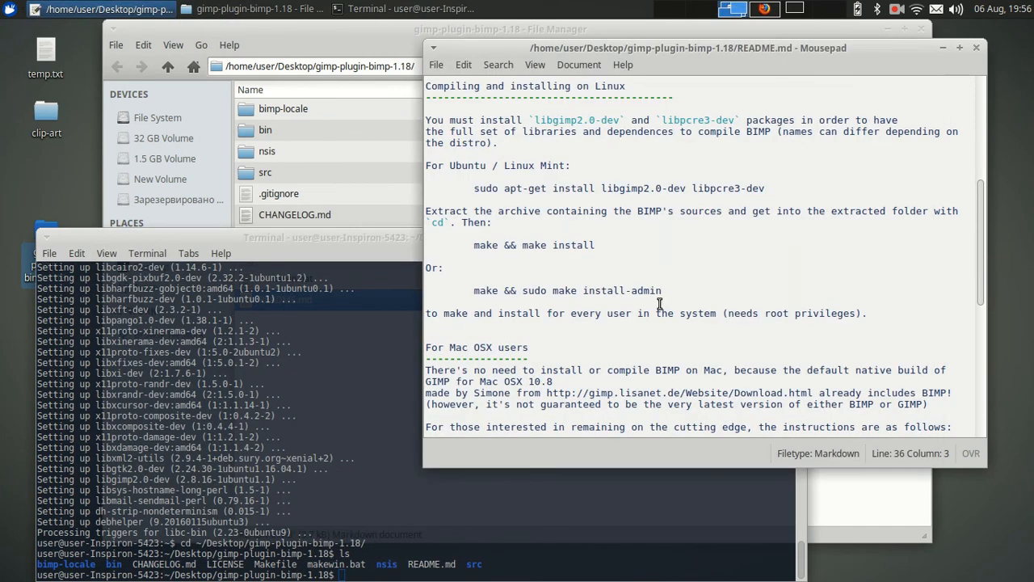
type("s")
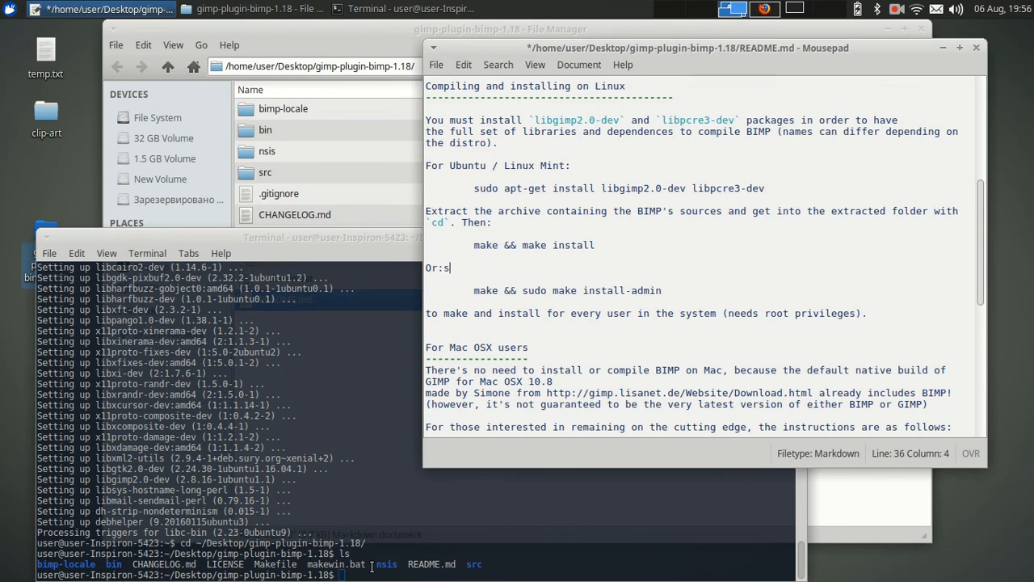
Start entering 'sudo make && make install' at the prompt
left_click(410, 10)
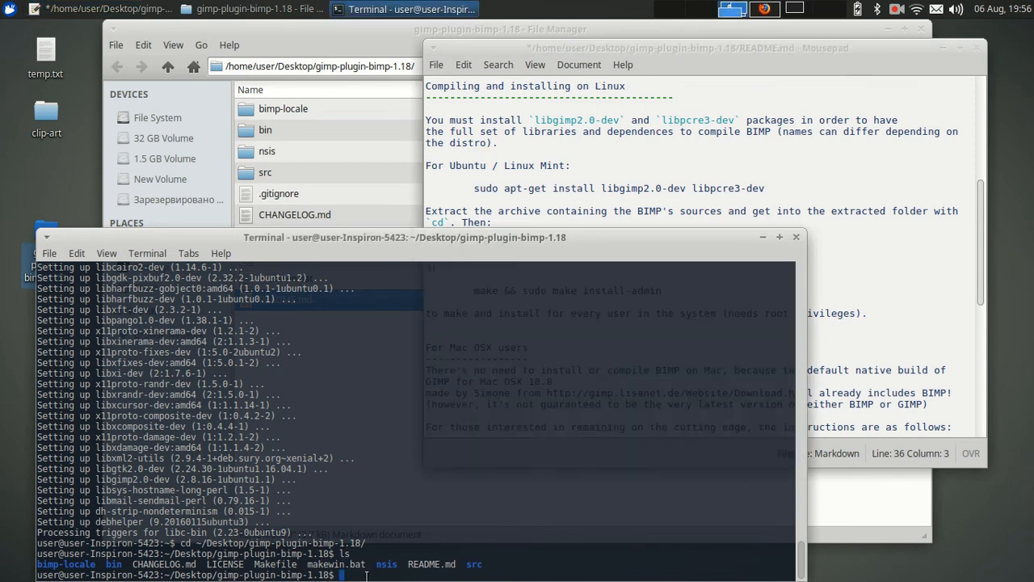
type("sudo make &&")
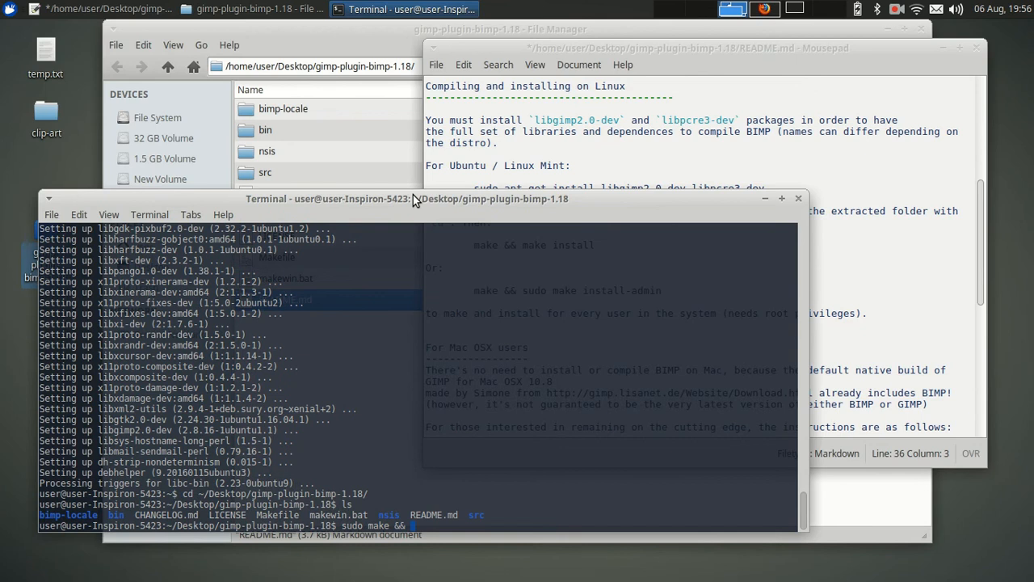
type("make in")
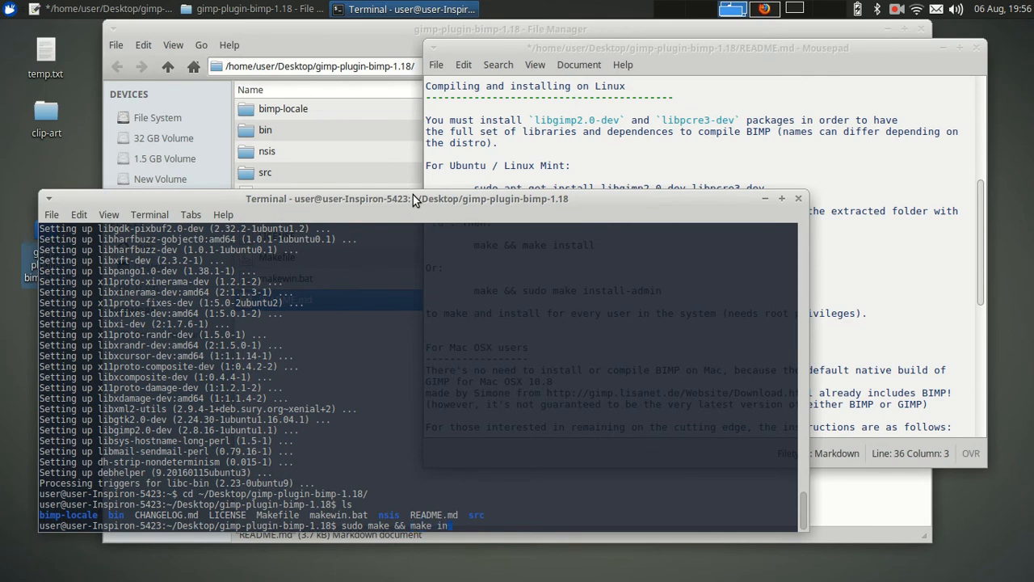
Glance at the Wikibooks plugin guide, then follow 'Download sources' on the BIMP page to the GitHub 1.18 release
left_click(101, 10)
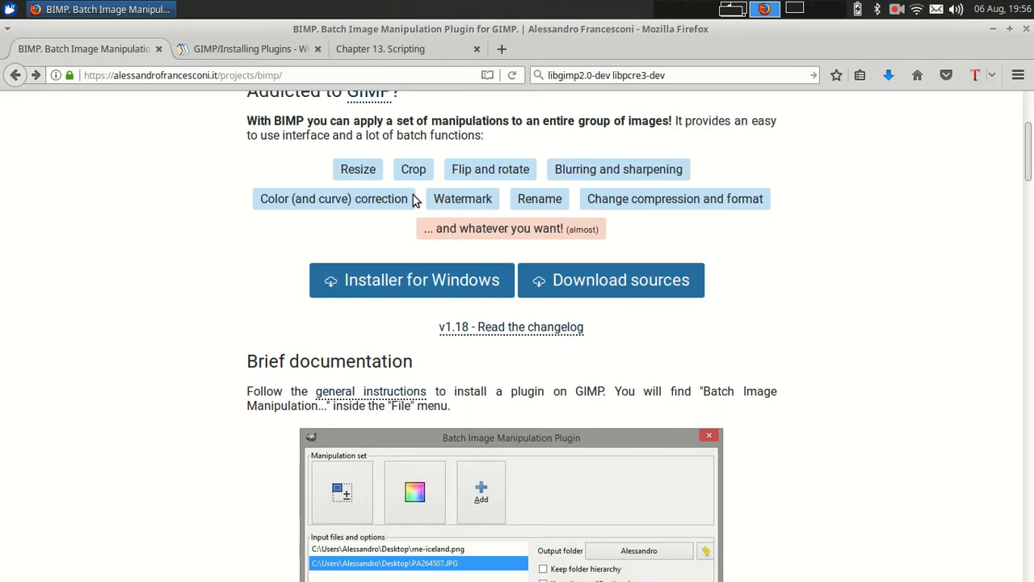
mouse_move(153, 278)
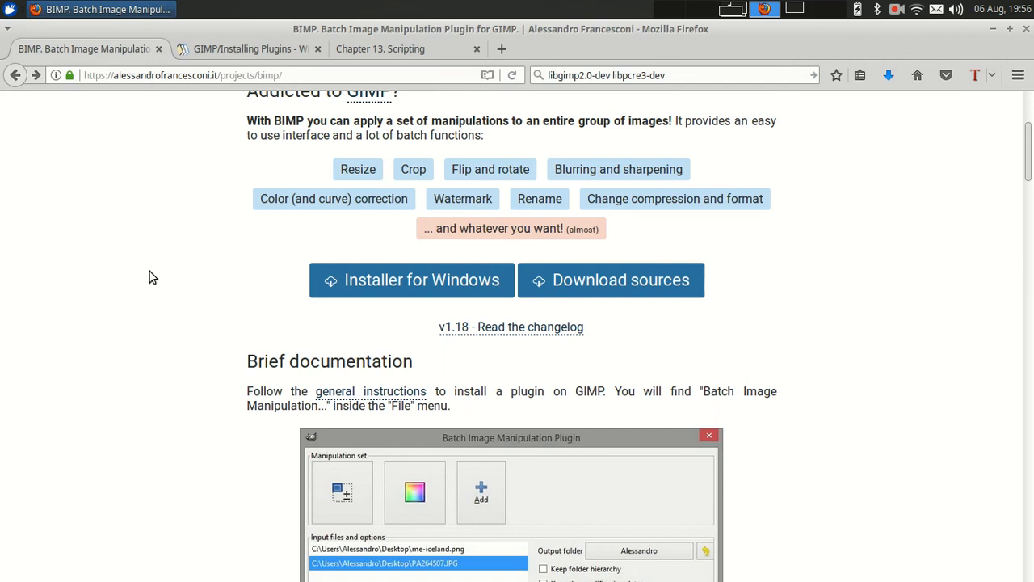
scroll("up", 3)
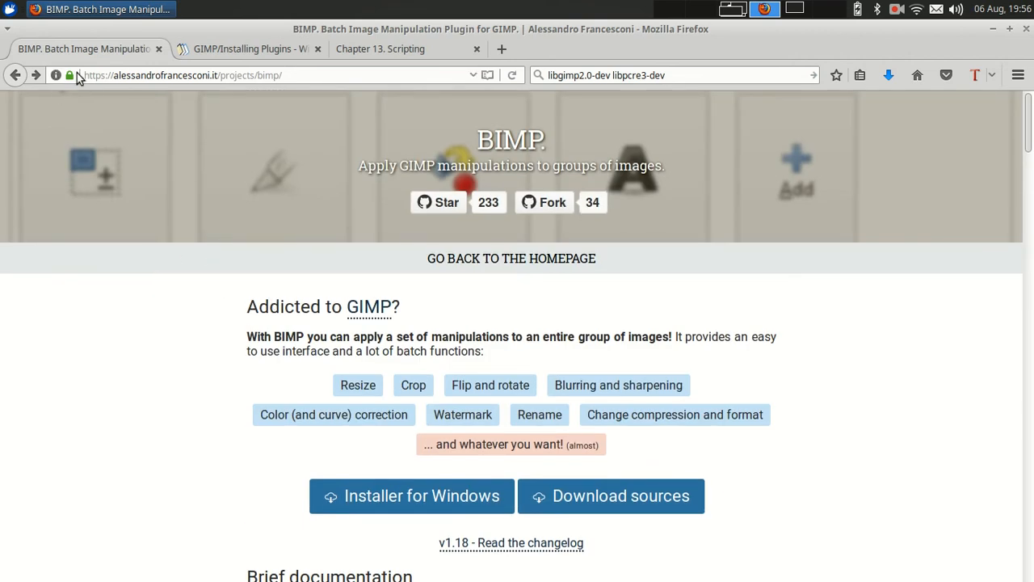
mouse_move(72, 75)
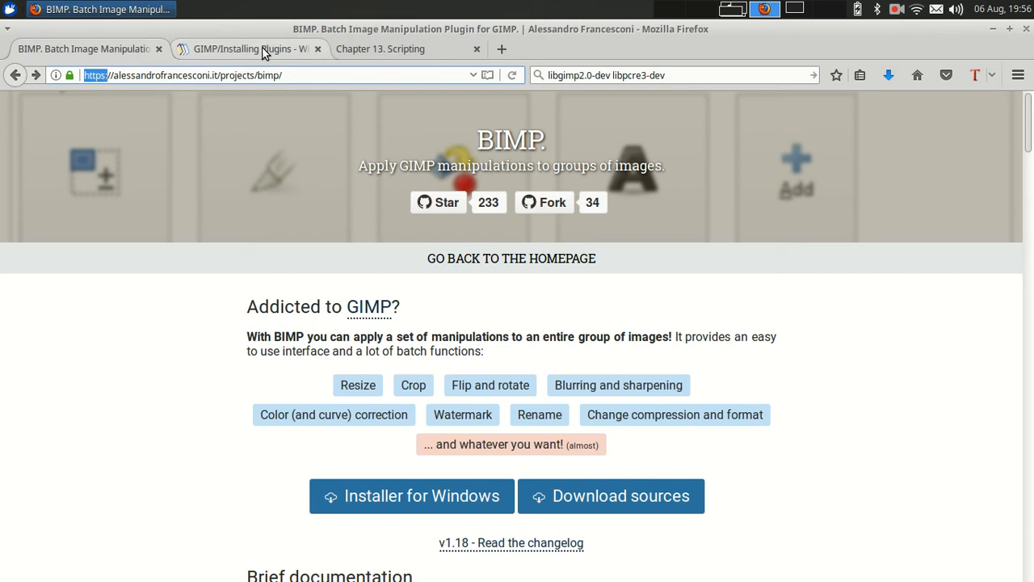
left_click(243, 48)
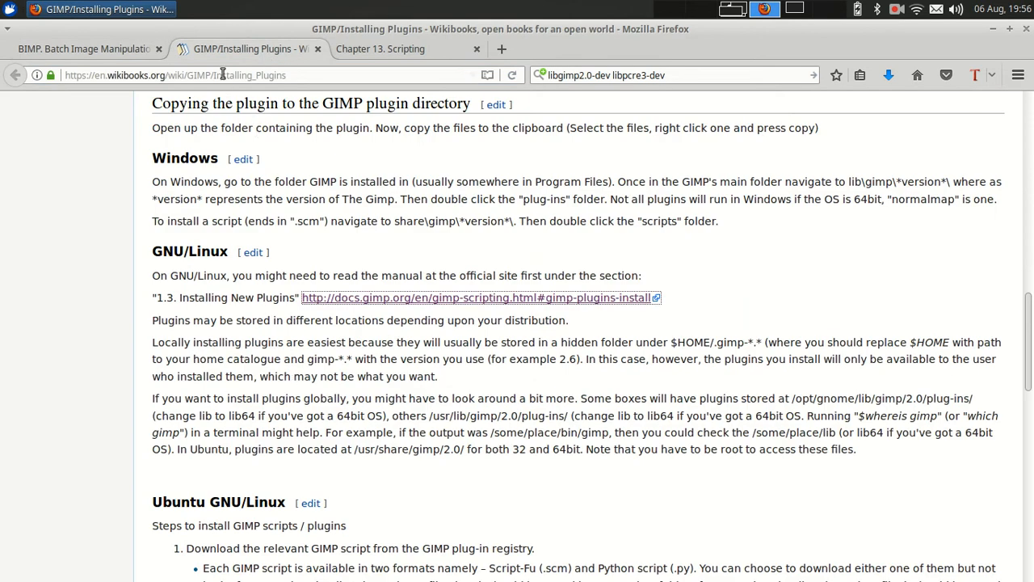
left_click(84, 49)
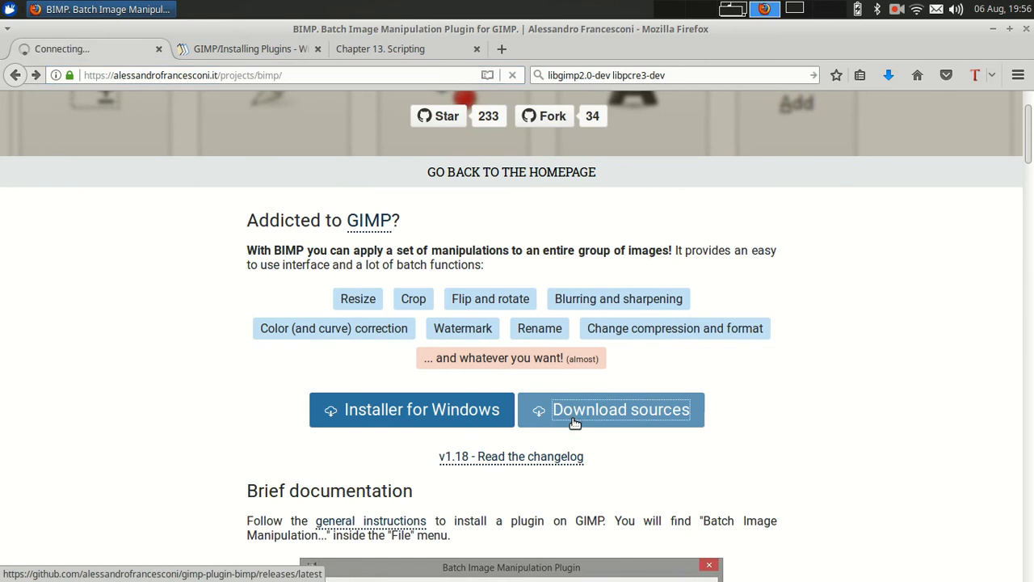
left_click(611, 410)
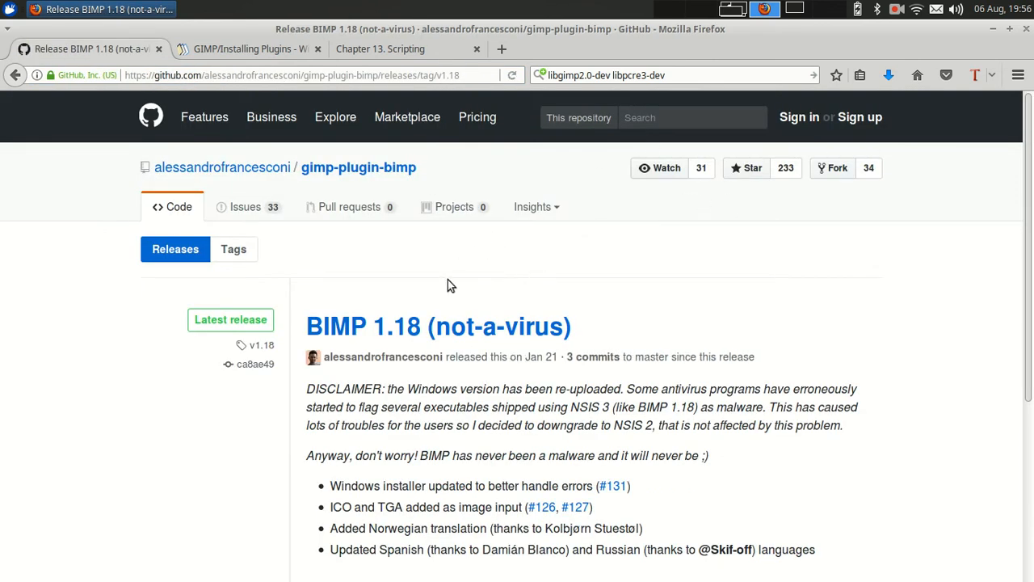
mouse_move(120, 63)
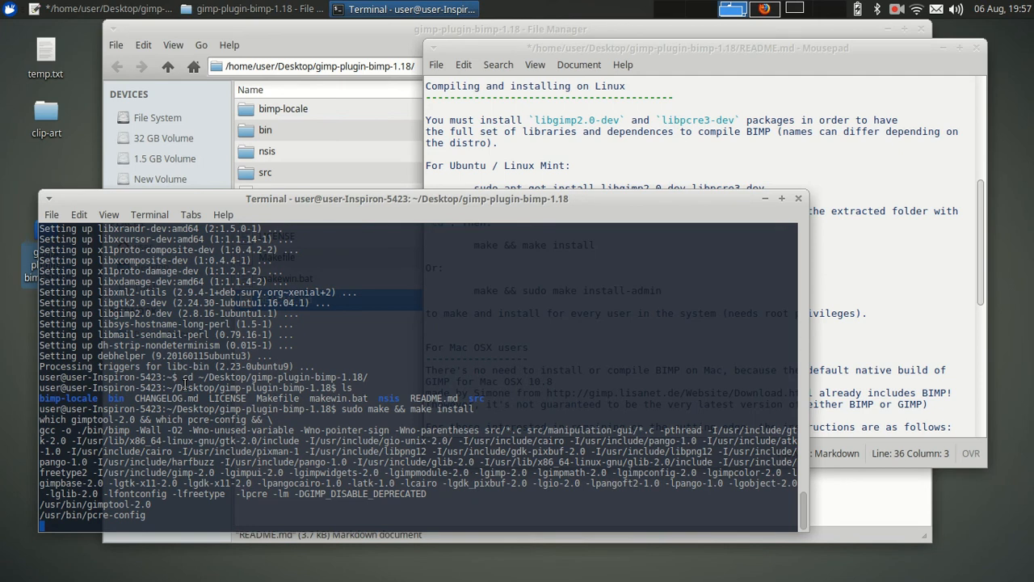
mouse_move(369, 343)
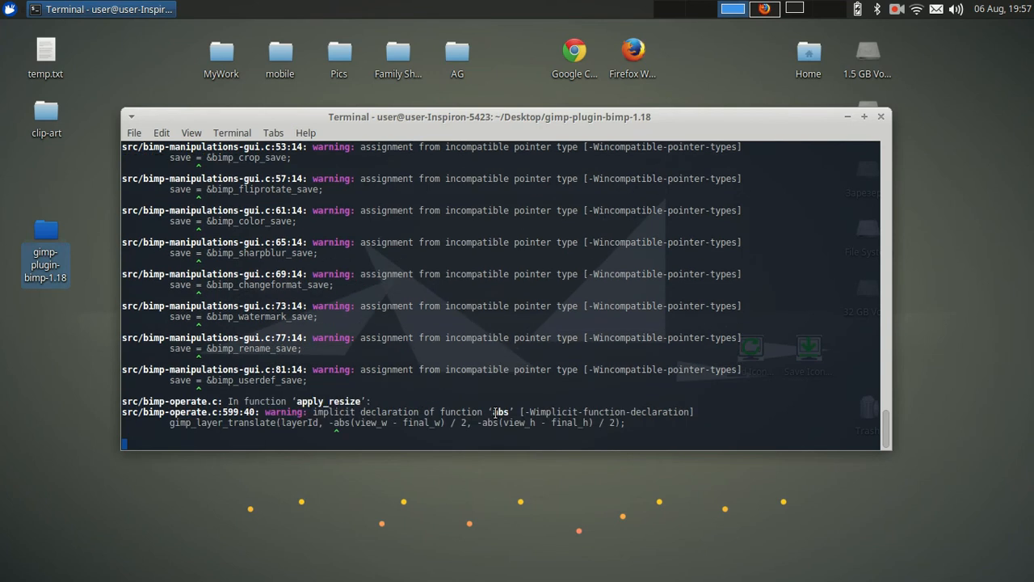
Watch the build copy bimp and bimp-locale into ~/.gimp-2.8/plug-ins, then bring GIMP forward
scroll("down", 3)
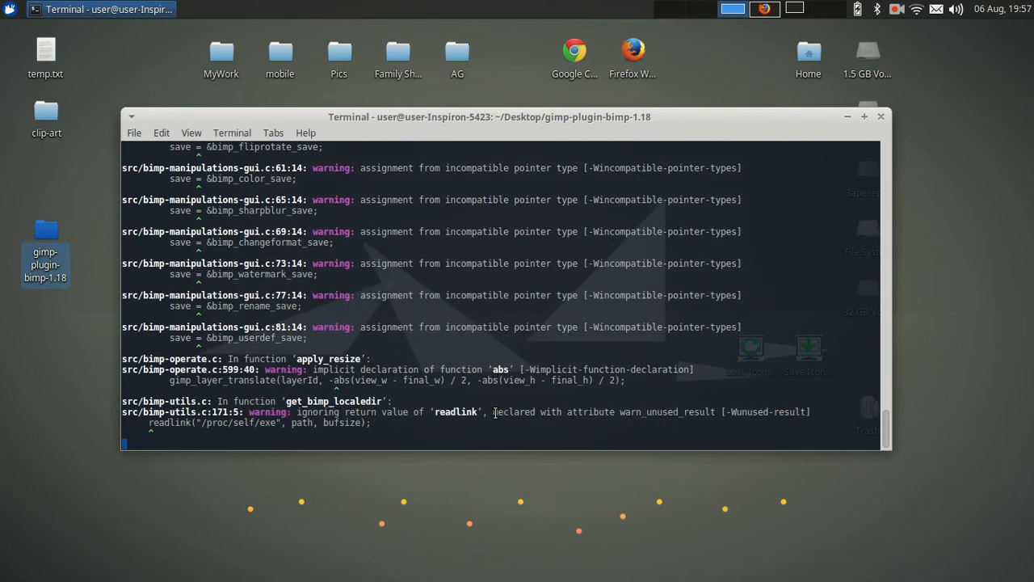
scroll("down", 3)
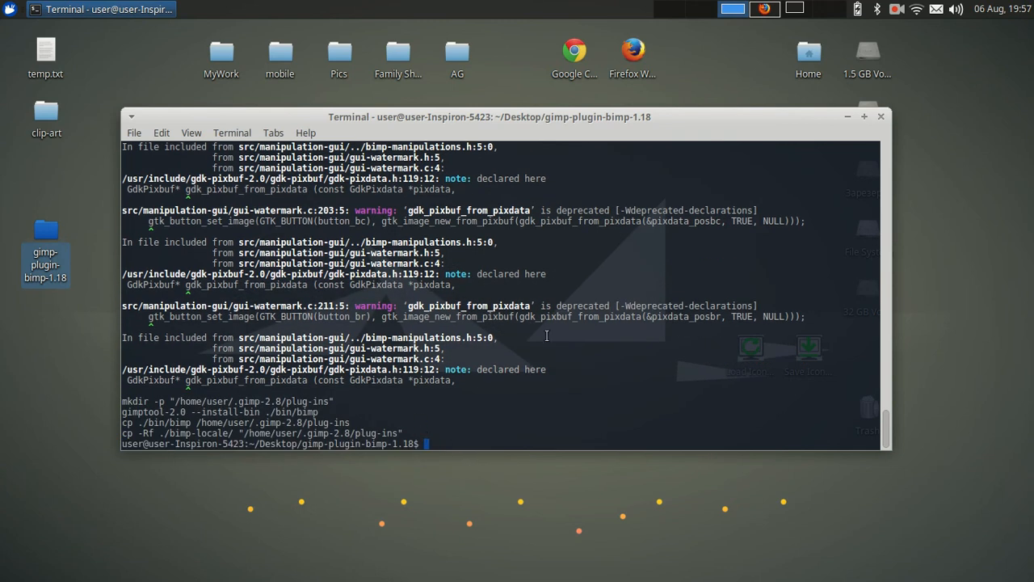
left_click(763, 10)
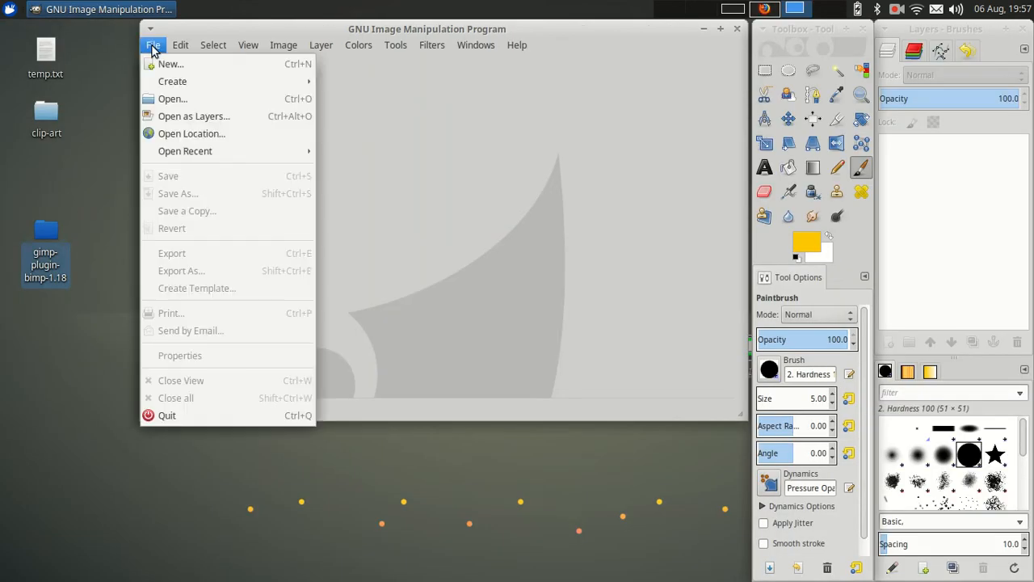
Check the File menu for Batch Image Manipulation, then quit GIMP so plug-ins reload
left_click(46, 234)
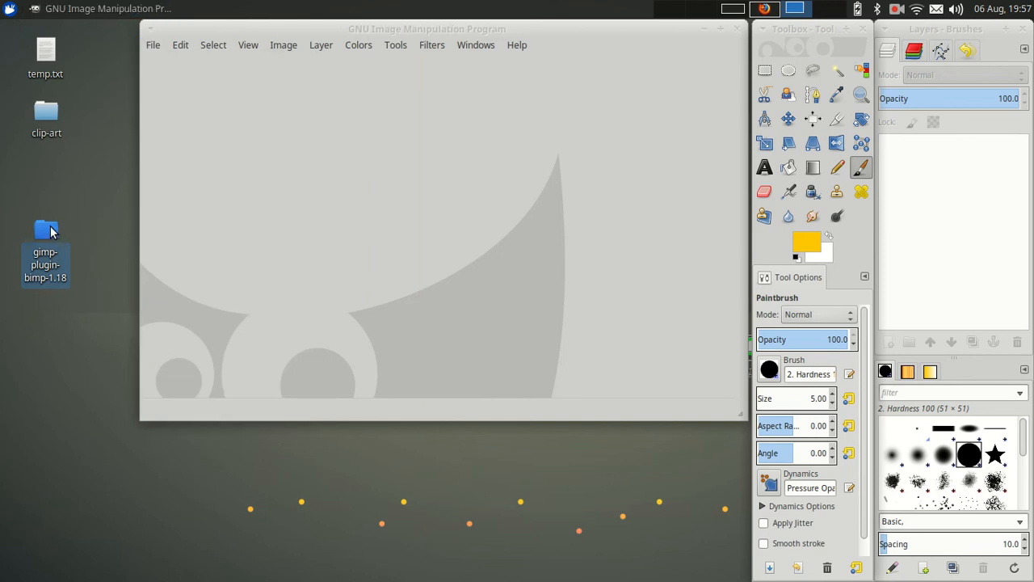
mouse_move(151, 49)
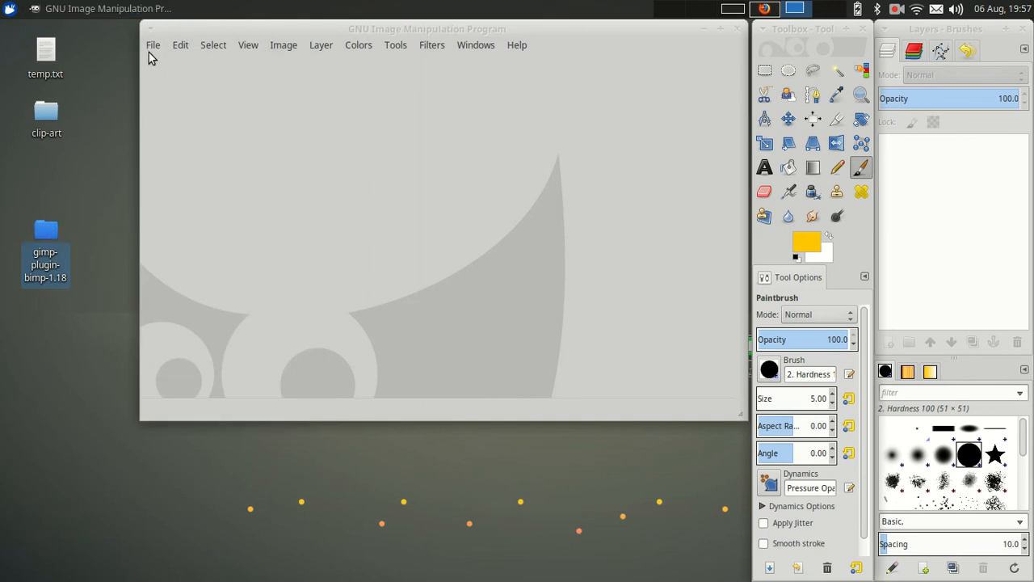
left_click(152, 46)
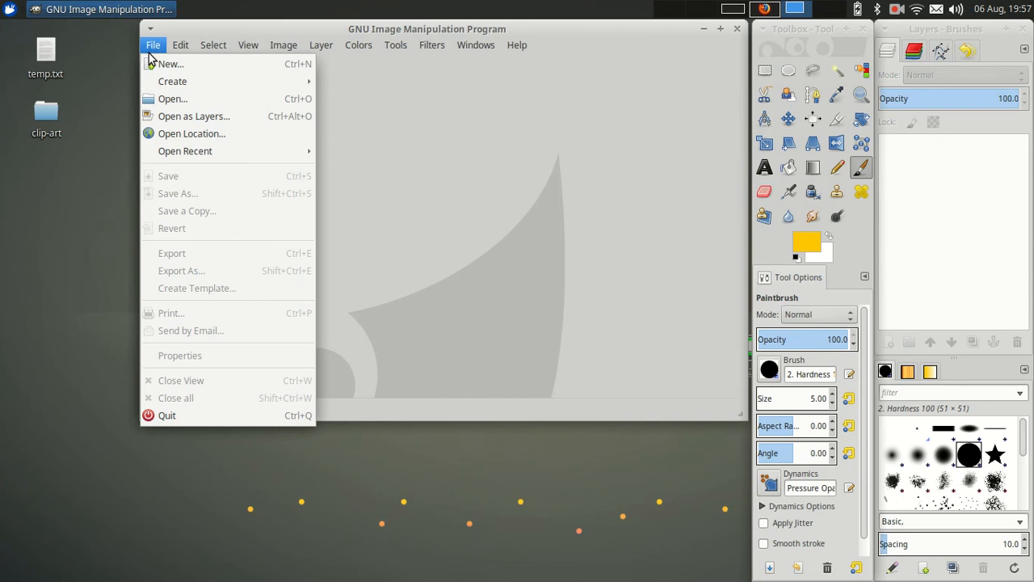
mouse_move(181, 210)
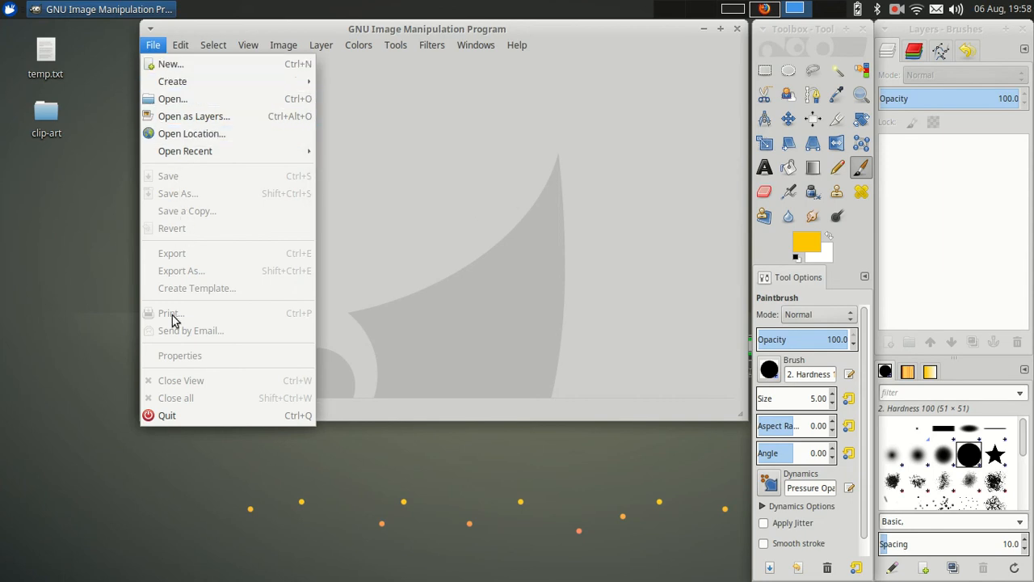
mouse_move(607, 84)
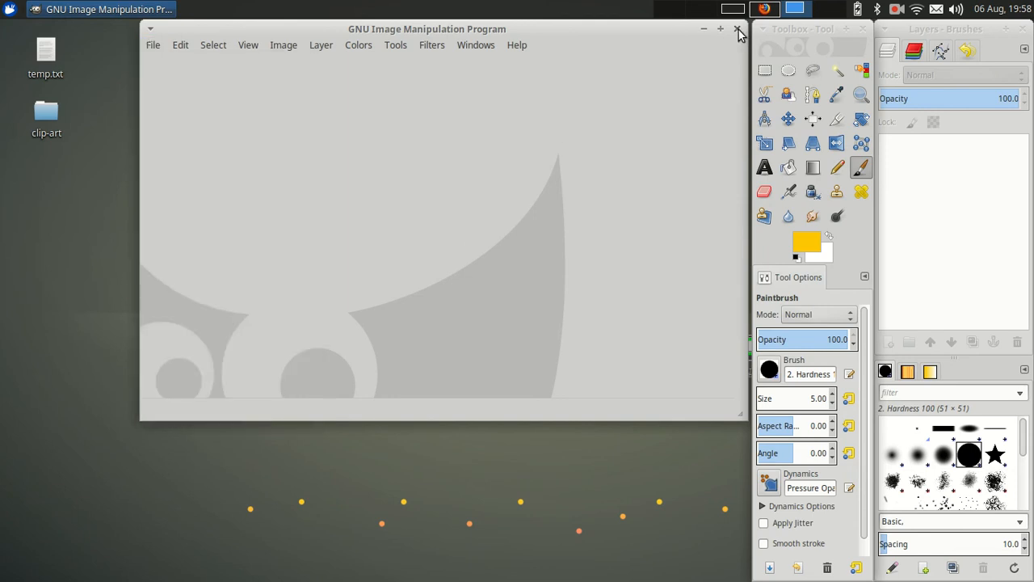
left_click(737, 29)
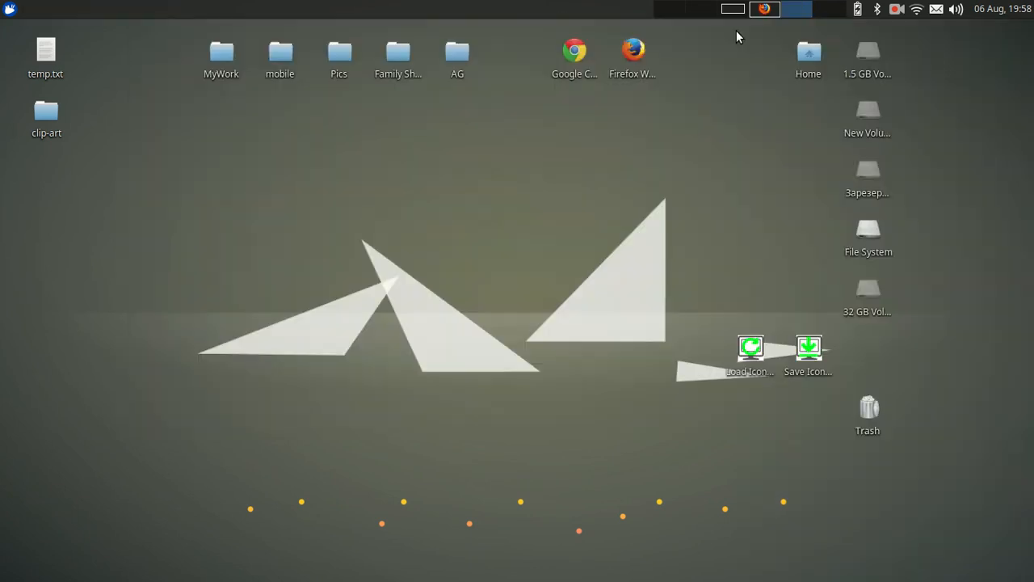
mouse_move(669, 148)
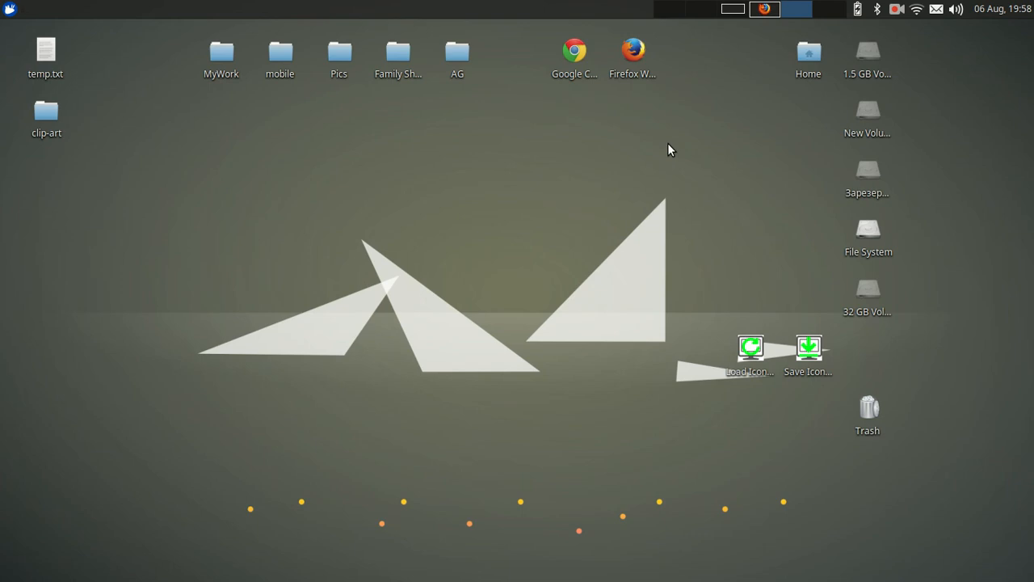
mouse_move(101, 84)
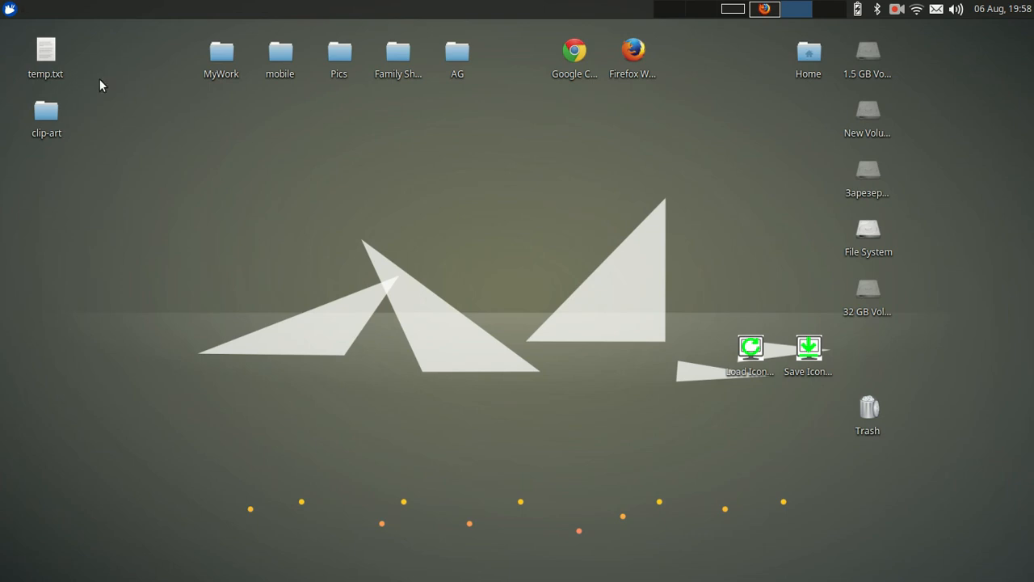
mouse_move(719, 10)
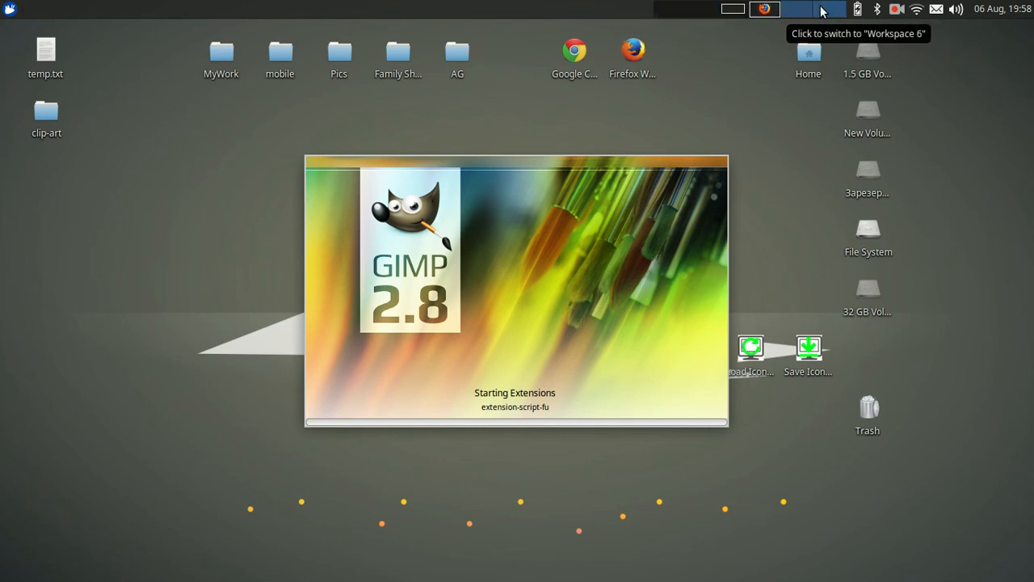
mouse_move(669, 10)
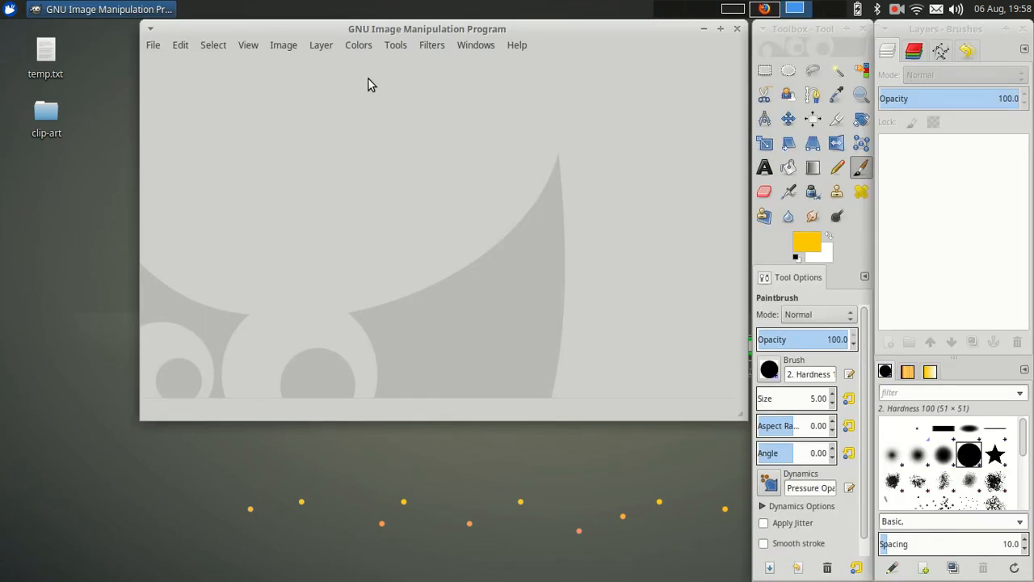
Launch Batch Image Manipulation from the File menu and bring up the Add manipulation list
left_click(152, 45)
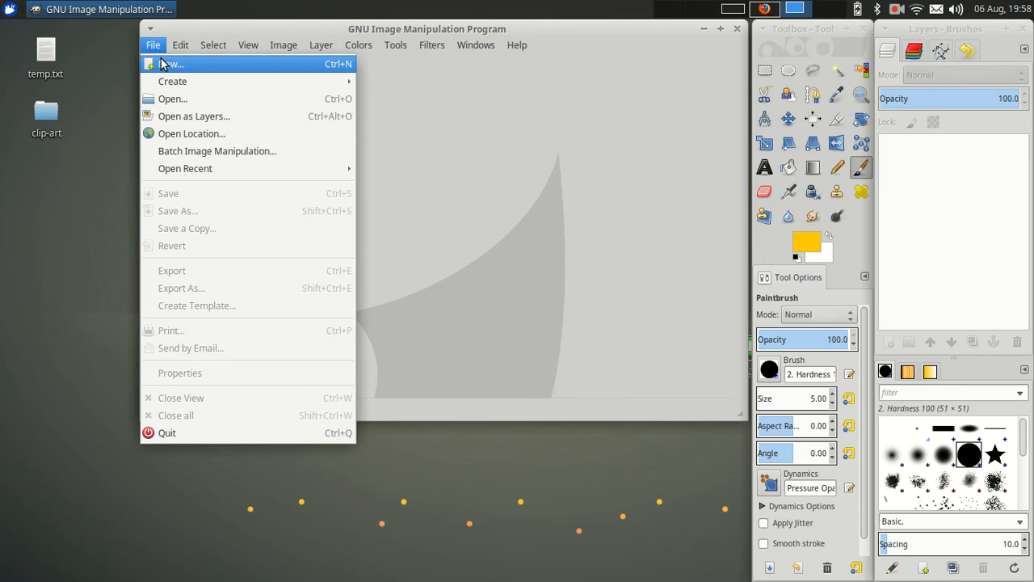
mouse_move(234, 151)
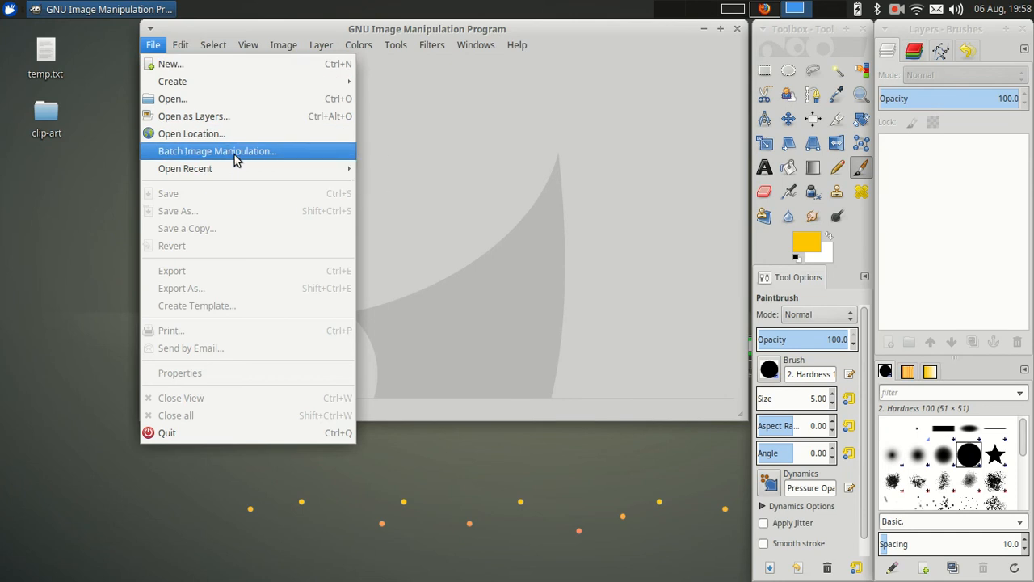
mouse_move(234, 152)
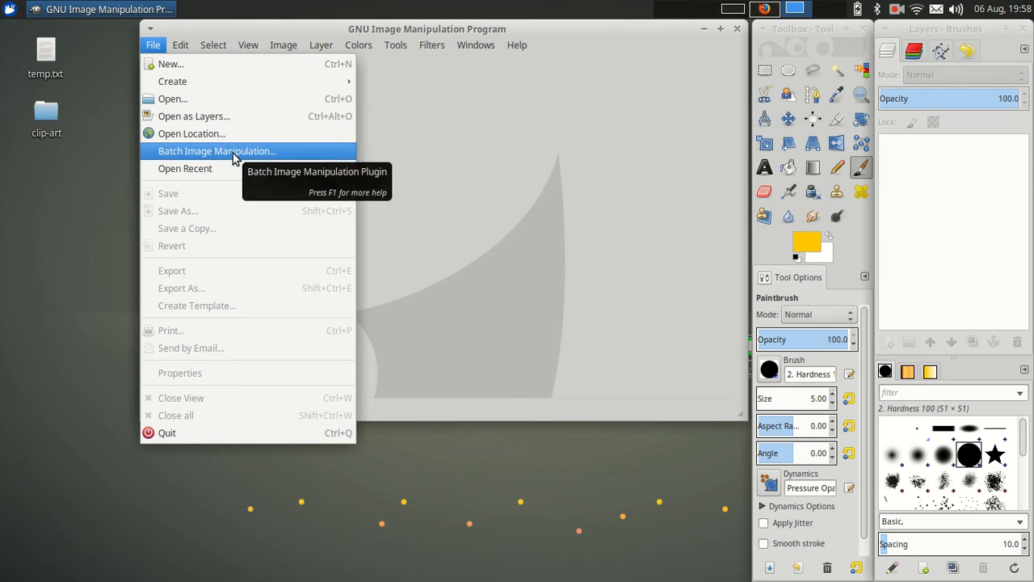
left_click(216, 152)
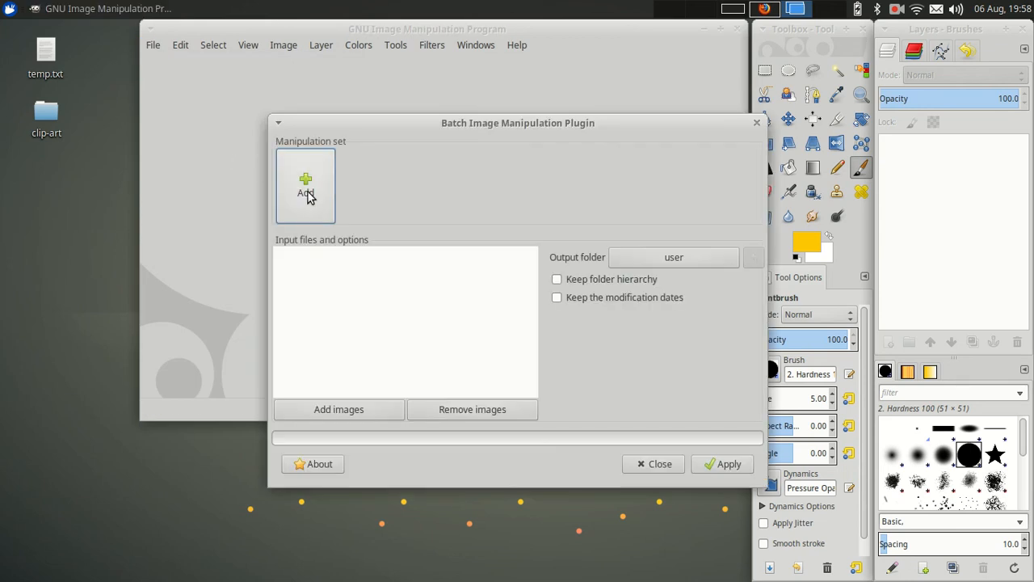
mouse_move(314, 158)
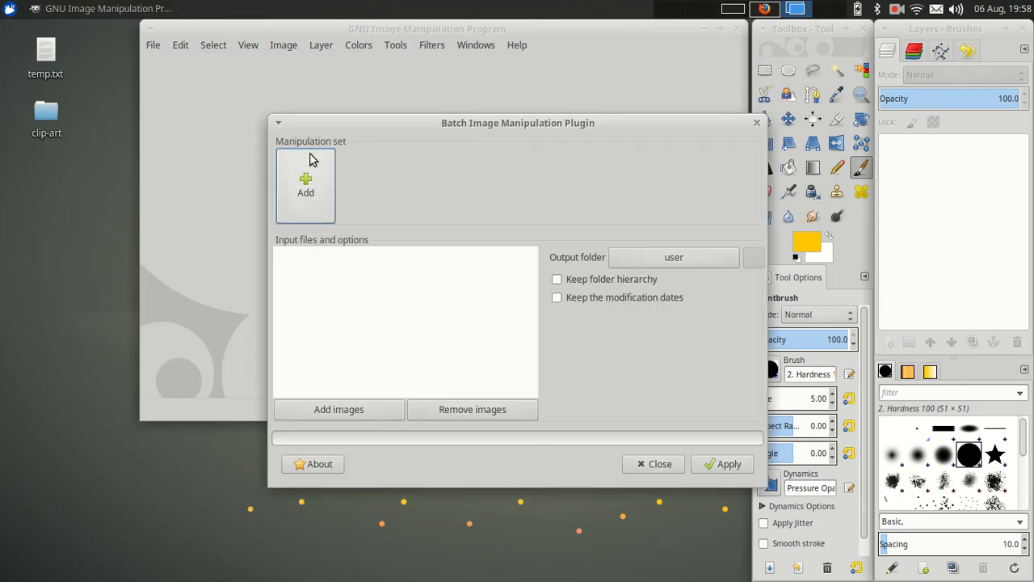
mouse_move(317, 171)
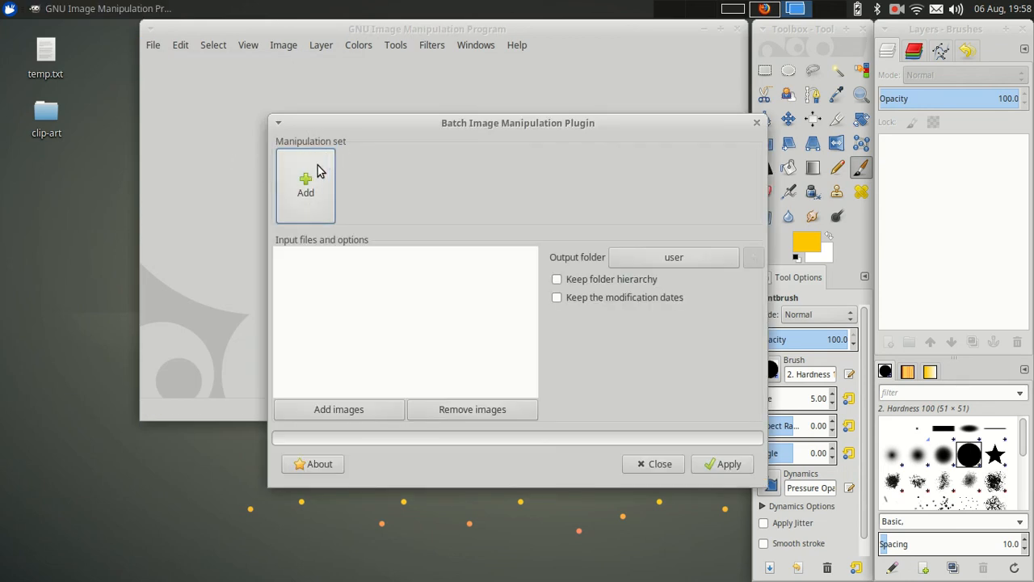
left_click(305, 185)
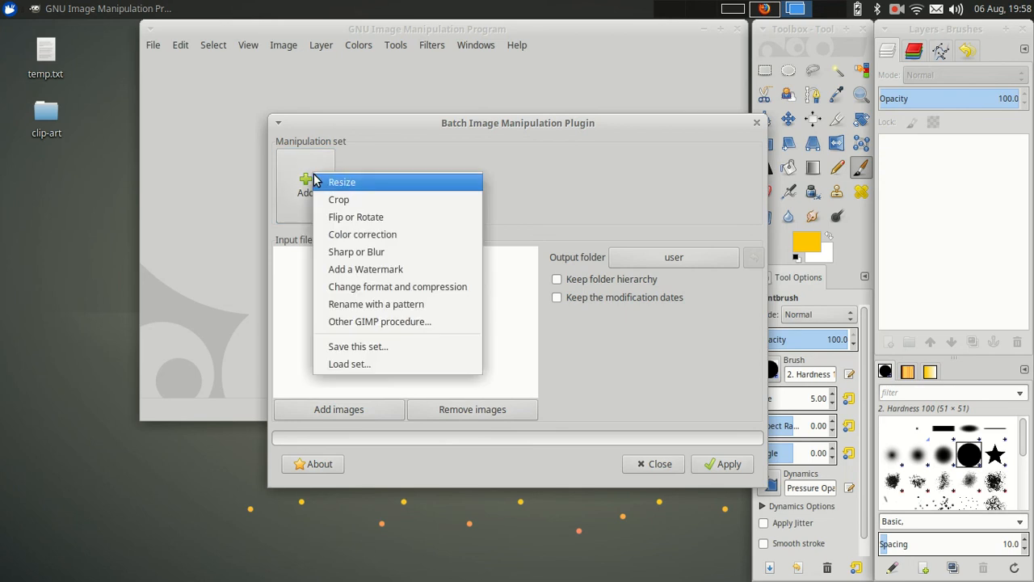
Add a Resize step set to exact size in pixels, width only, 800 px, and confirm it
left_click(343, 181)
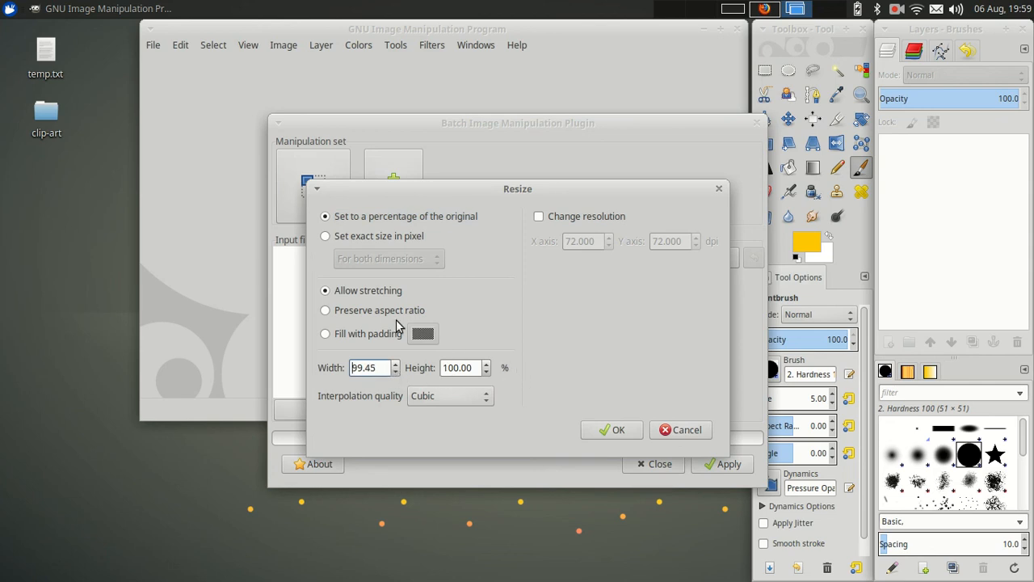
left_click(325, 236)
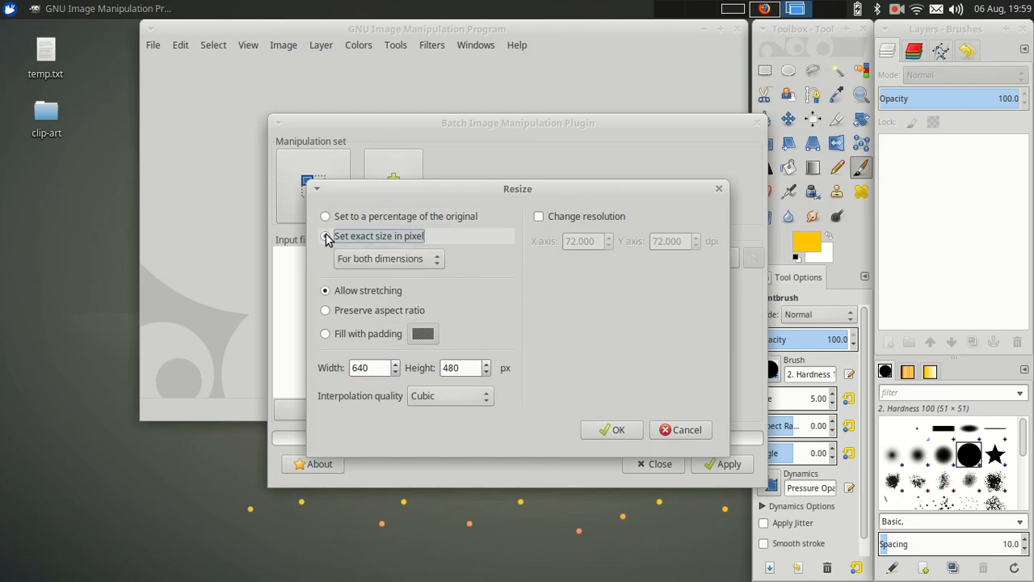
left_click(387, 259)
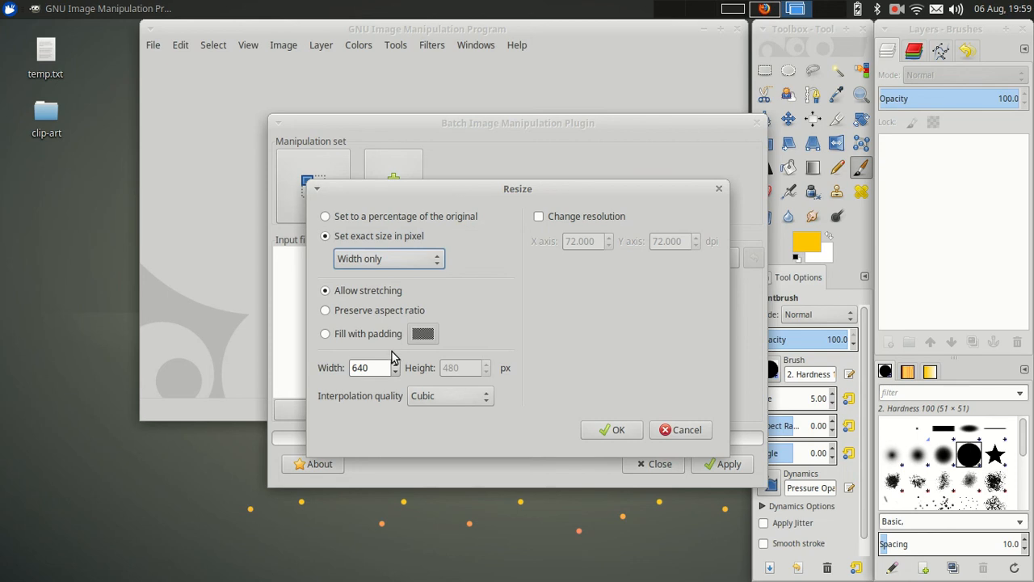
triple_click(368, 368)
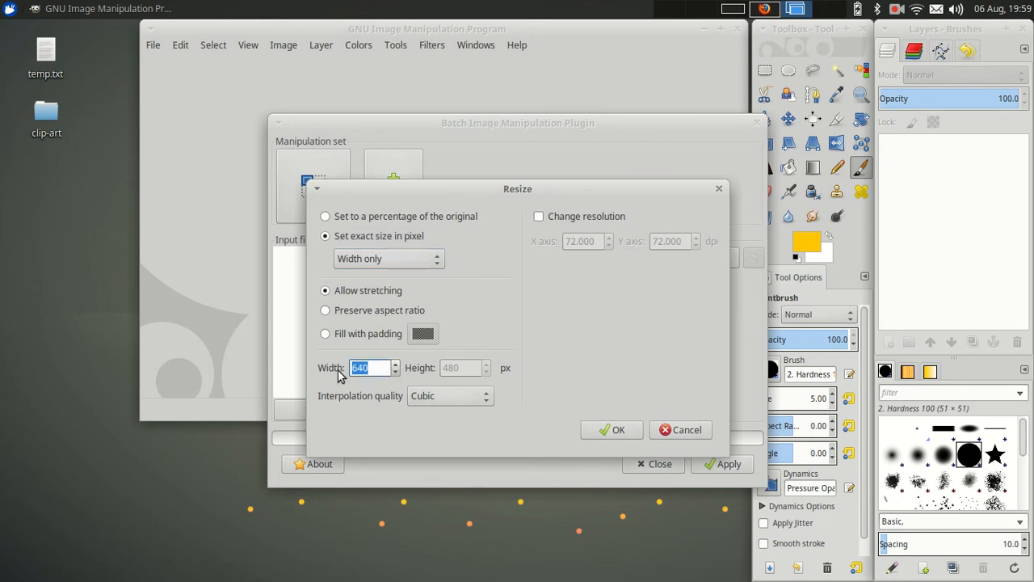
type("800")
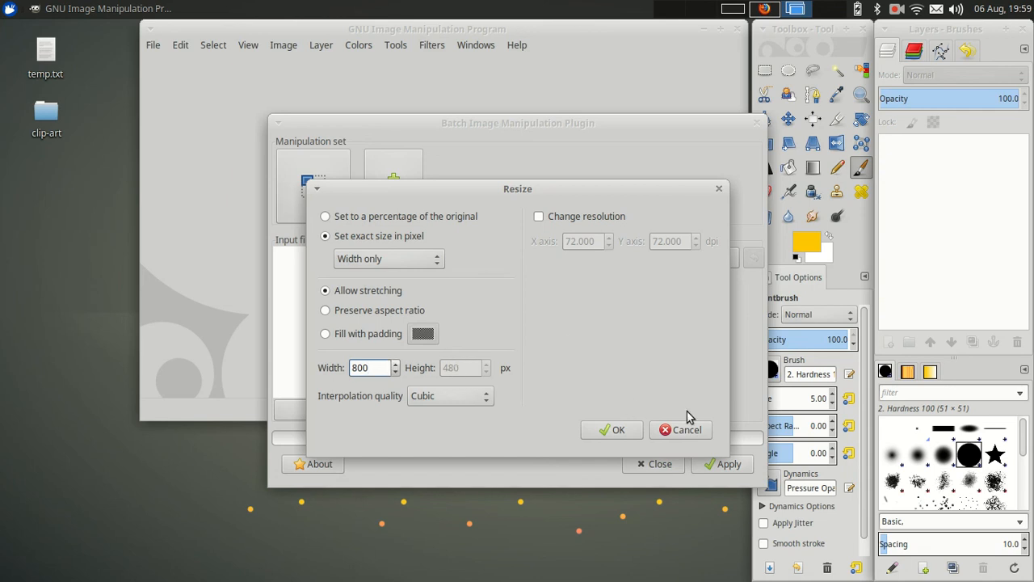
left_click(678, 430)
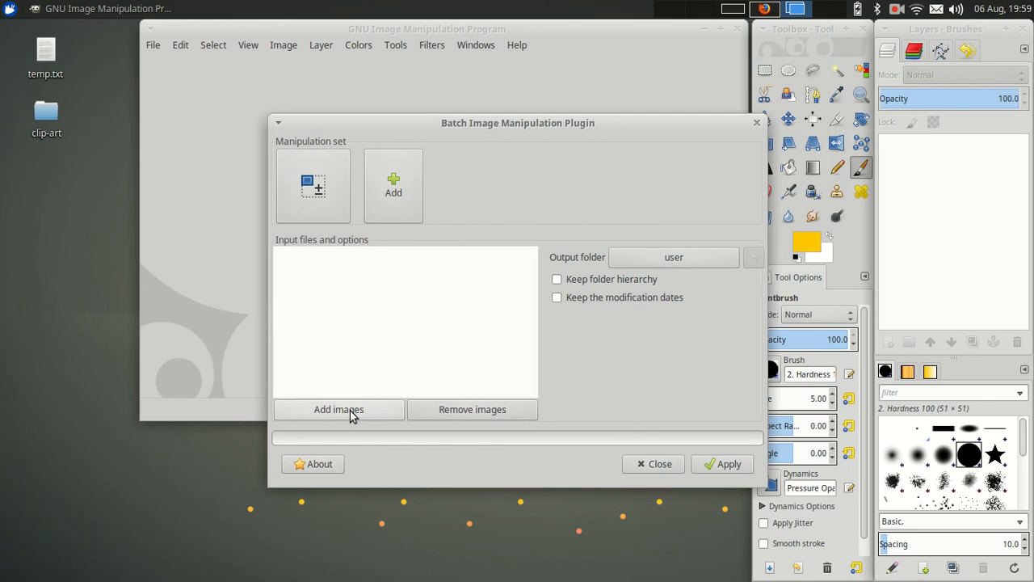
Add the Desktop's clip-art folder via Add images > Add folders so its images fill the batch list
left_click(339, 409)
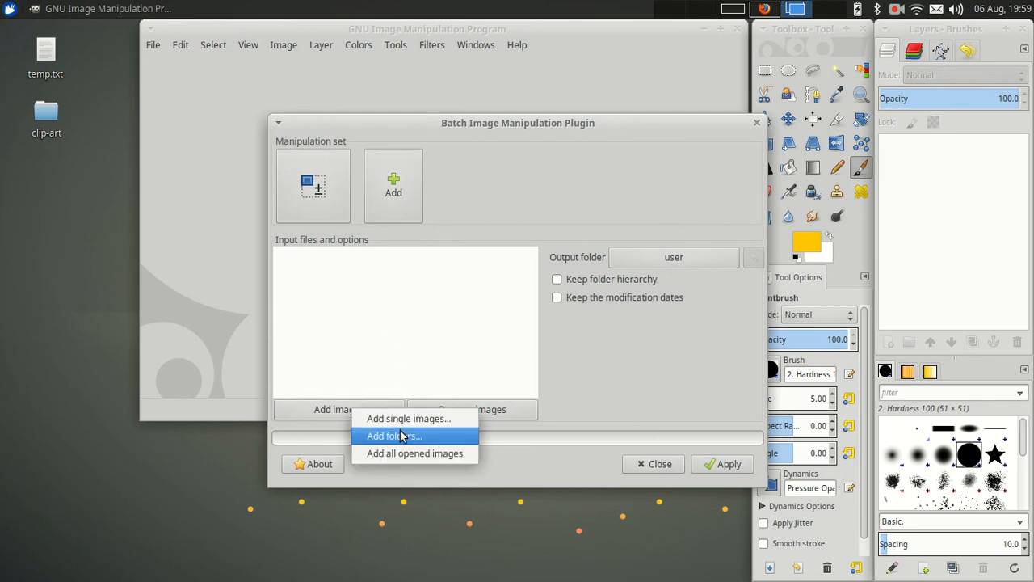
left_click(394, 436)
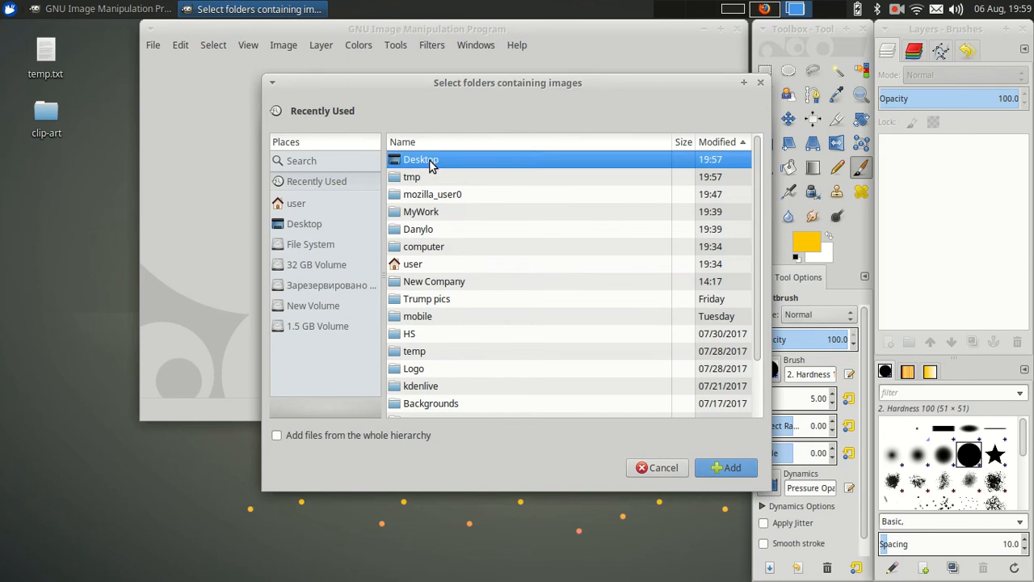
double_click(420, 160)
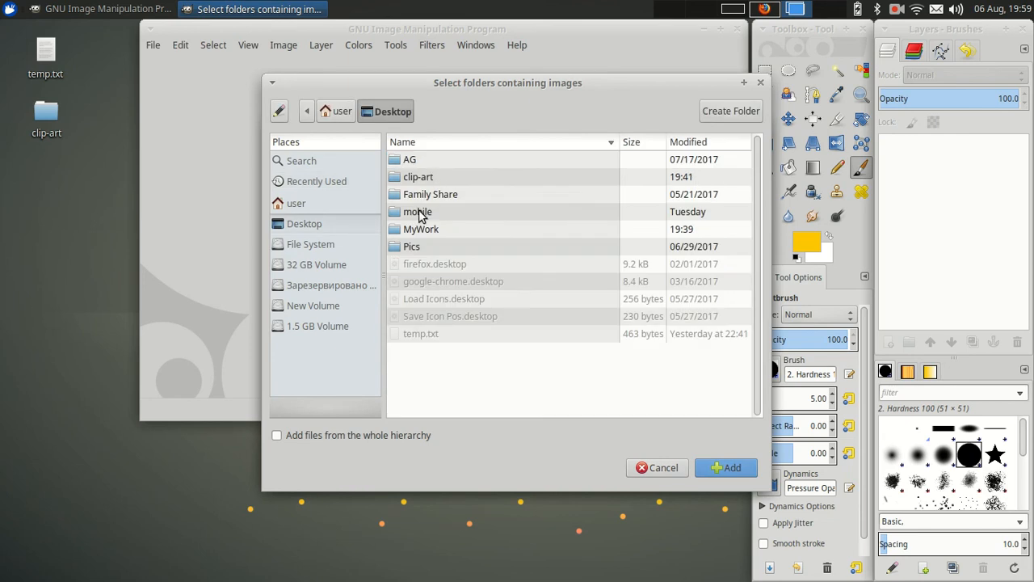
double_click(417, 176)
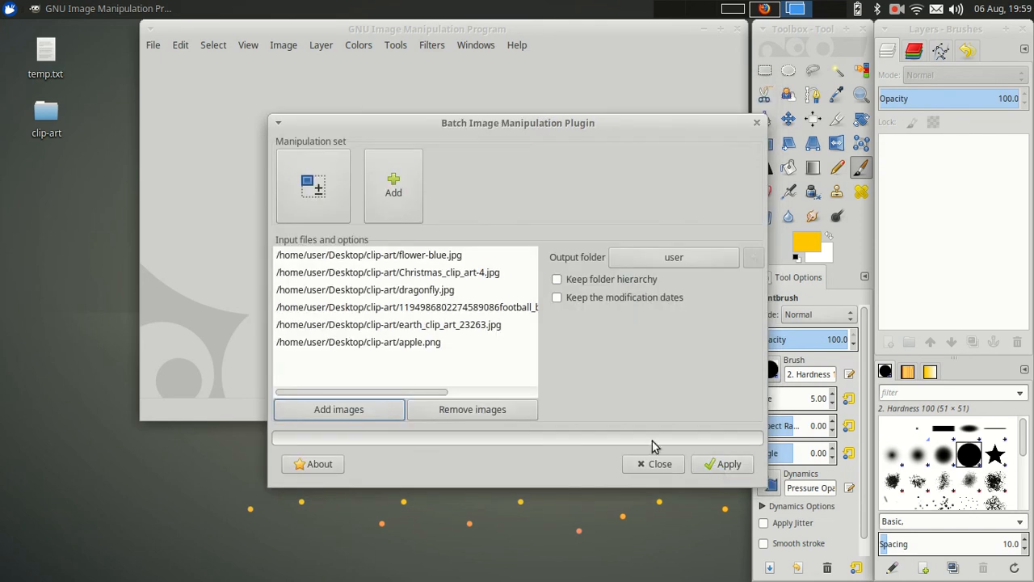
mouse_move(410, 315)
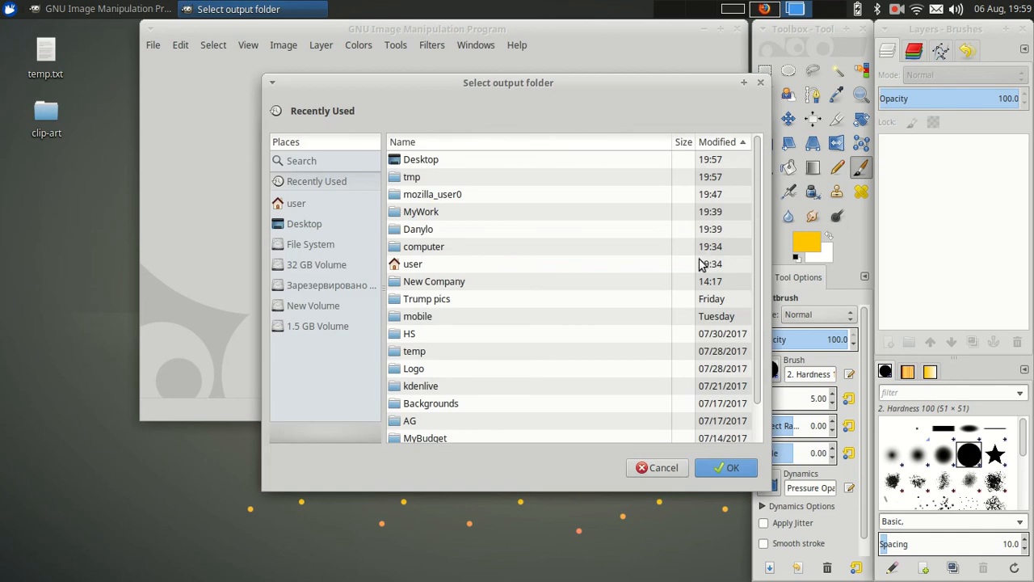
Choose the Desktop as the batch output folder and confirm it
left_click(304, 223)
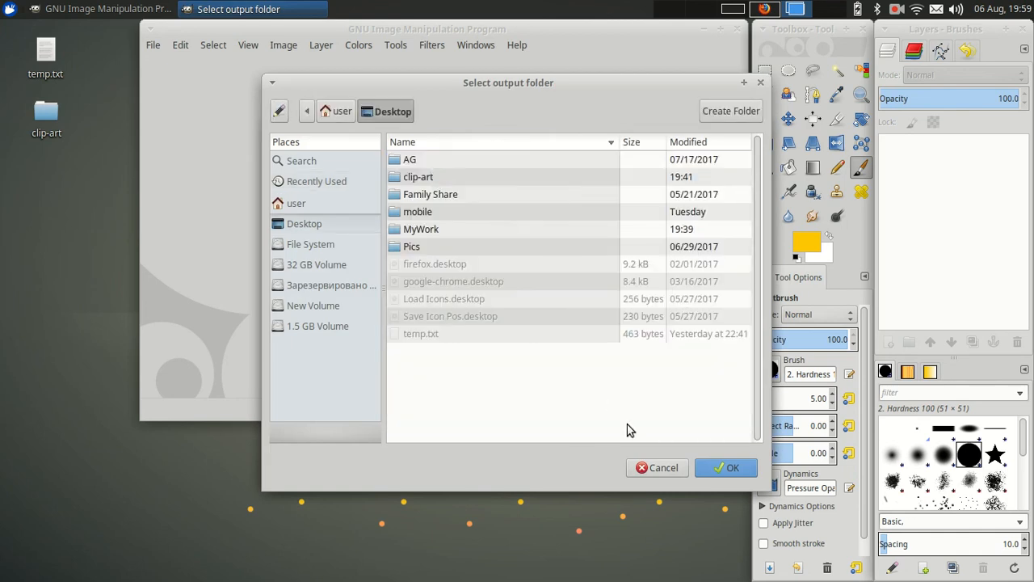
left_click(725, 467)
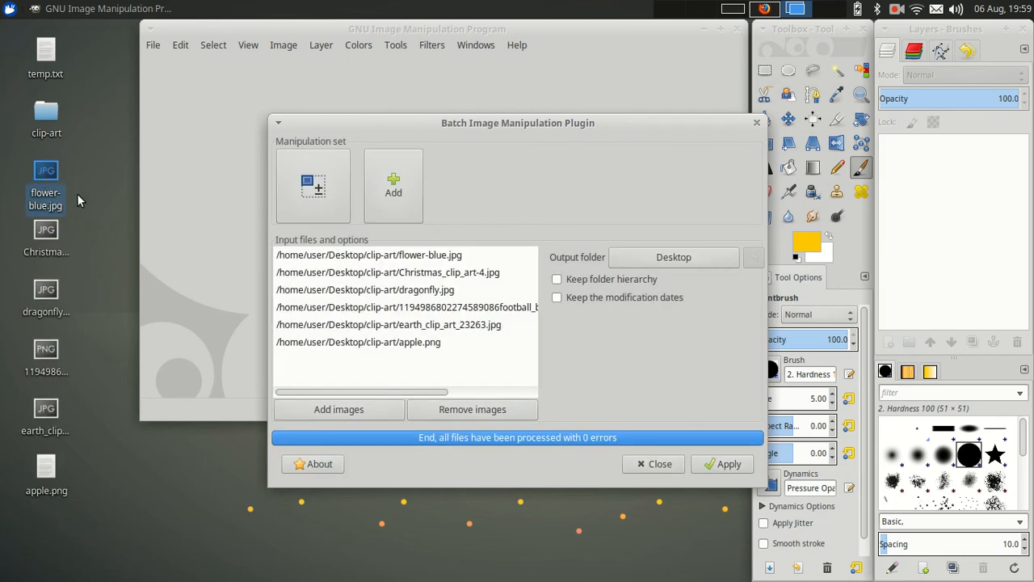
mouse_move(158, 456)
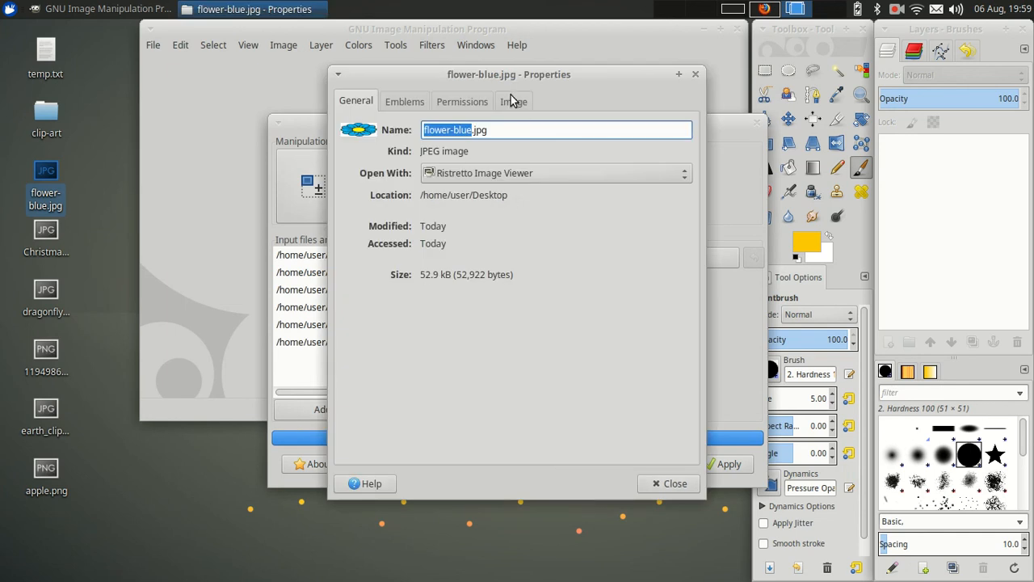
View the processed flower-blue.jpg, now 800 × 291 pixels, in the Image Viewer
left_click(513, 100)
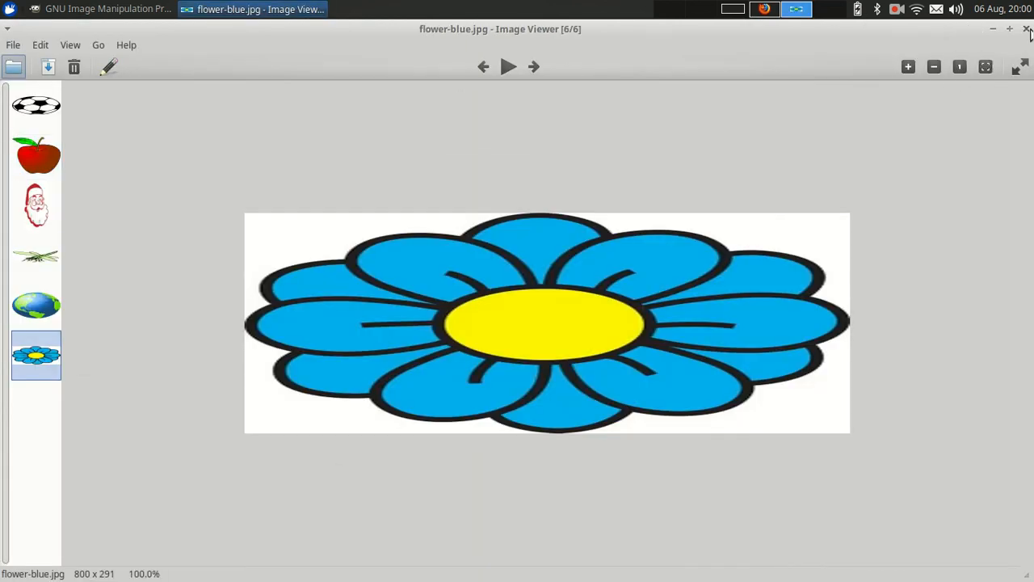
mouse_move(346, 382)
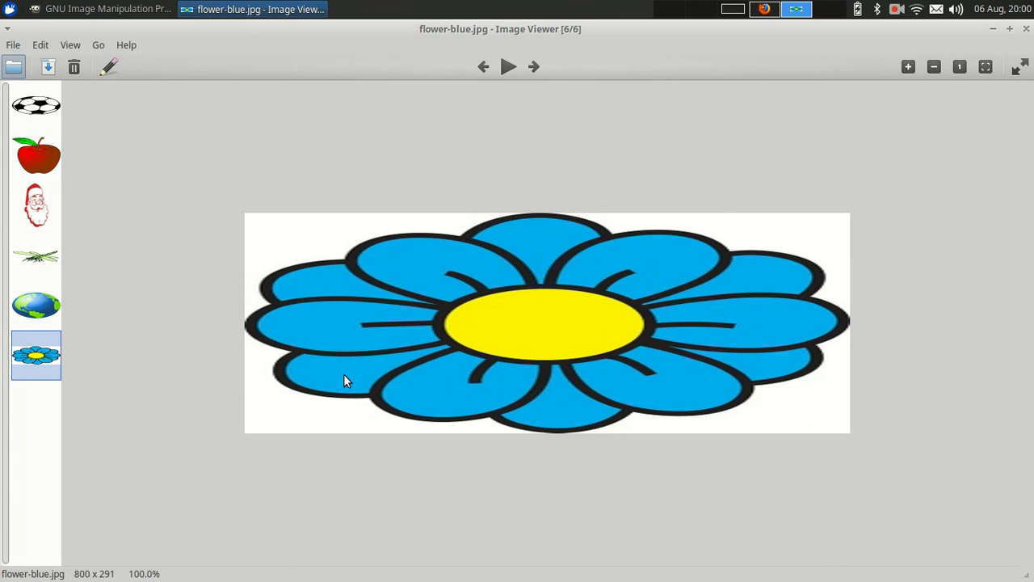
mouse_move(1013, 39)
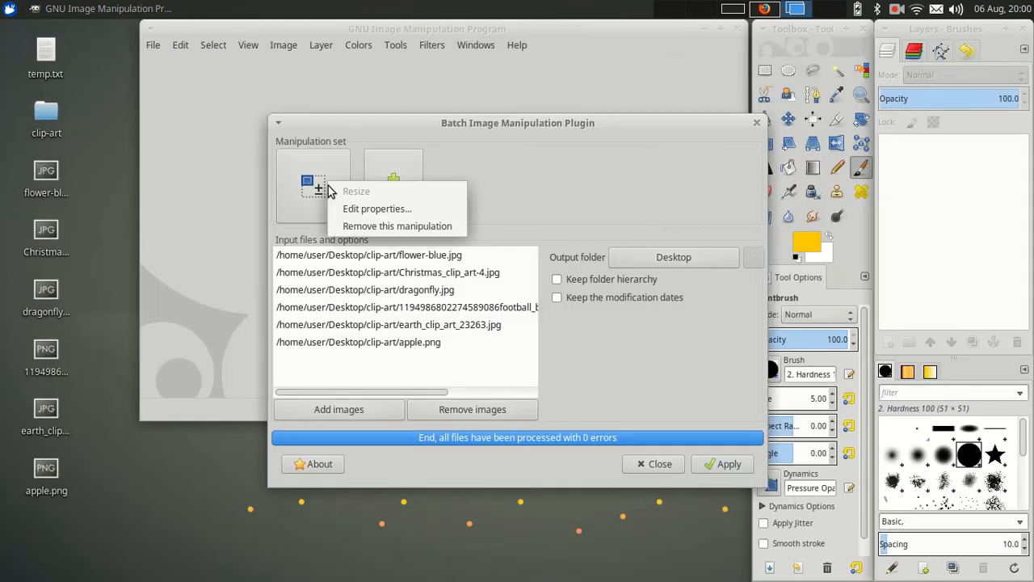
Set the Resize manipulation to Preserve aspect ratio and re-run the batch on all images
left_click(356, 191)
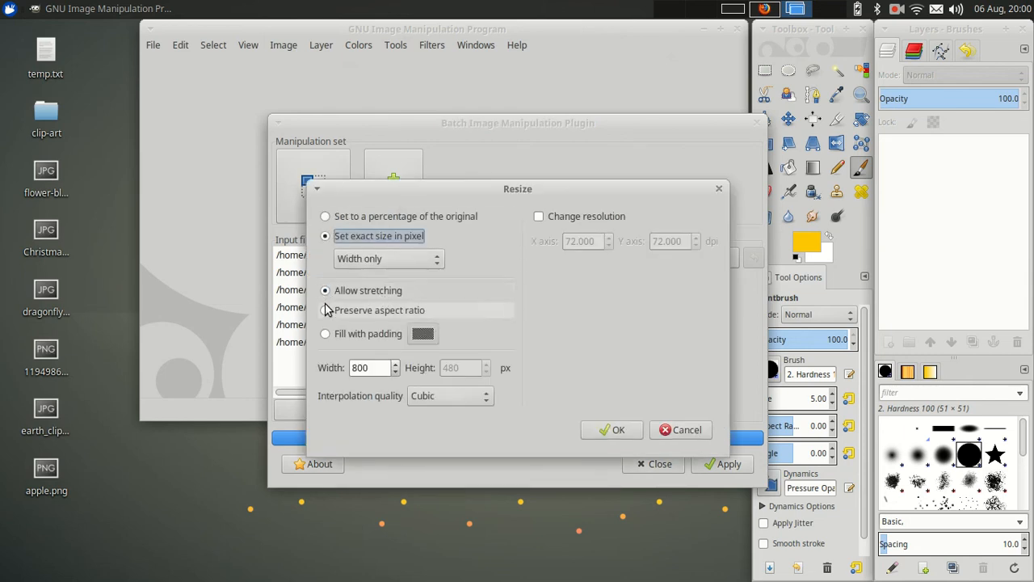
left_click(325, 311)
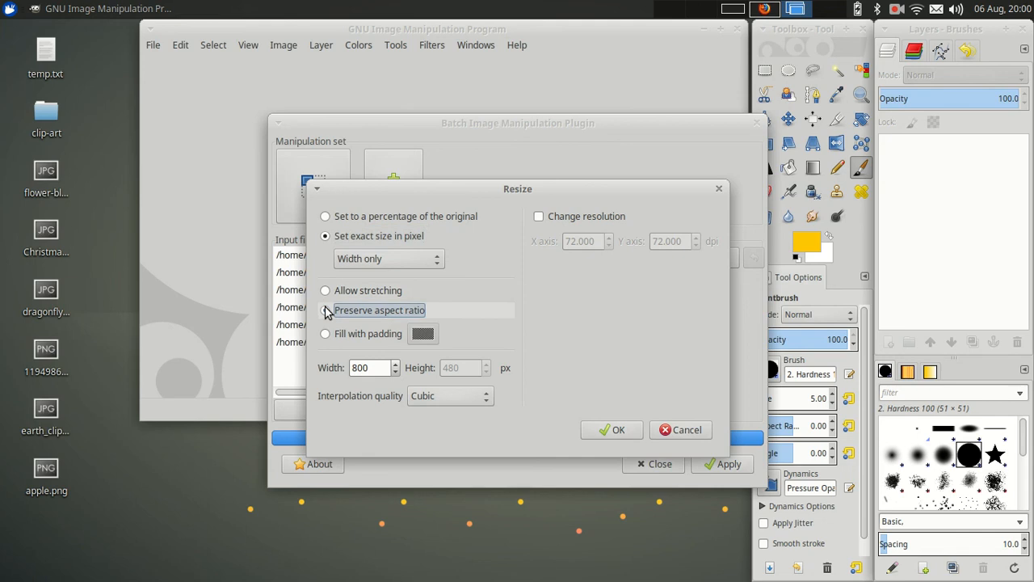
left_click(611, 429)
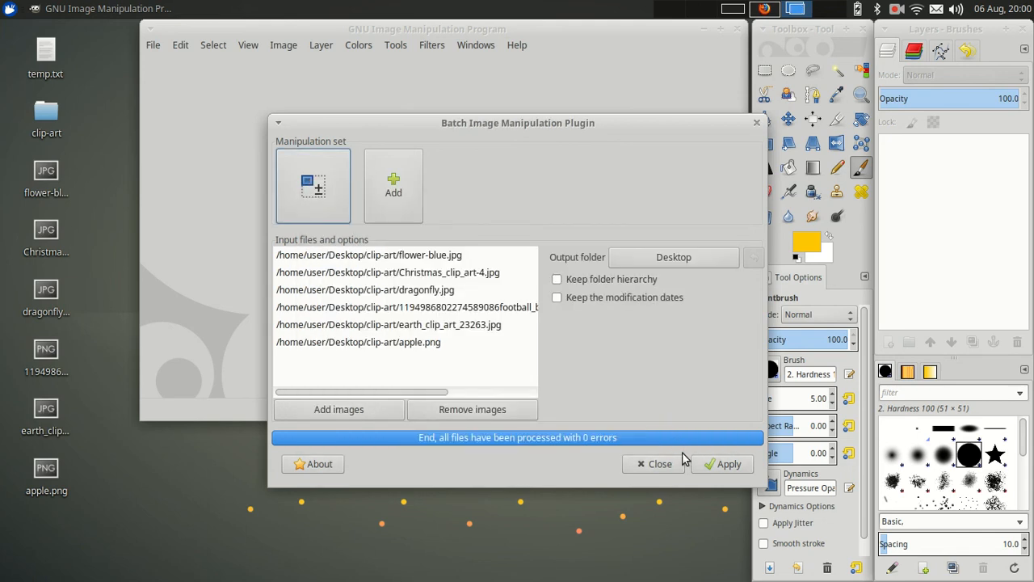
mouse_move(689, 485)
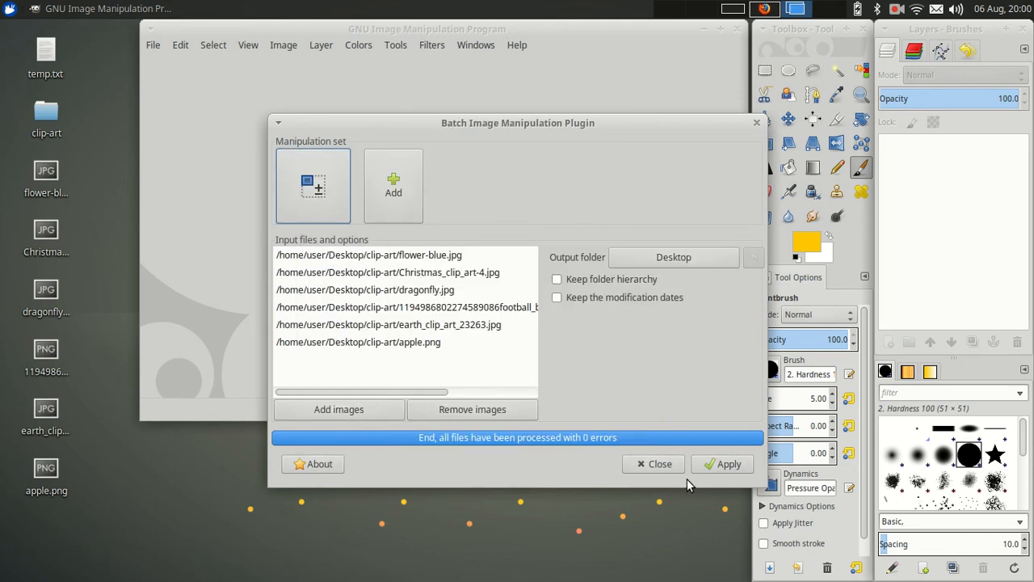
left_click(659, 462)
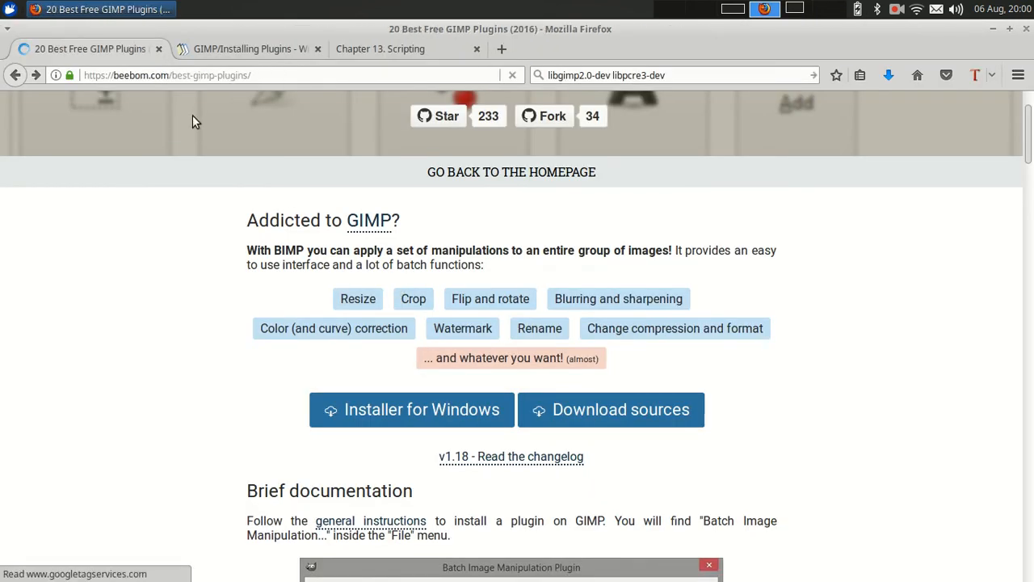
Scroll down the Beebom GIMP plugins article past BIMP to section 13, Save for Web
scroll("down", 3)
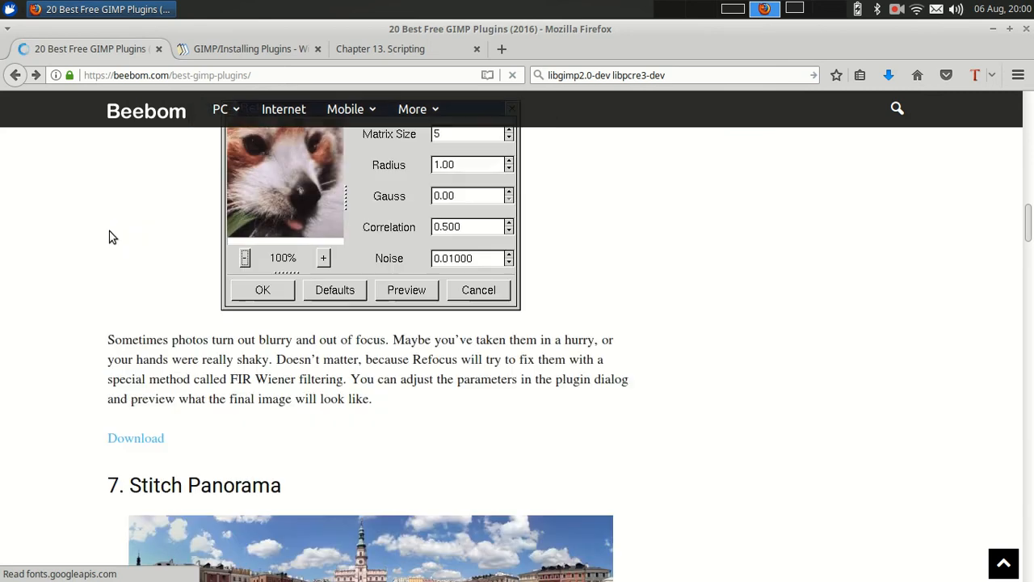
scroll("down", 3)
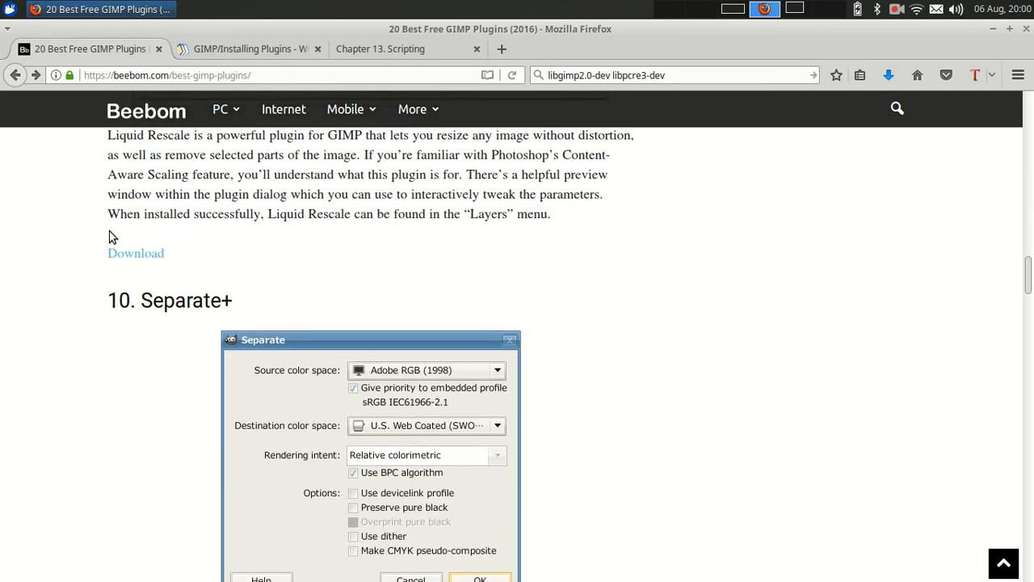
scroll("down", 3)
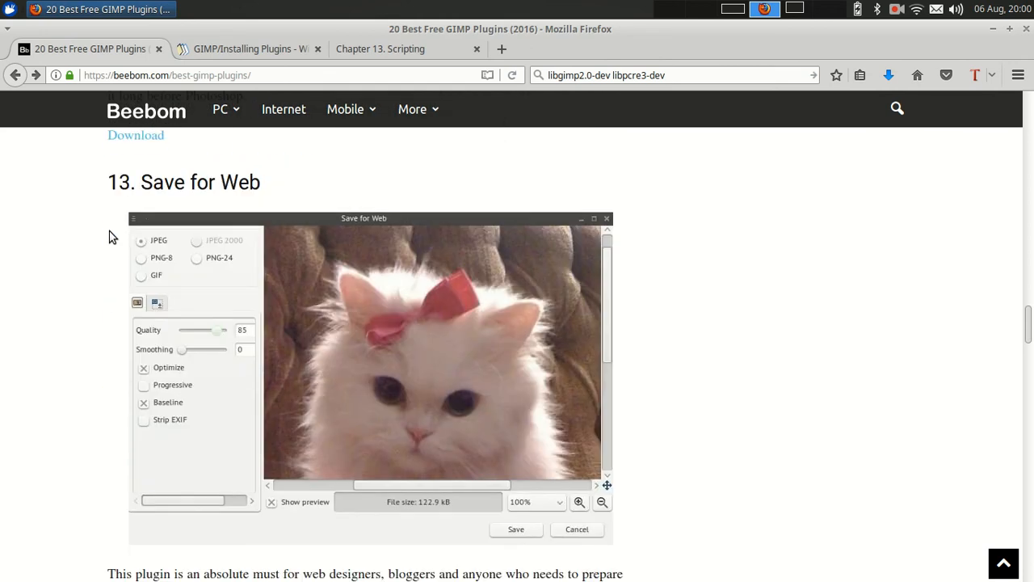